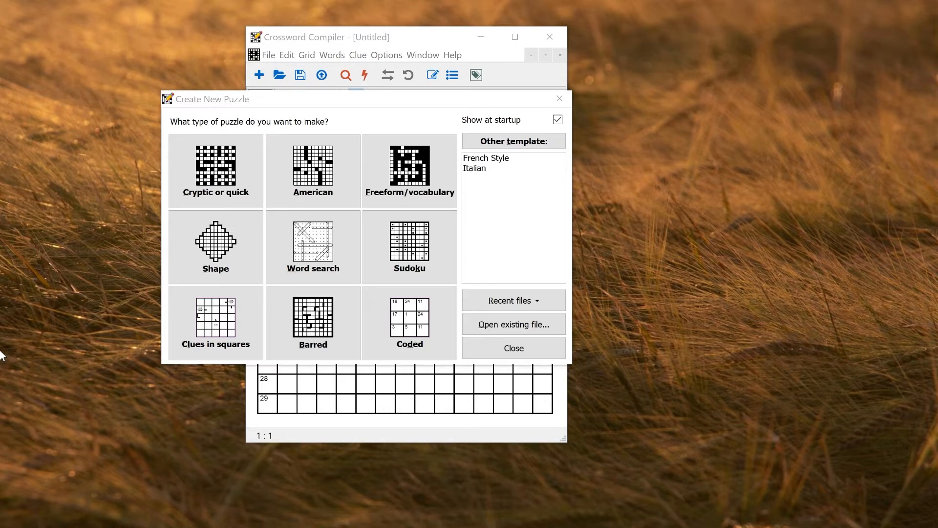
mouse_move(180, 271)
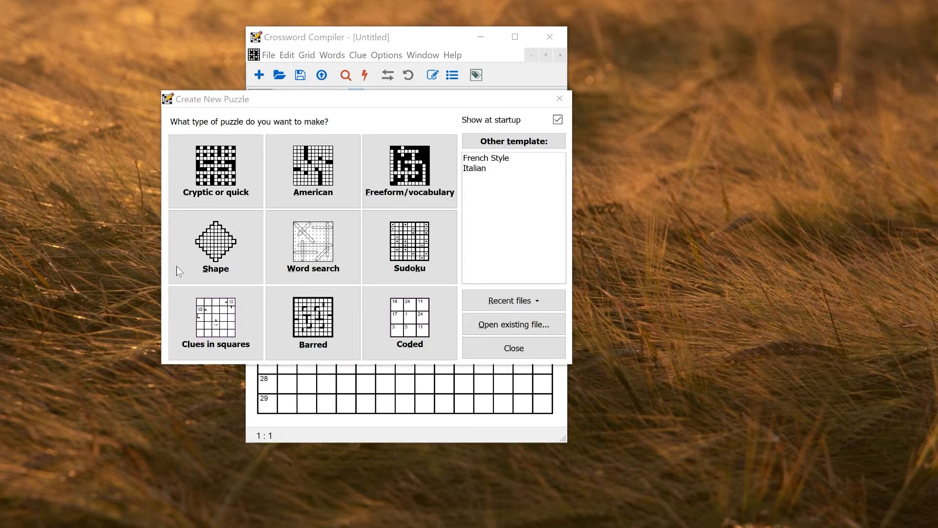
Step: Choose the Freeform/vocabulary puzzle type with the dog breed names as the words to use
left_click(409, 170)
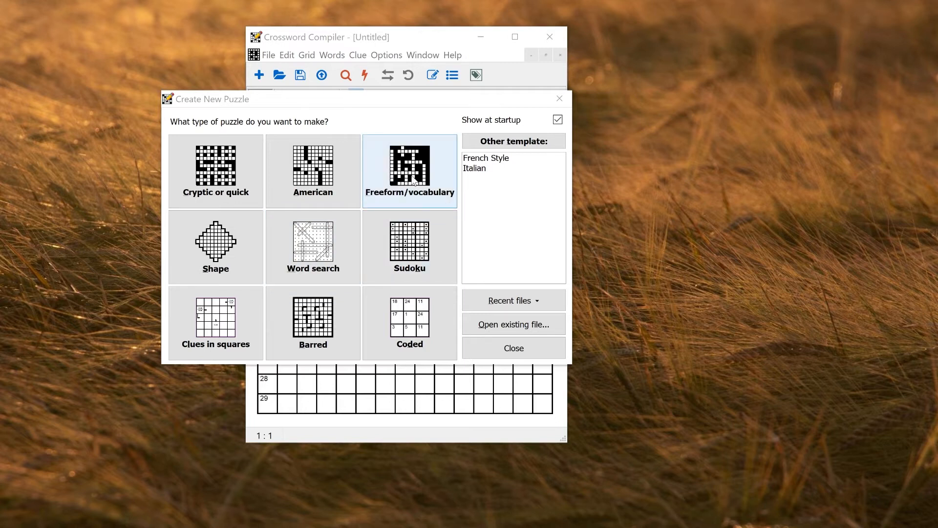
left_click(410, 170)
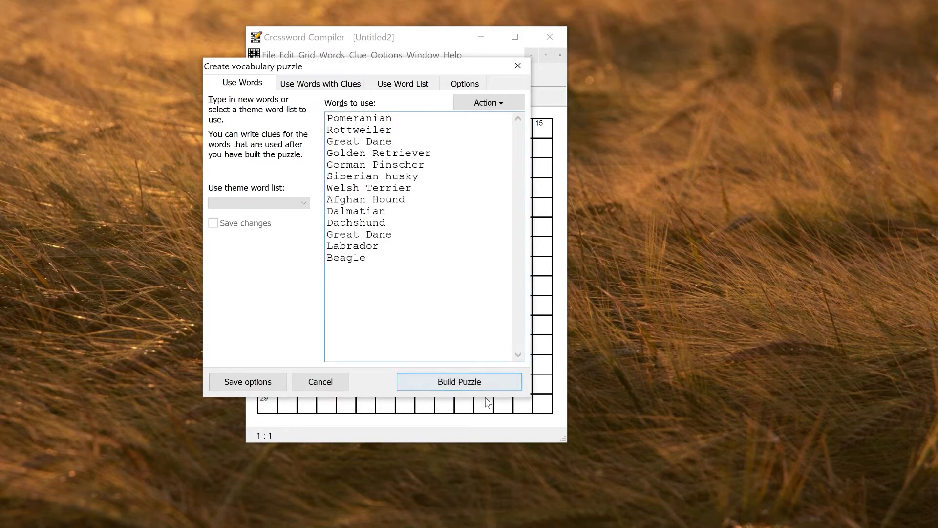
Step: Build the dog-breed crossword, try alternative fills, and enlarge the grid by two squares
left_click(459, 382)
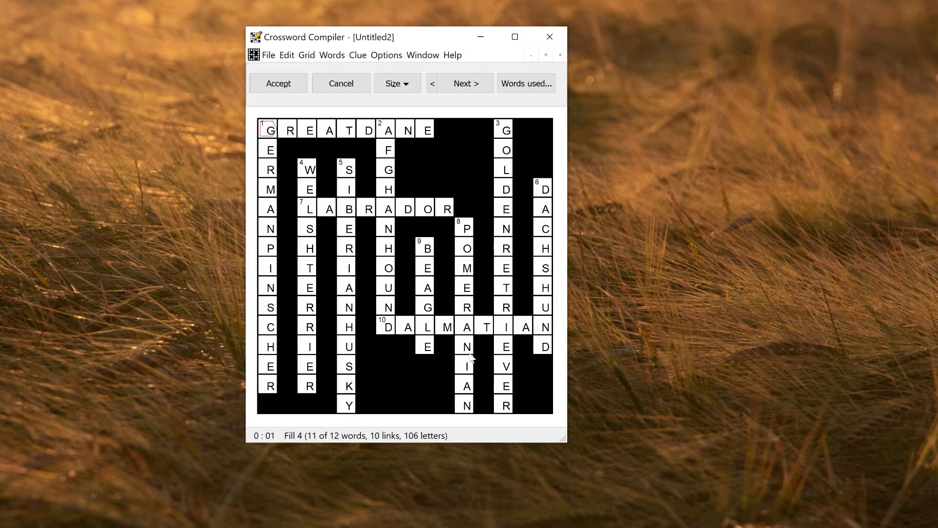
left_click(466, 84)
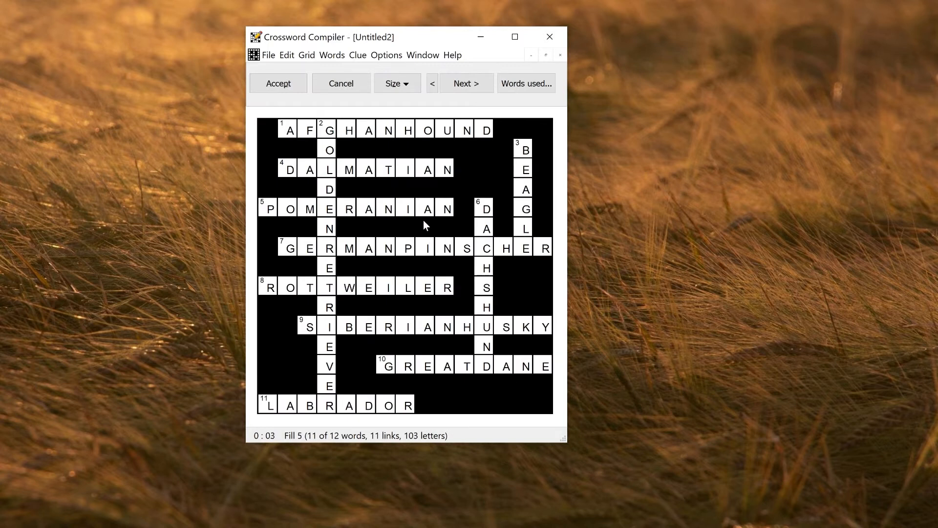
left_click(465, 83)
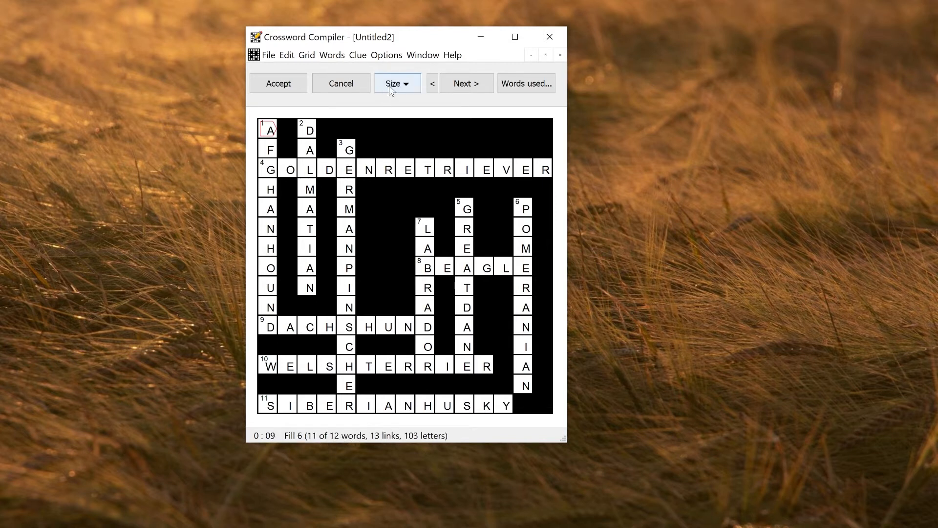
left_click(393, 83)
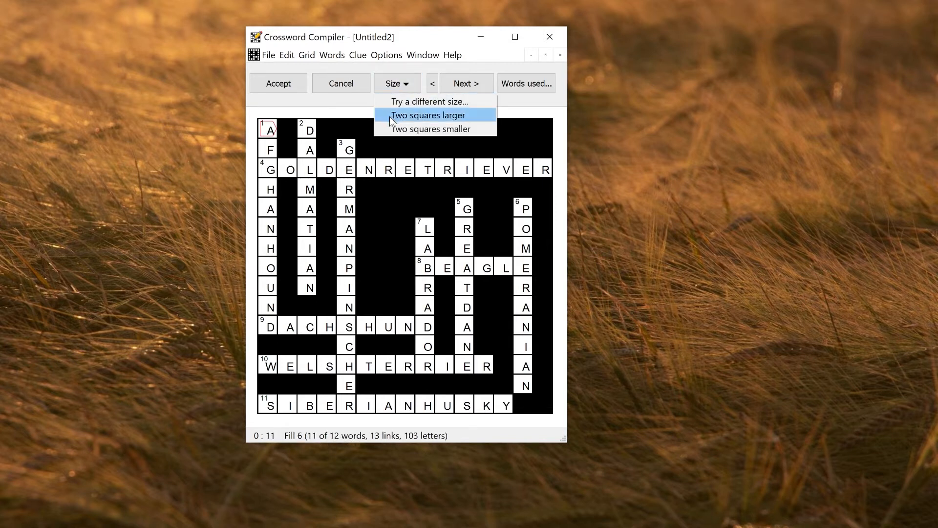
left_click(428, 116)
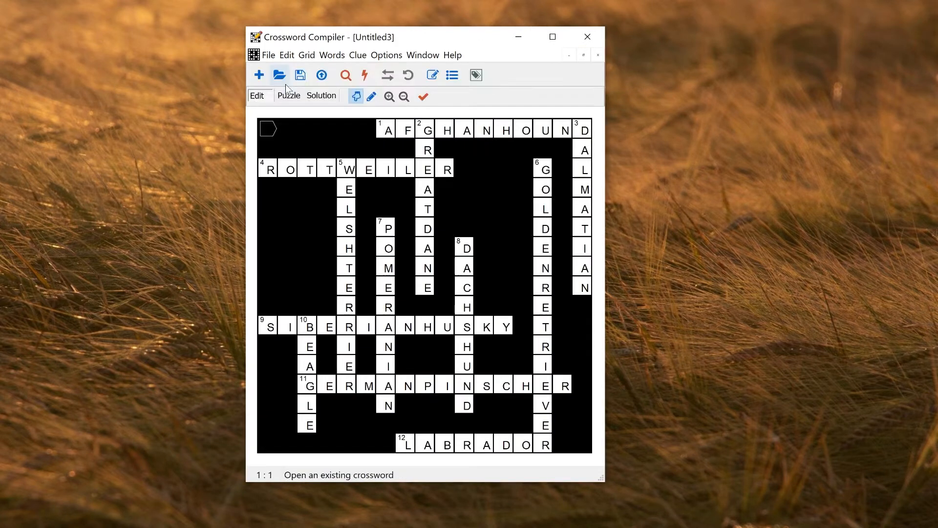
mouse_move(307, 293)
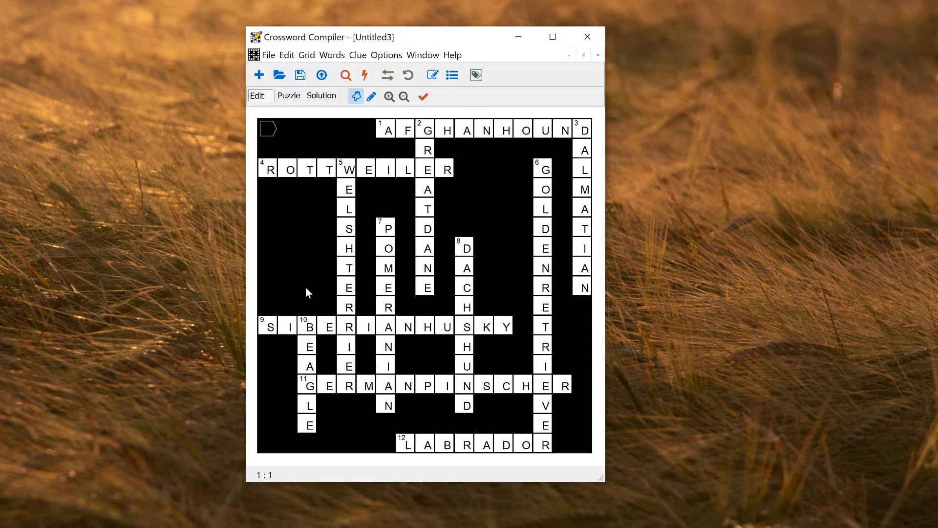
Step: Start a new vocabulary puzzle from the built-in Dogs theme list and build a filled grid, trying another fill
left_click(331, 54)
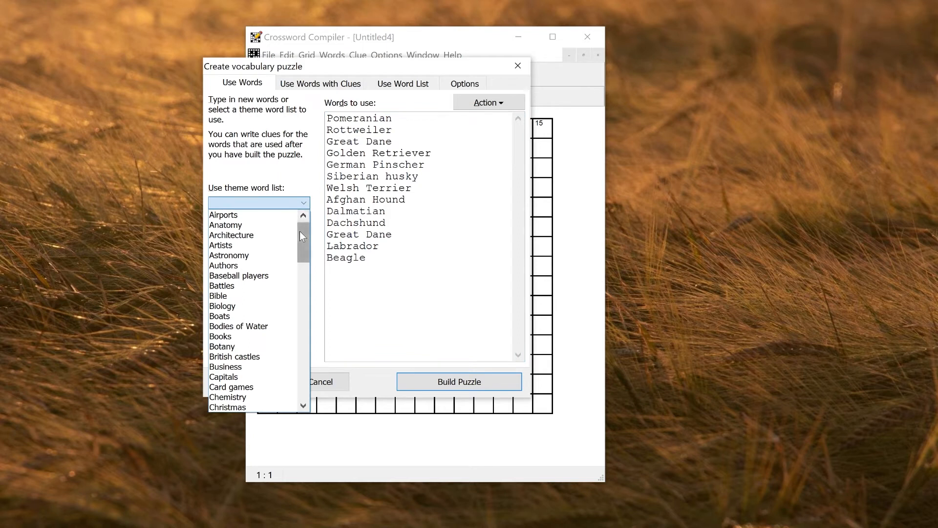
scroll("down", 3)
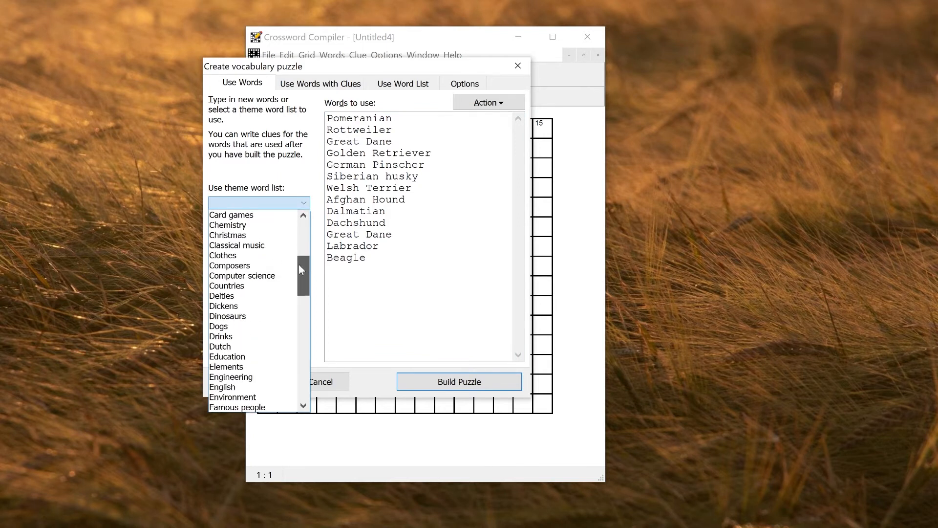
left_click(218, 325)
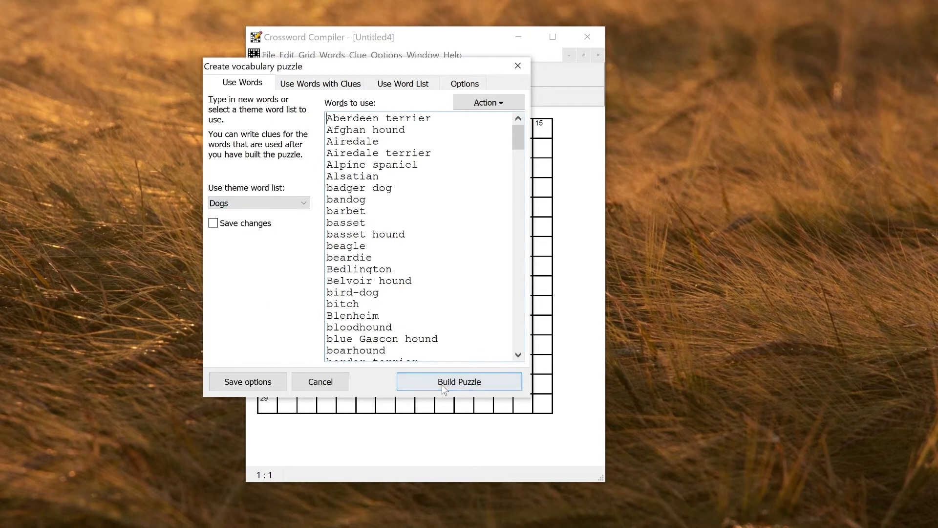
left_click(459, 381)
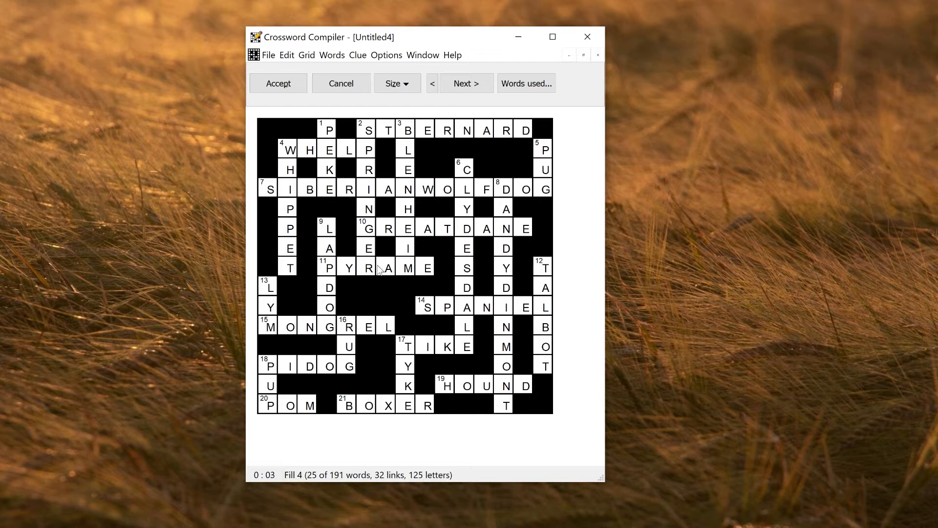
left_click(465, 83)
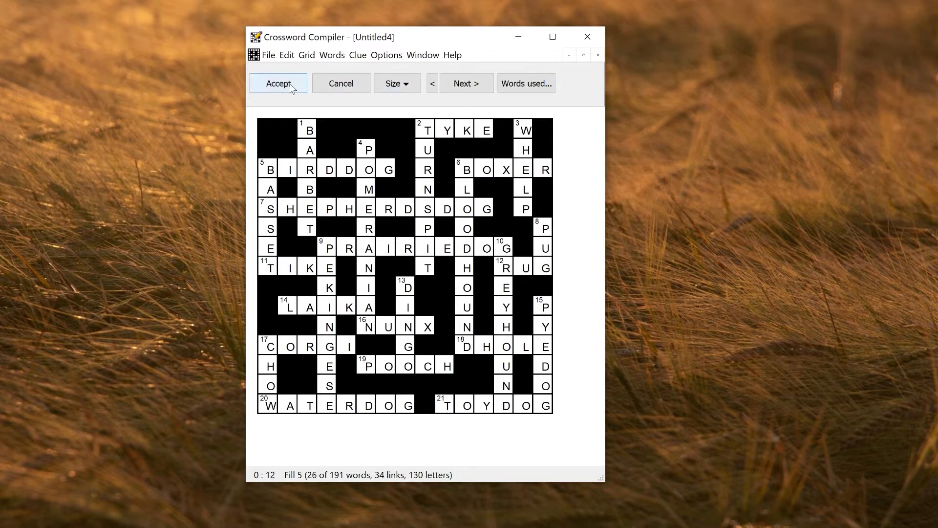
Step: Accept the Dogs-theme fill as the puzzle and start a new puzzle
left_click(276, 83)
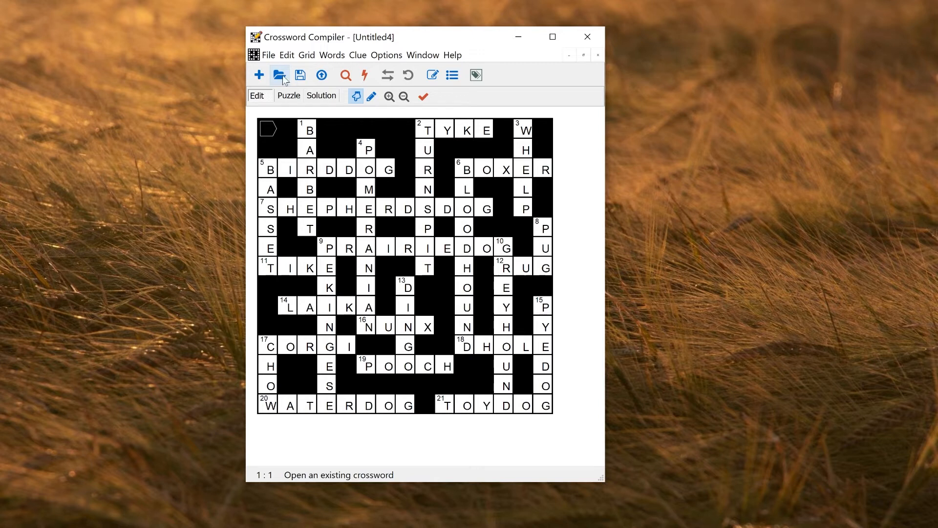
left_click(258, 74)
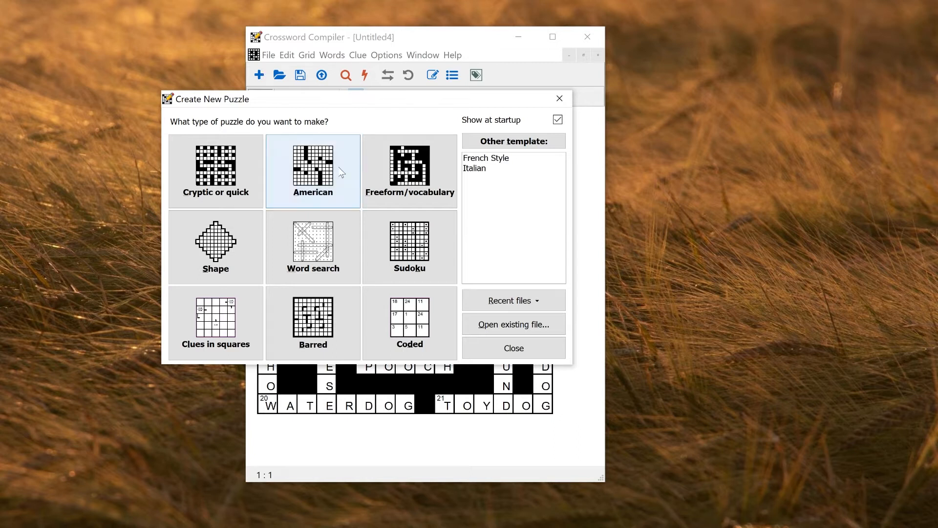
Step: Choose a 15 x 15 American grid and enter Rottweiler, Great Dane and Golden Retriever as theme words to fit
left_click(313, 170)
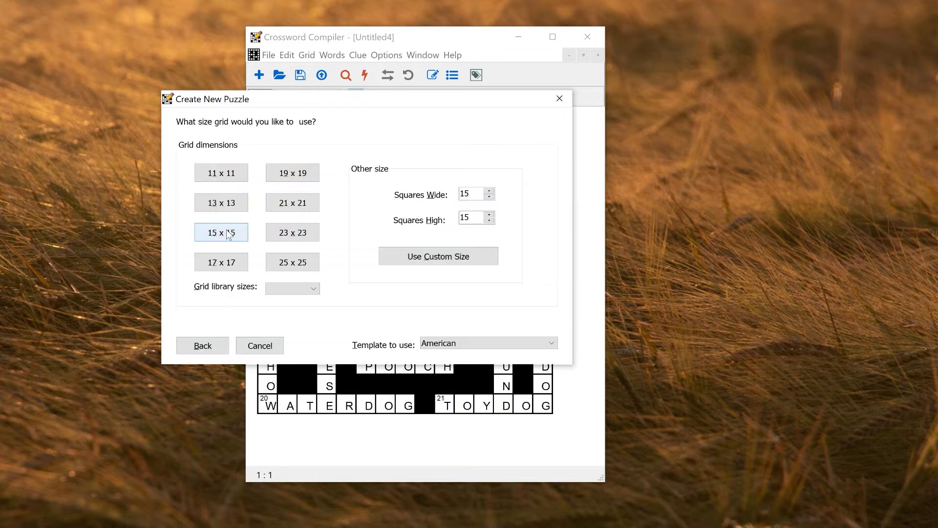
left_click(438, 256)
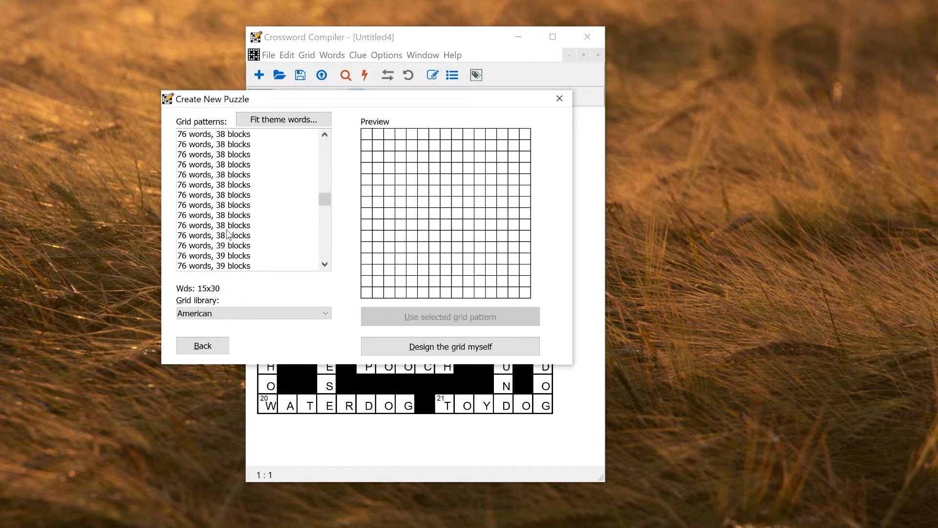
mouse_move(282, 119)
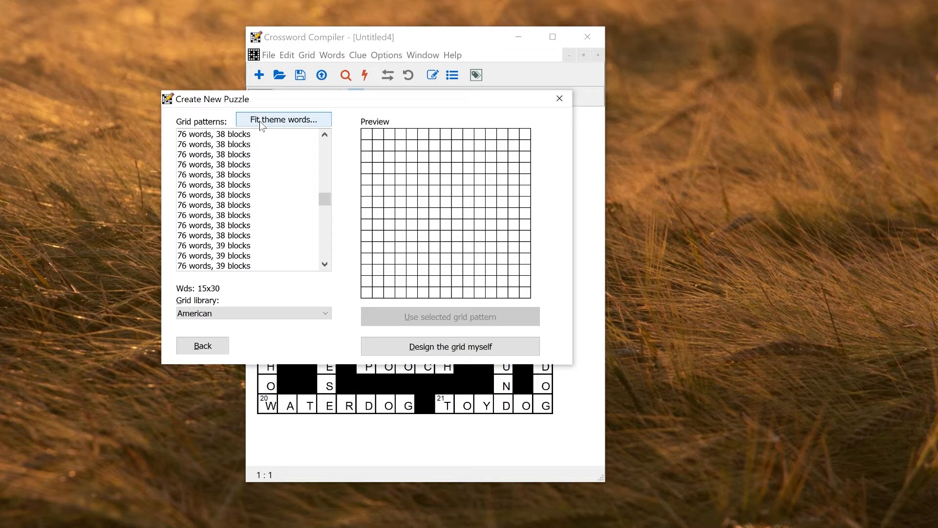
left_click(284, 119)
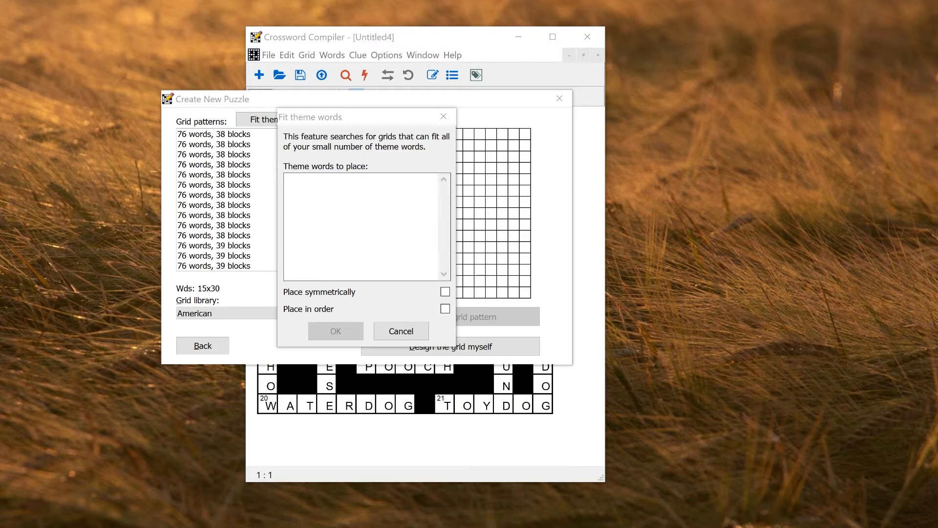
type("Rottweiler")
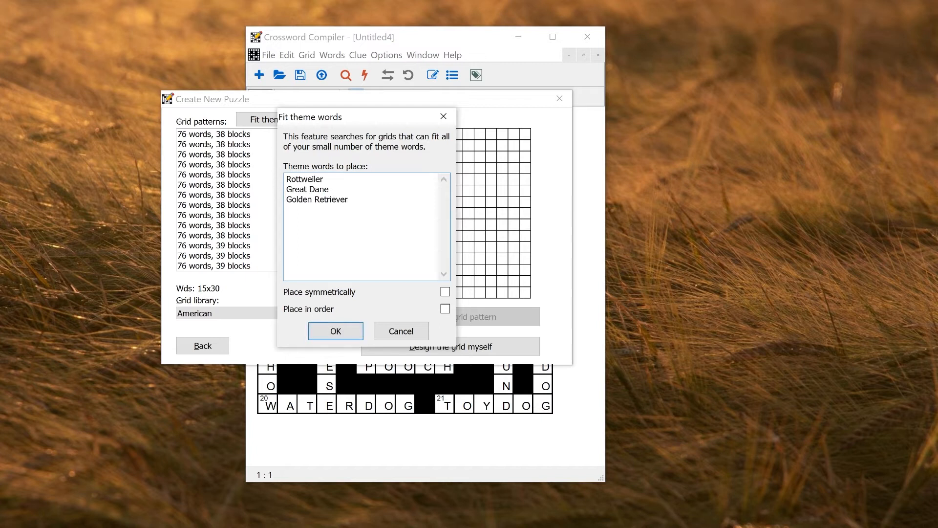
left_click(349, 199)
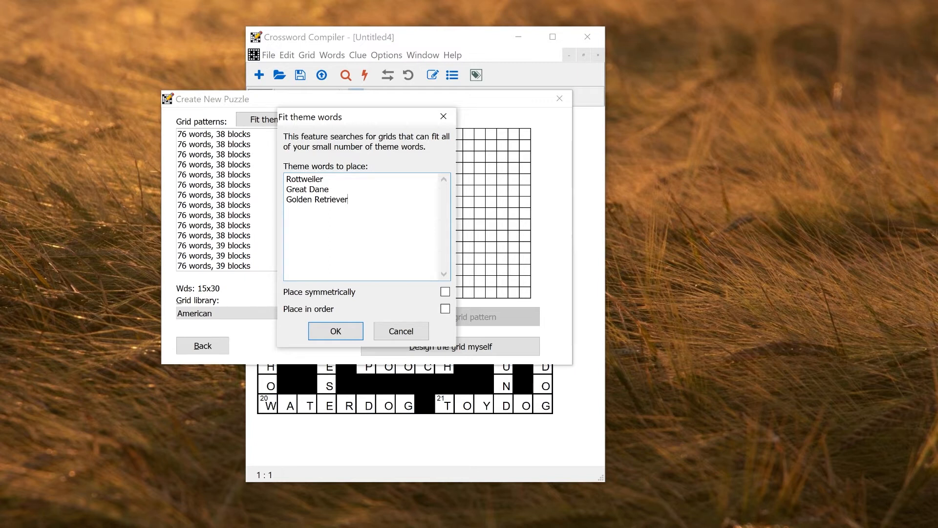
mouse_move(335, 331)
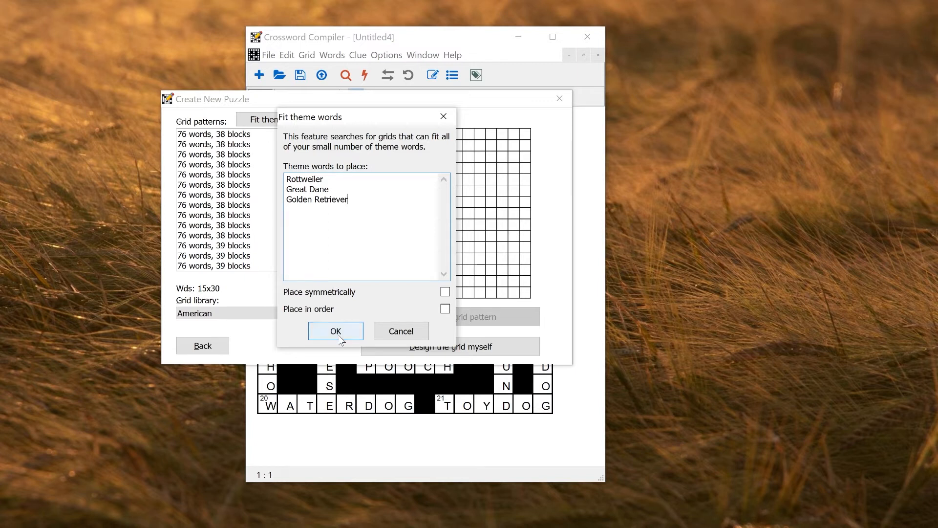
Step: Find grids fitting the three breeds, preview several patterns and a new random fit, ending on the 72-word, 36-block pattern
left_click(335, 331)
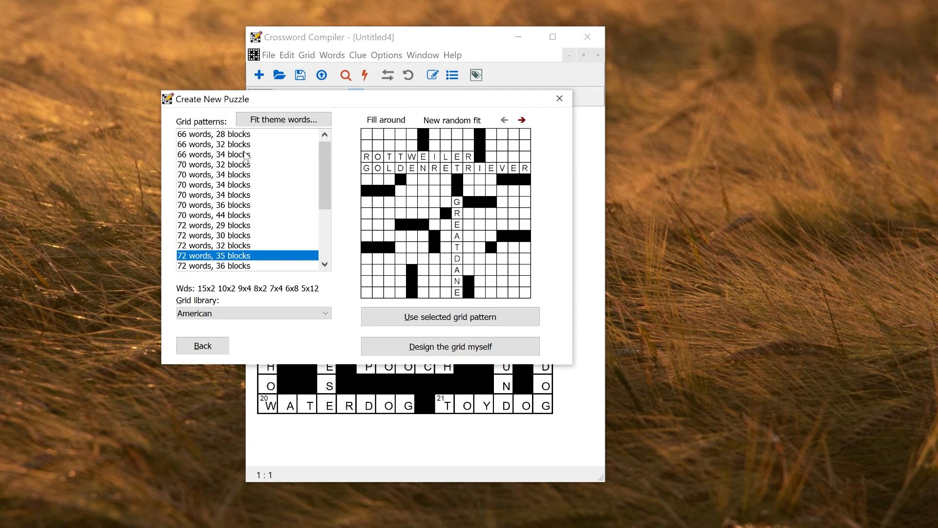
left_click(214, 153)
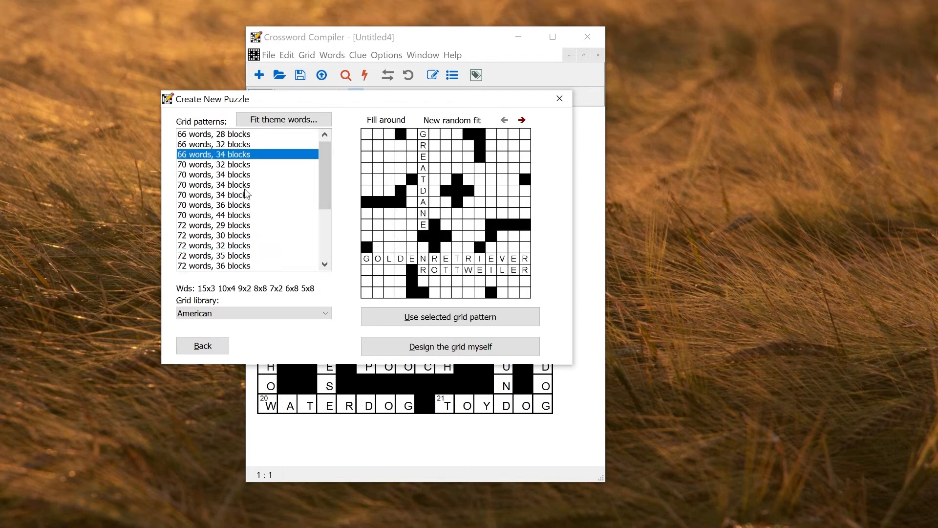
left_click(214, 185)
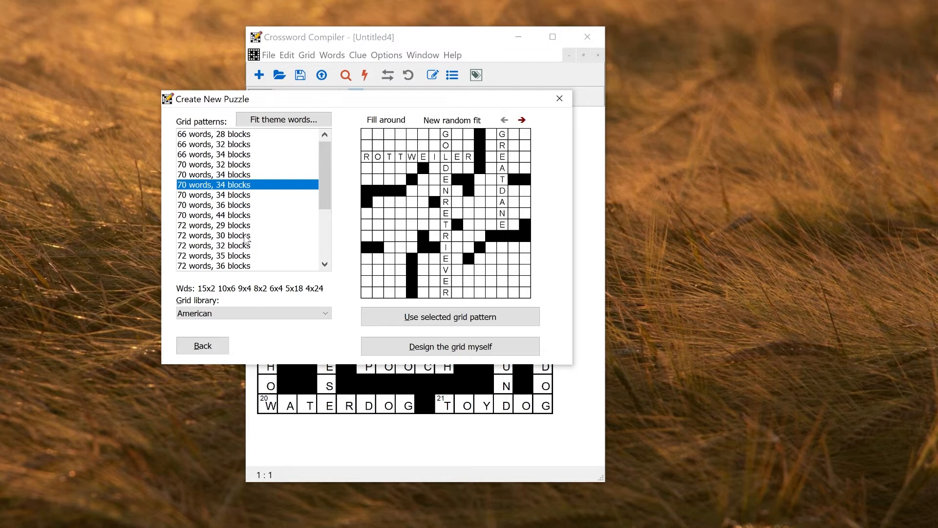
left_click(213, 205)
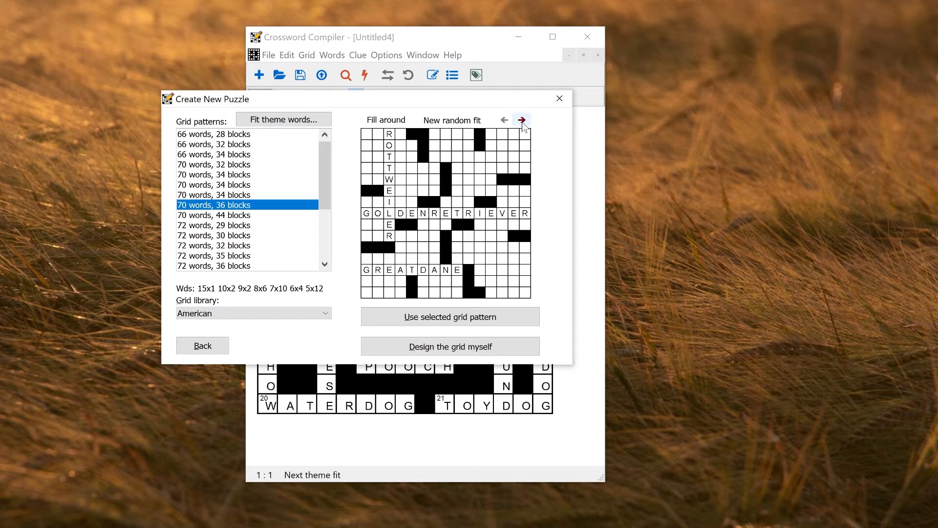
left_click(521, 119)
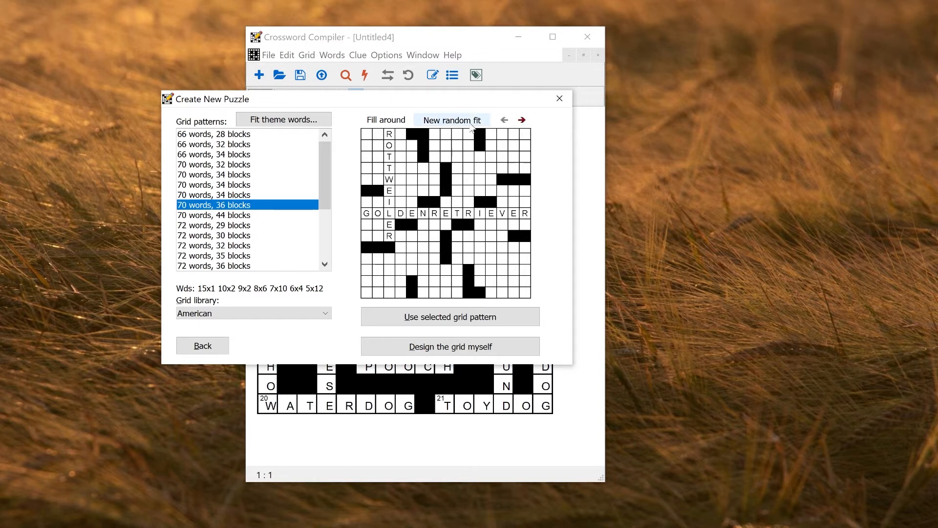
left_click(452, 119)
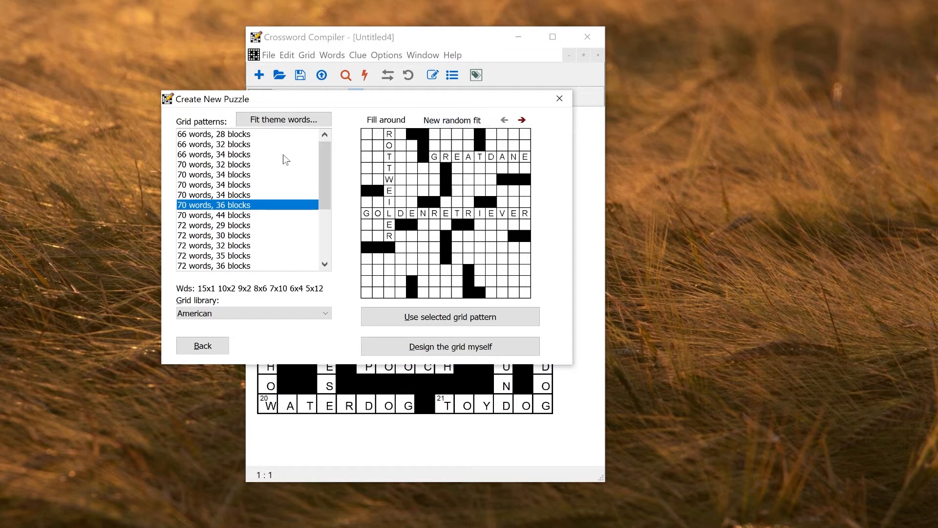
left_click(215, 265)
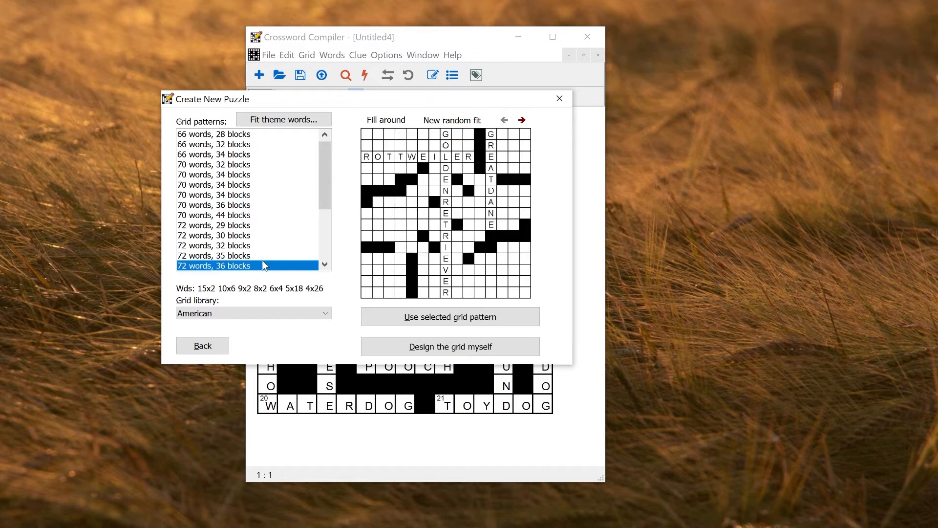
mouse_move(454, 258)
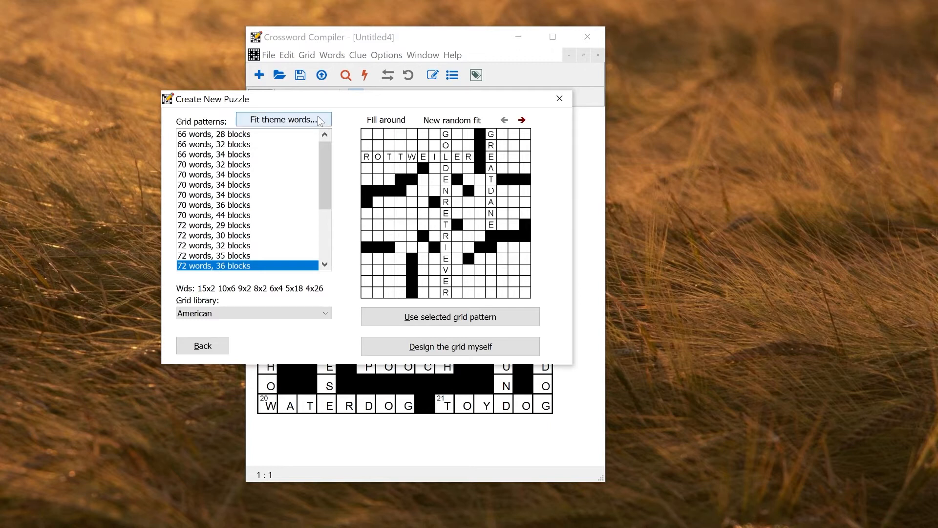
Step: Require symmetrical placement of the theme words; no grid fits all three, so dismiss the notice
left_click(282, 119)
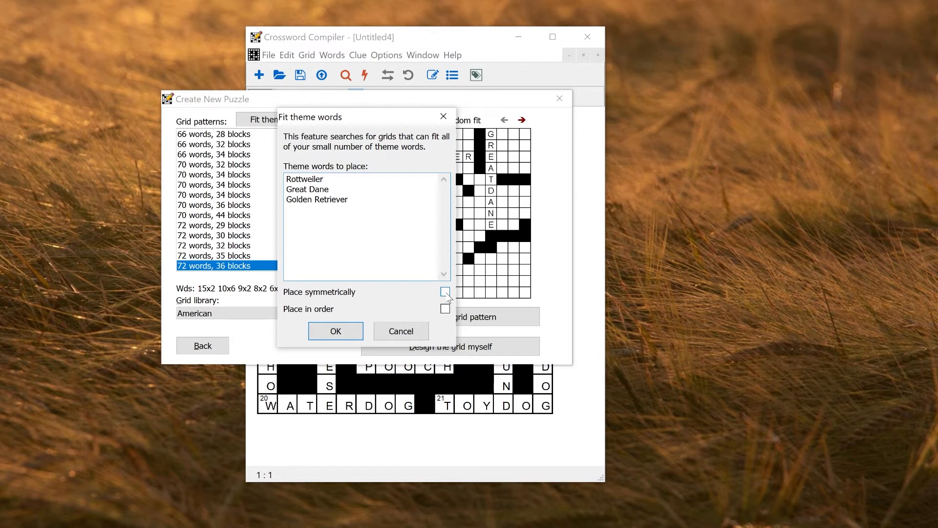
left_click(445, 291)
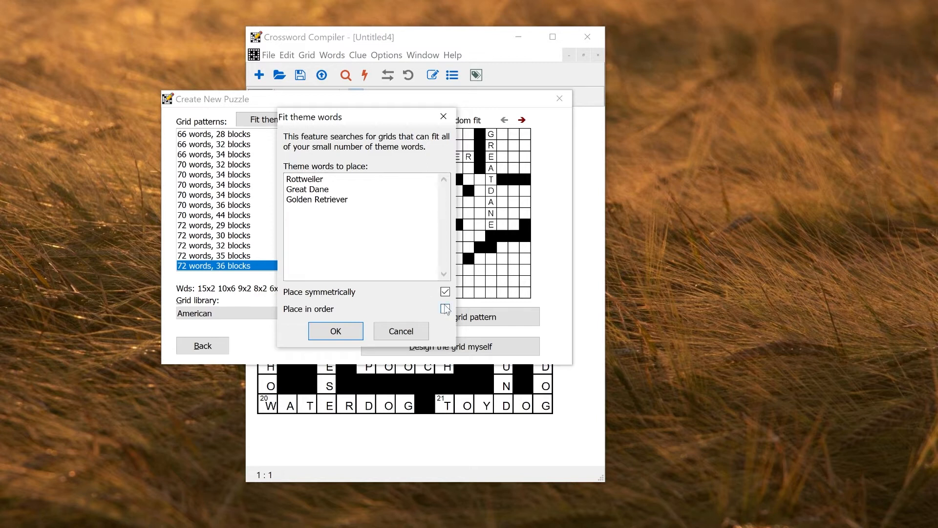
left_click(445, 307)
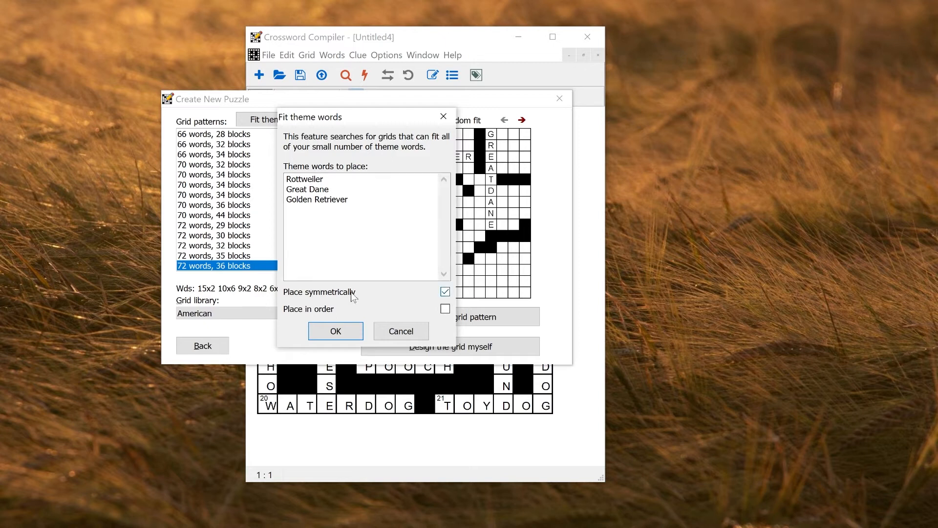
left_click(336, 332)
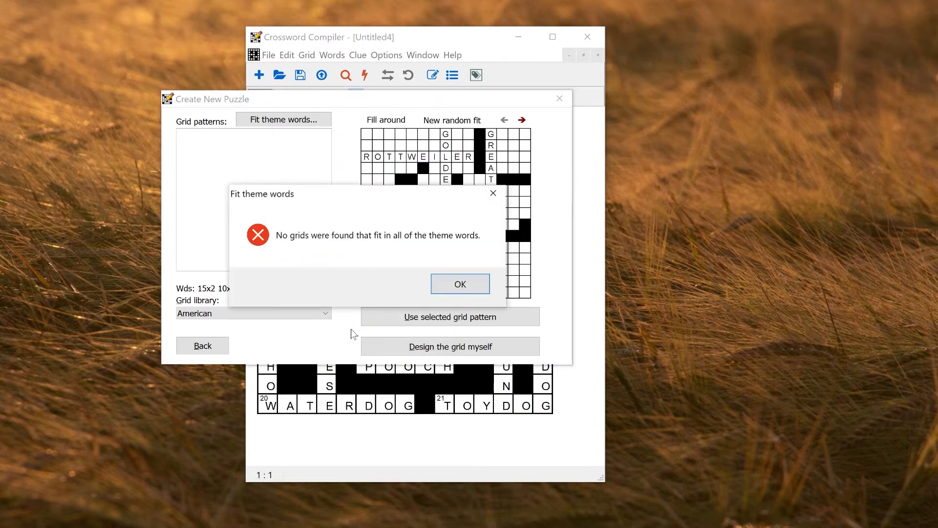
mouse_move(459, 283)
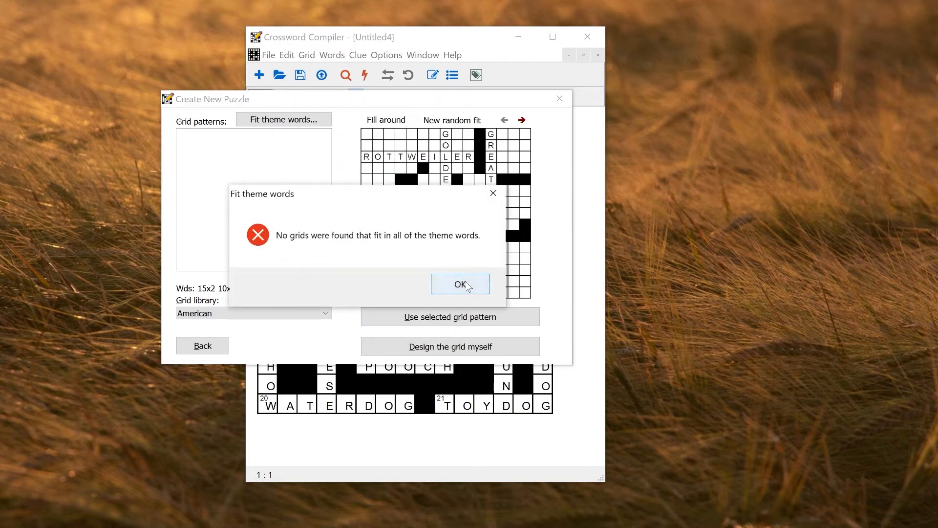
left_click(459, 284)
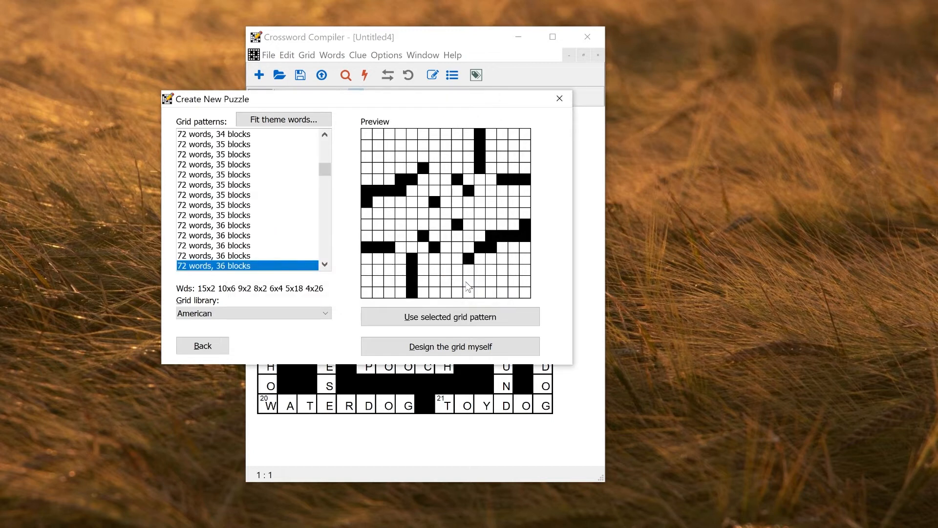
Step: Swap Golden Retriever for Pomeranian, refit, and preview the 78-word, 38-block pattern
left_click(282, 119)
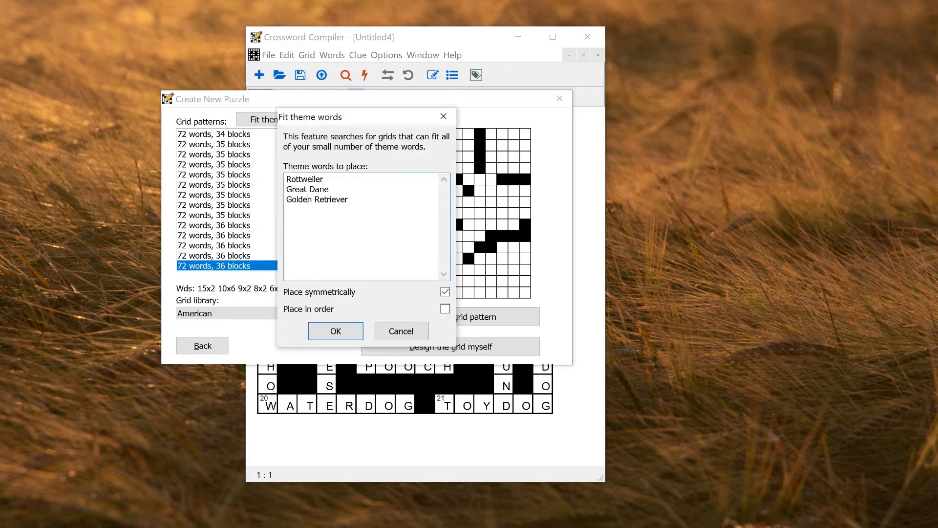
type("Pomeranian")
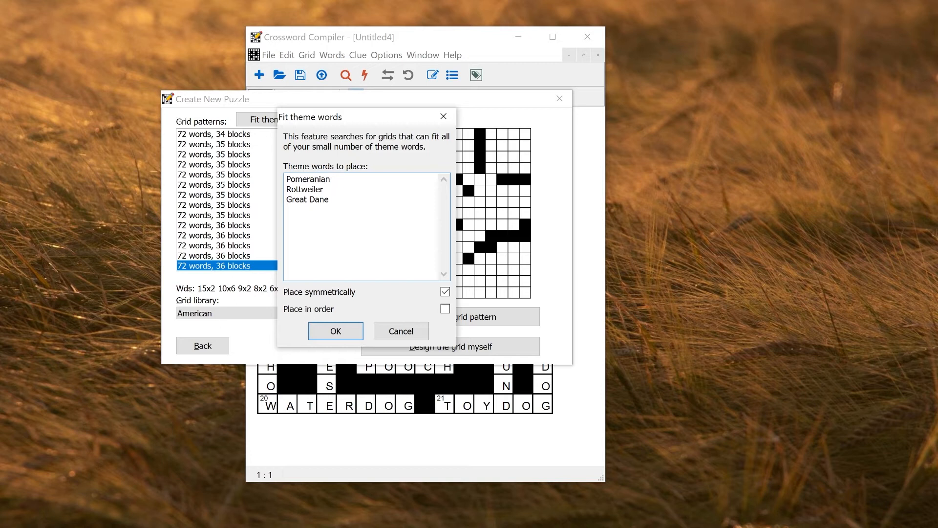
left_click(326, 200)
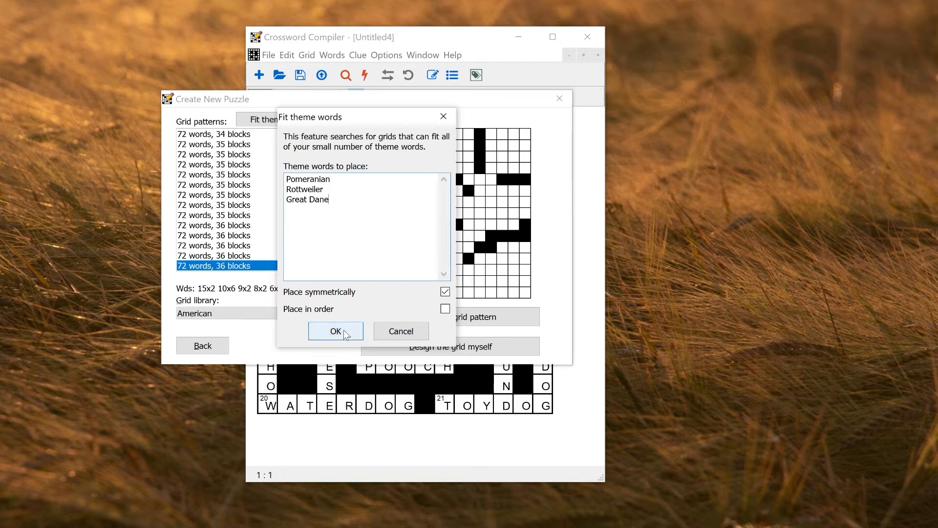
left_click(335, 331)
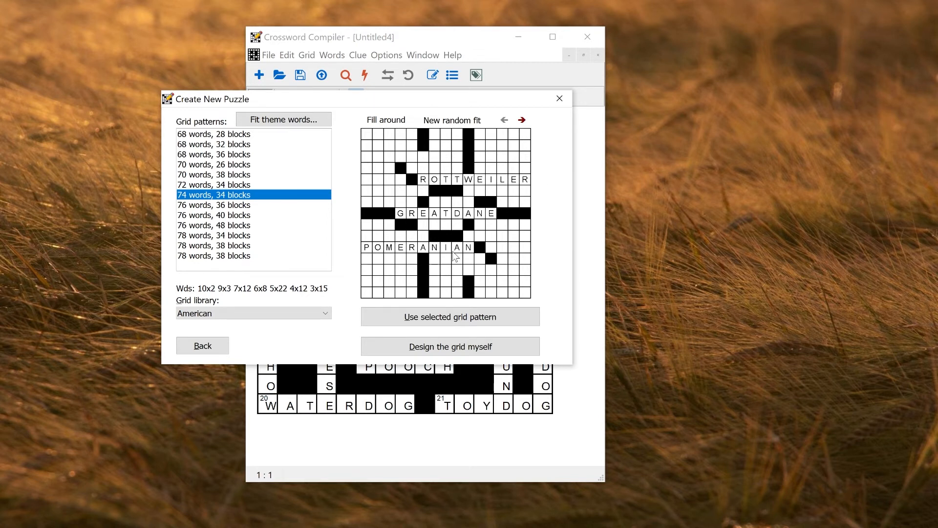
mouse_move(401, 218)
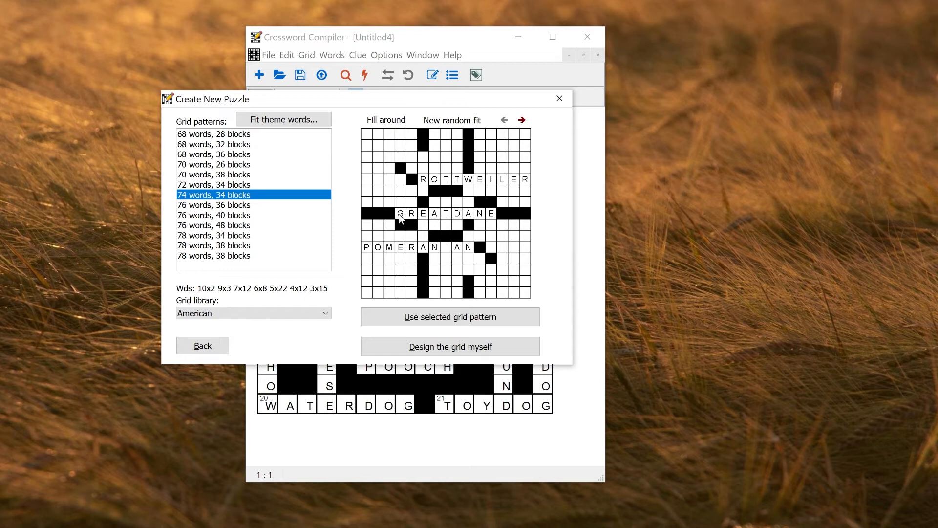
mouse_move(499, 217)
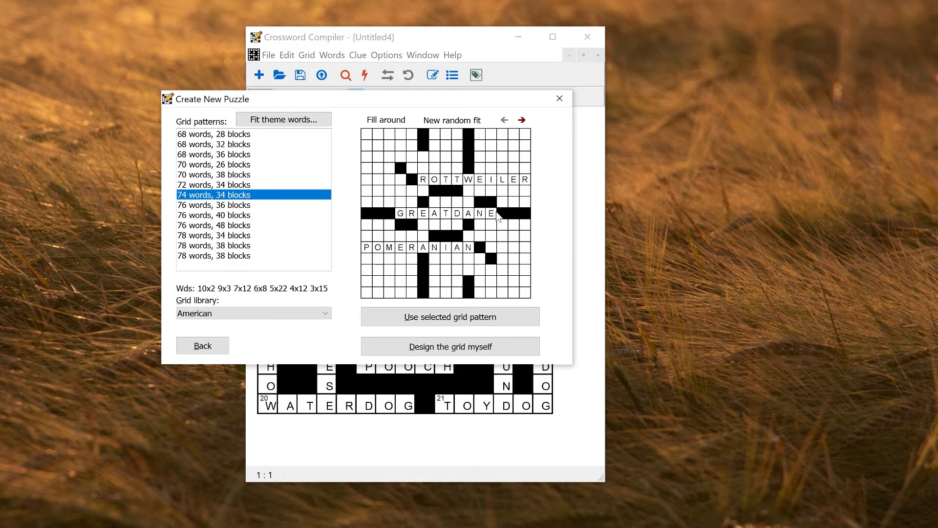
mouse_move(450, 207)
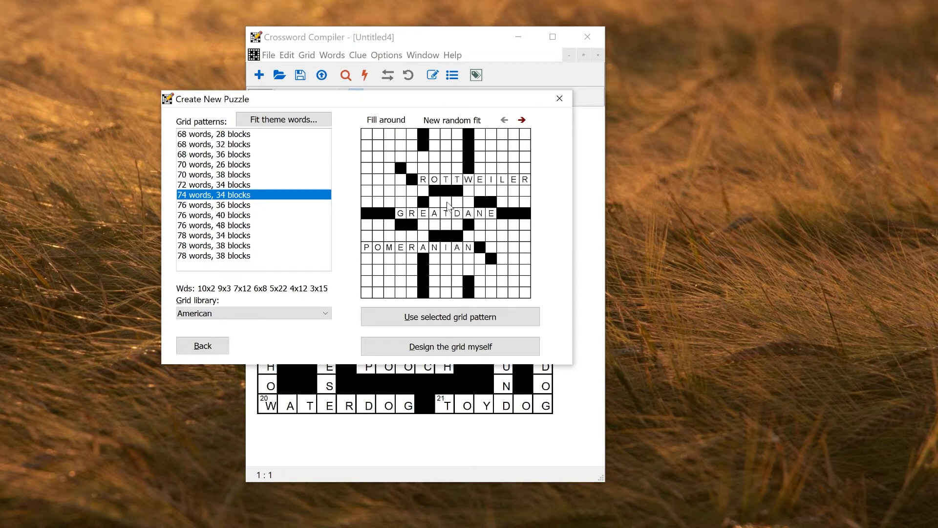
left_click(213, 155)
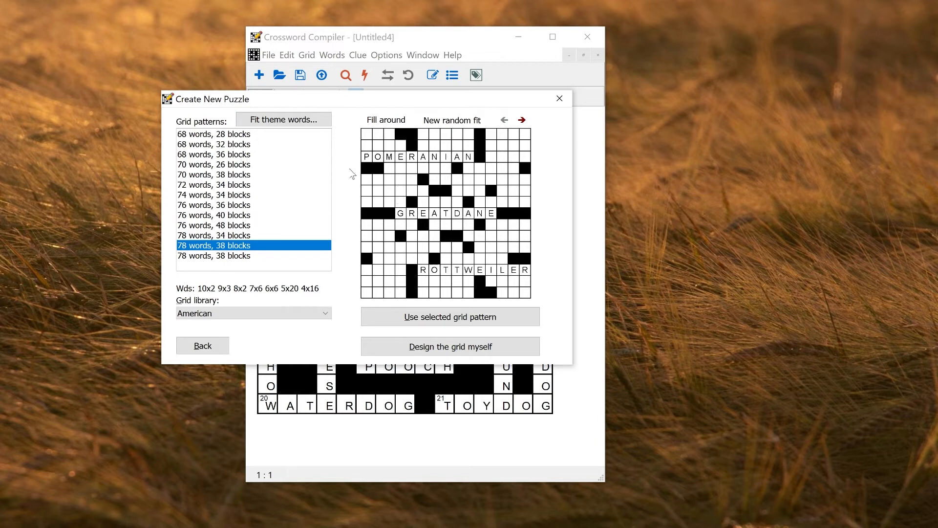
Step: Autofill the grid around POMERANIAN, GREAT DANE and ROTTWEILER from the selected pattern and accept the fill
left_click(449, 317)
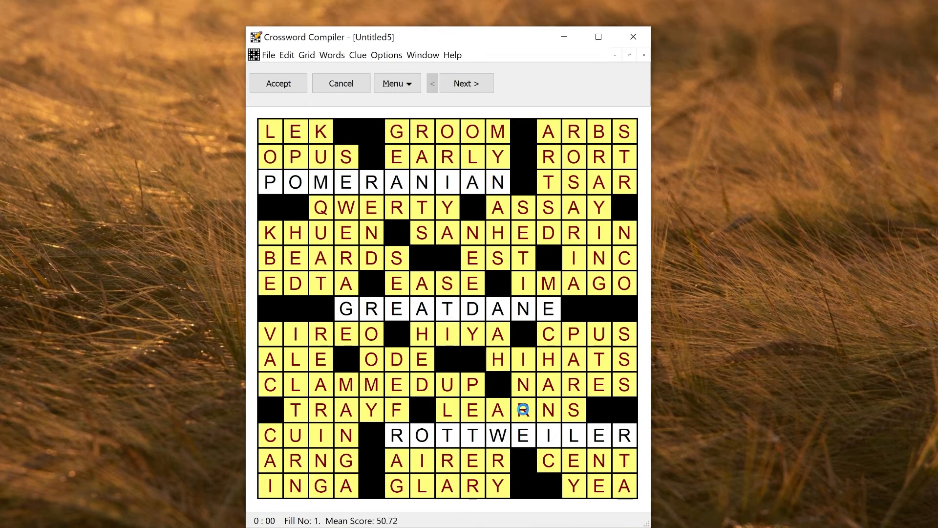
left_click(278, 83)
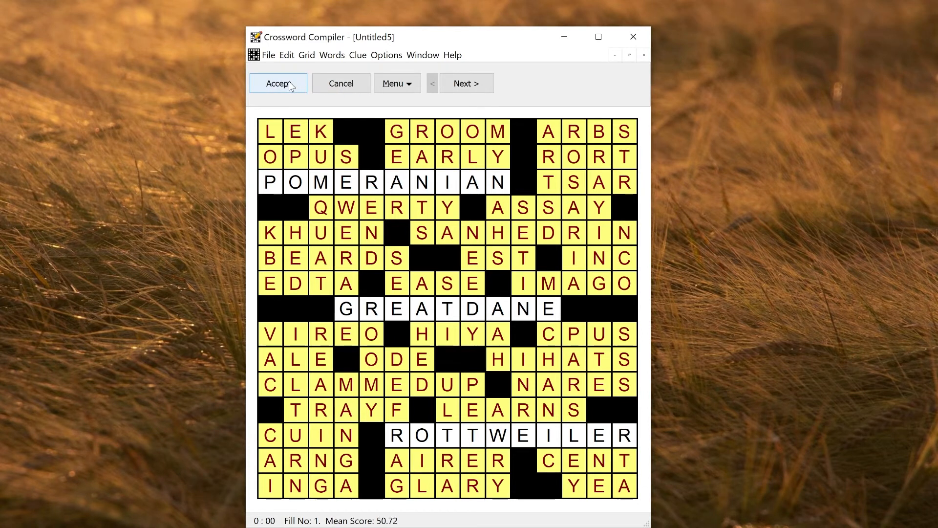
left_click(276, 83)
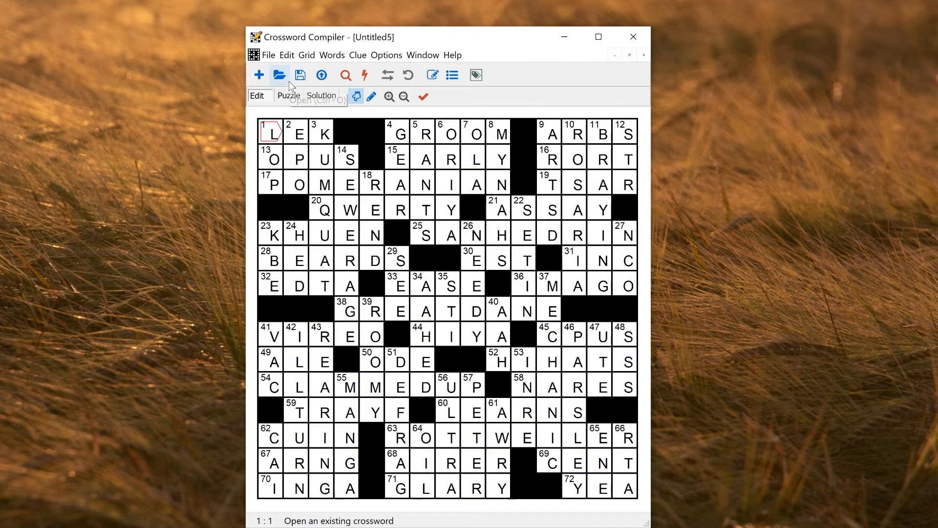
mouse_move(258, 74)
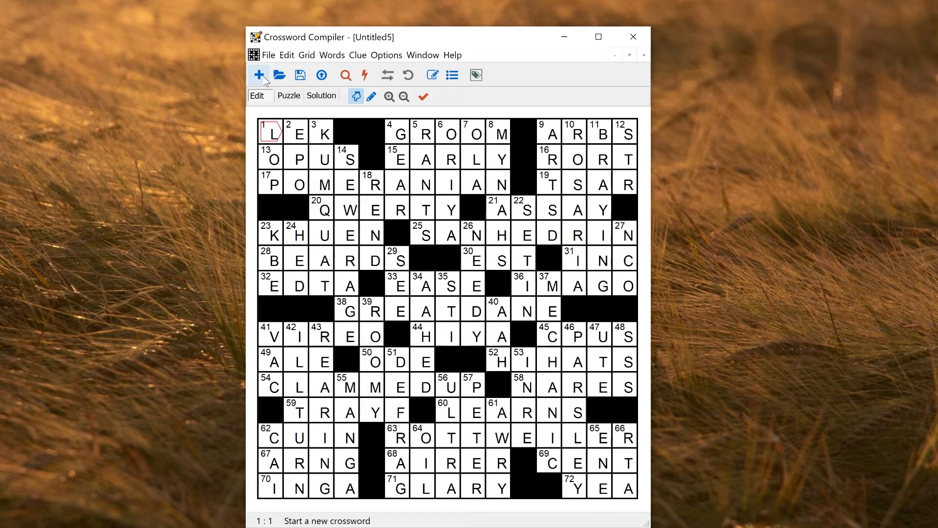
Step: Start a new puzzle and choose the Cryptic or quick crossword type
left_click(258, 76)
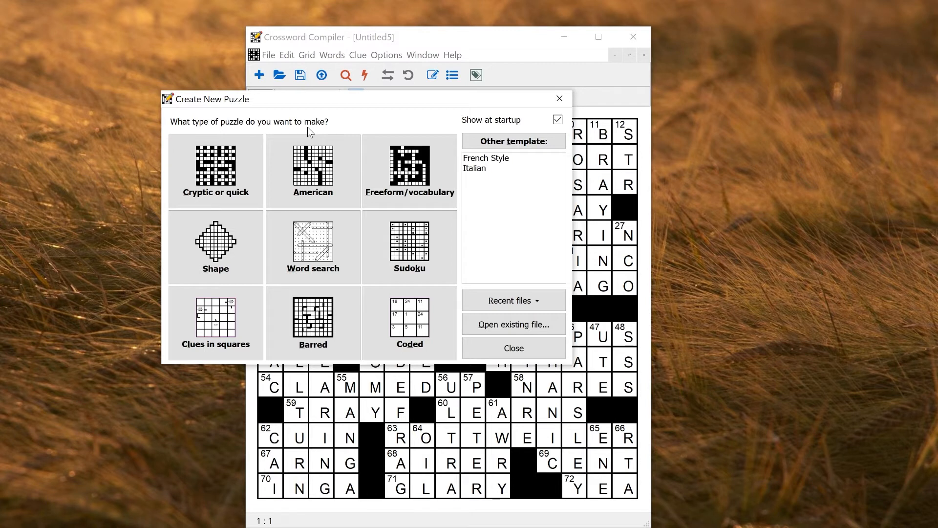
mouse_move(312, 170)
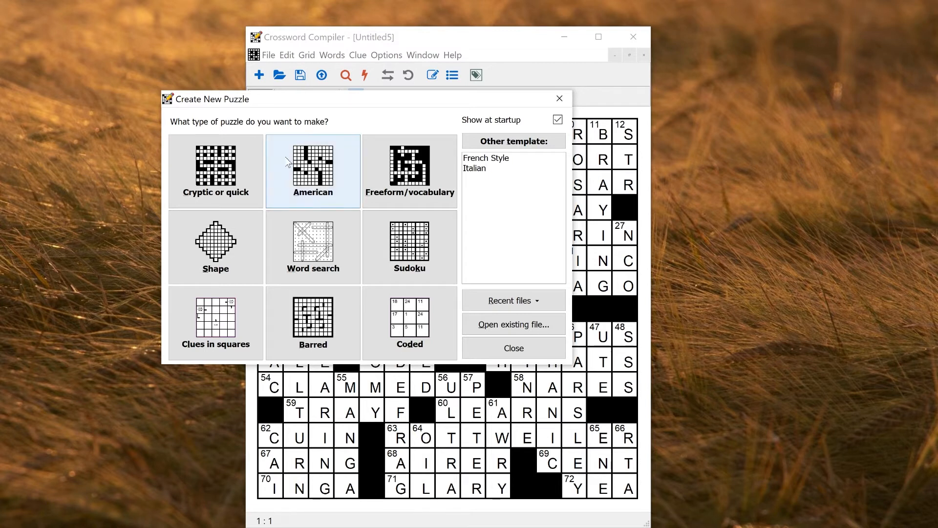
mouse_move(282, 184)
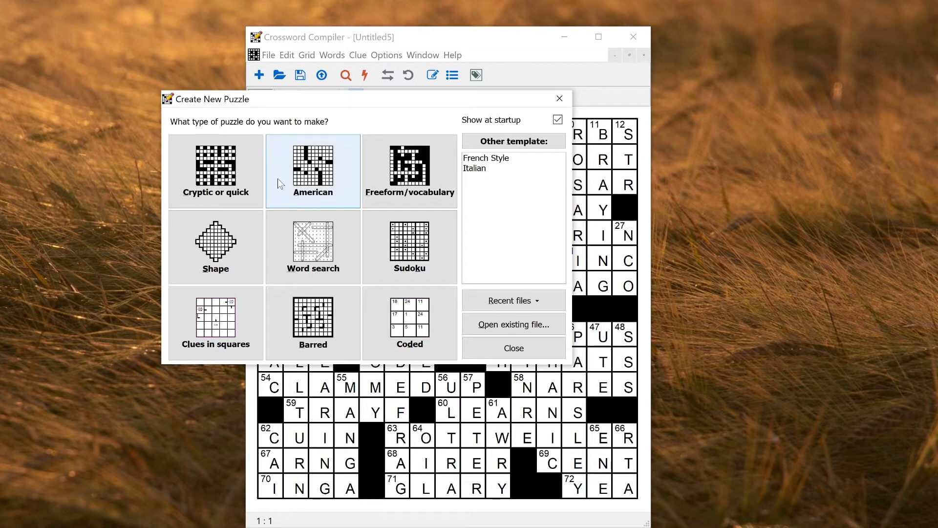
left_click(215, 170)
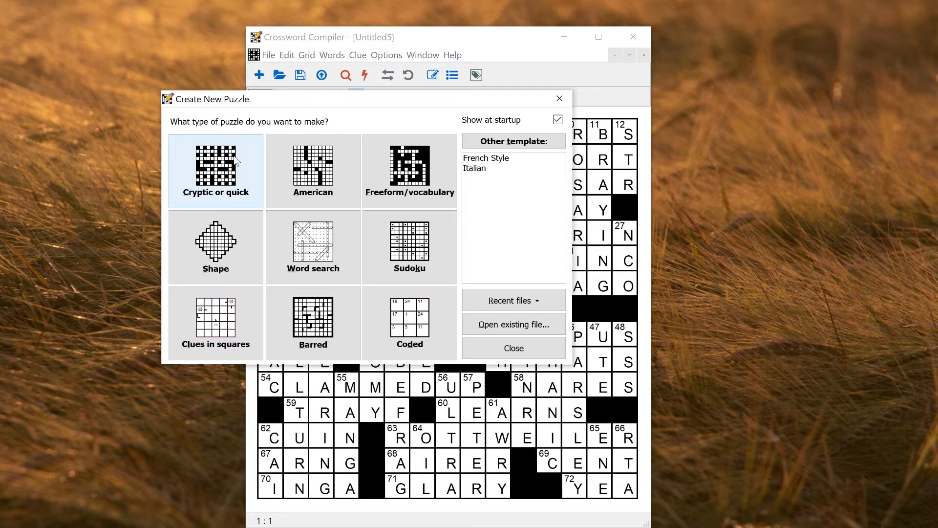
left_click(215, 170)
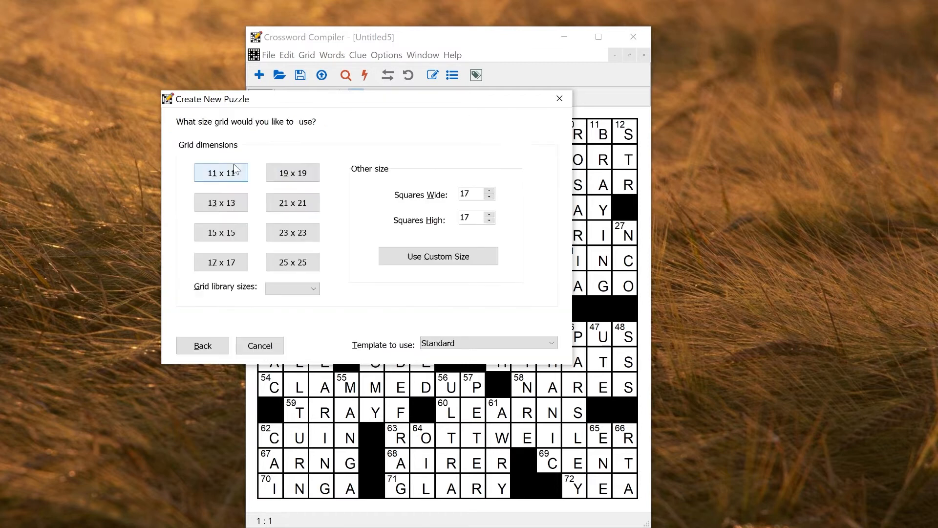
Step: Choose the 15 by 15 grid size and preview 32-word grid patterns from the list
left_click(221, 202)
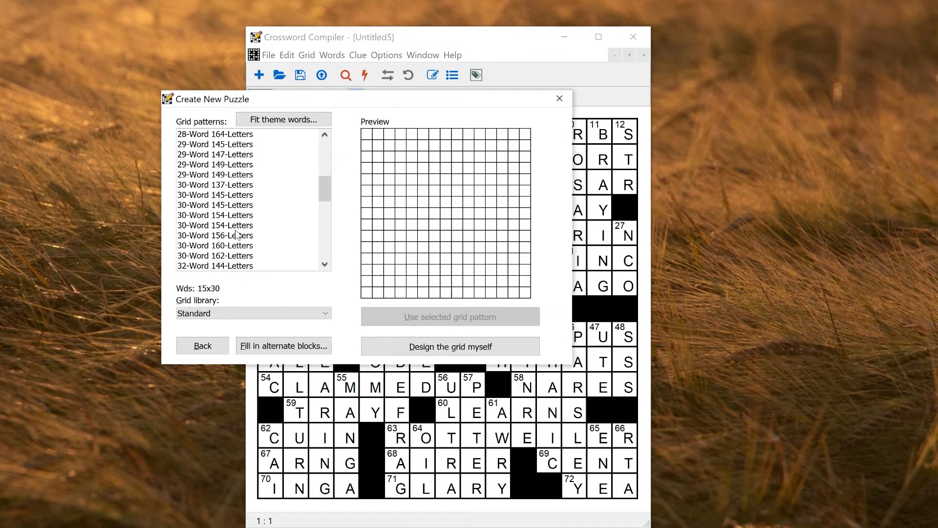
left_click(215, 194)
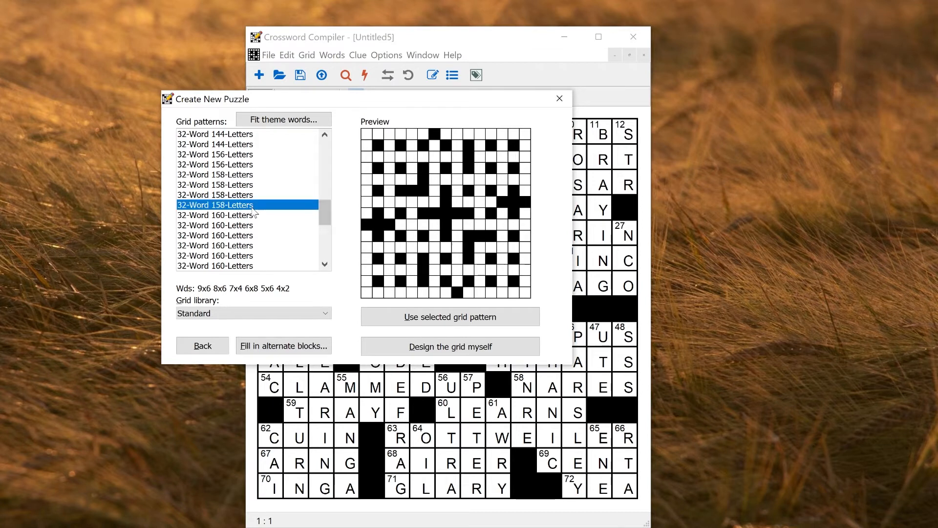
scroll("down", 3)
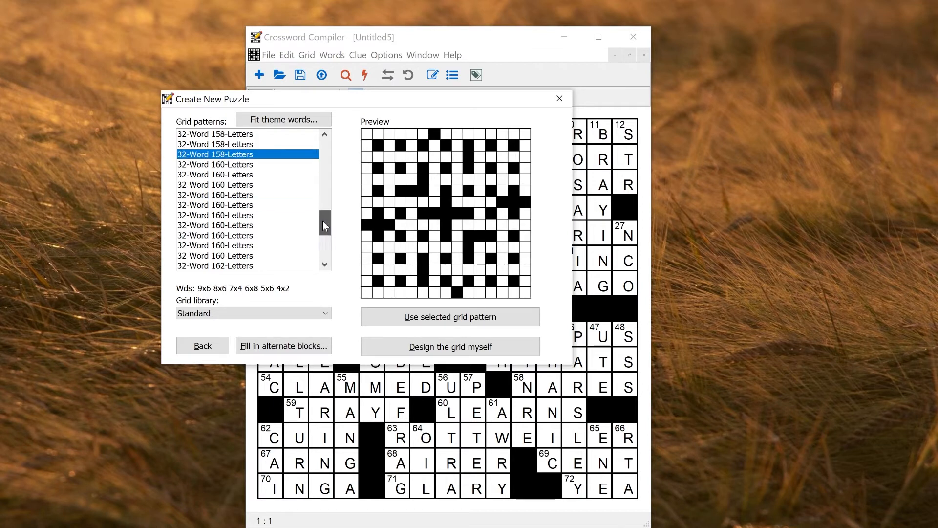
left_click(215, 214)
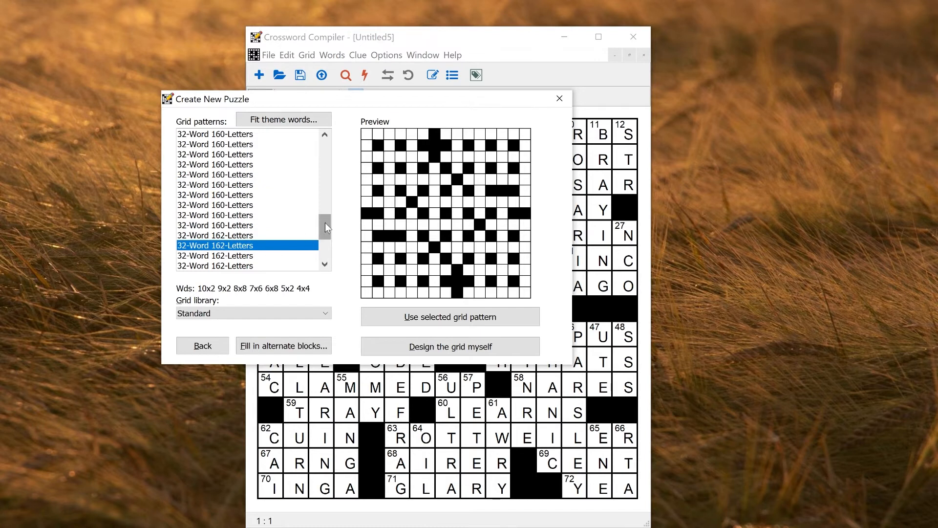
Step: Select the 32-word cryptic pattern and build the new puzzle from it
scroll("down", 3)
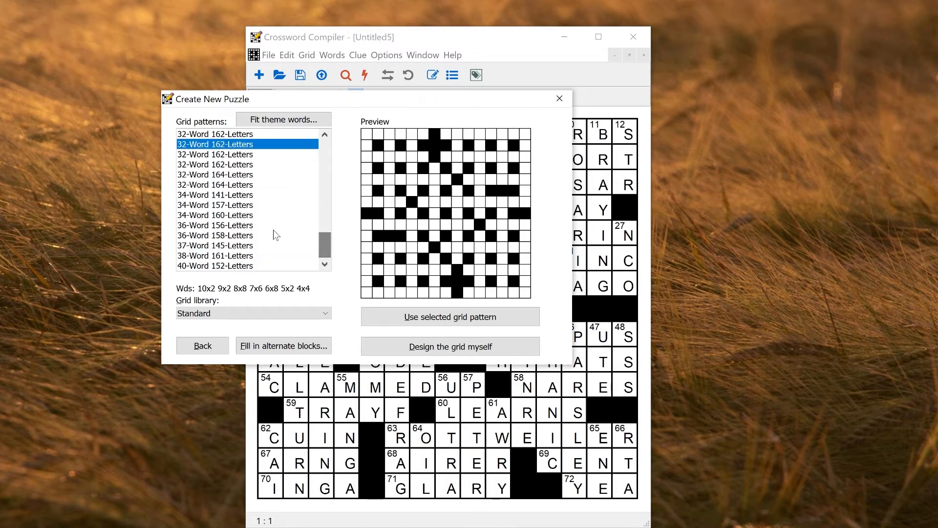
left_click(215, 235)
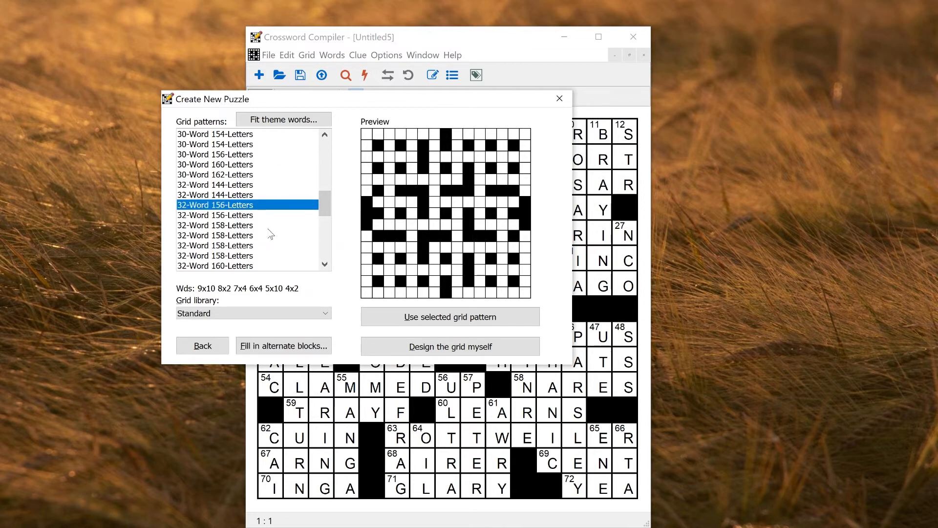
mouse_move(394, 174)
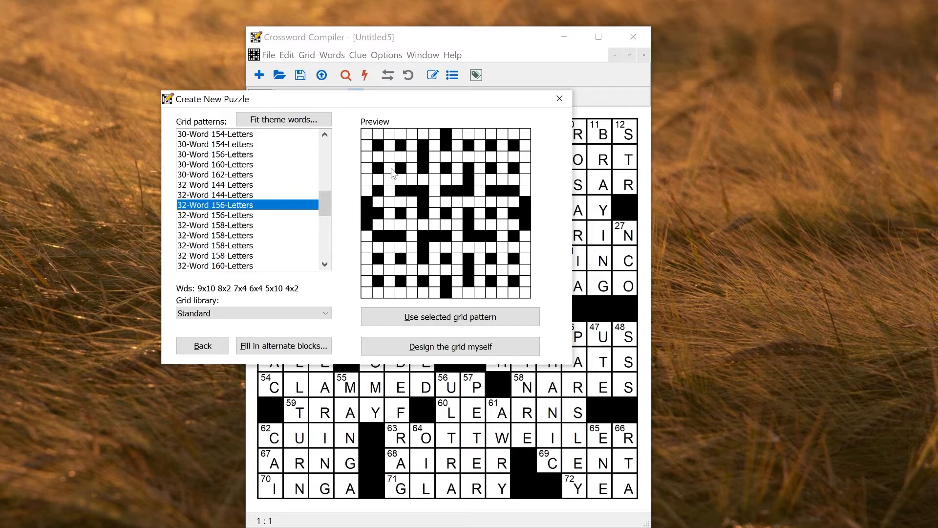
left_click(450, 317)
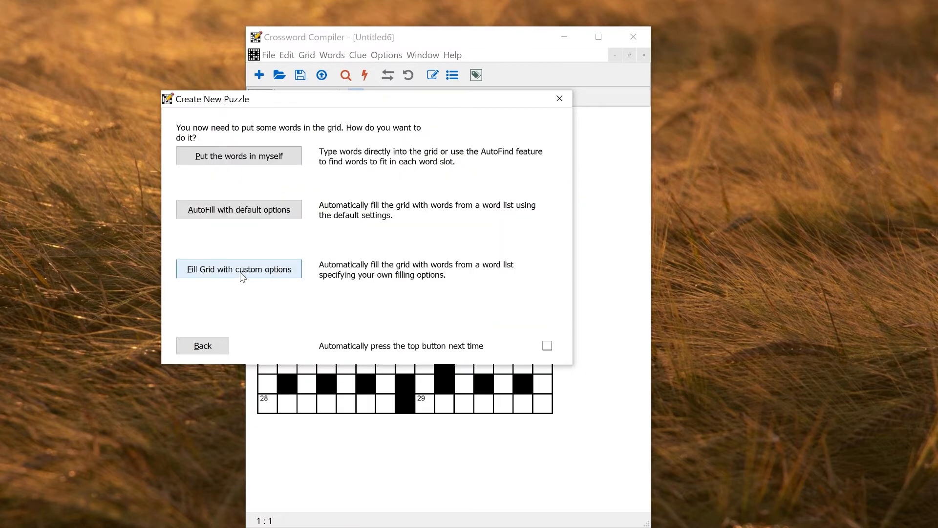
Step: Start a custom grid fill and set its theme list to Dogs
left_click(238, 269)
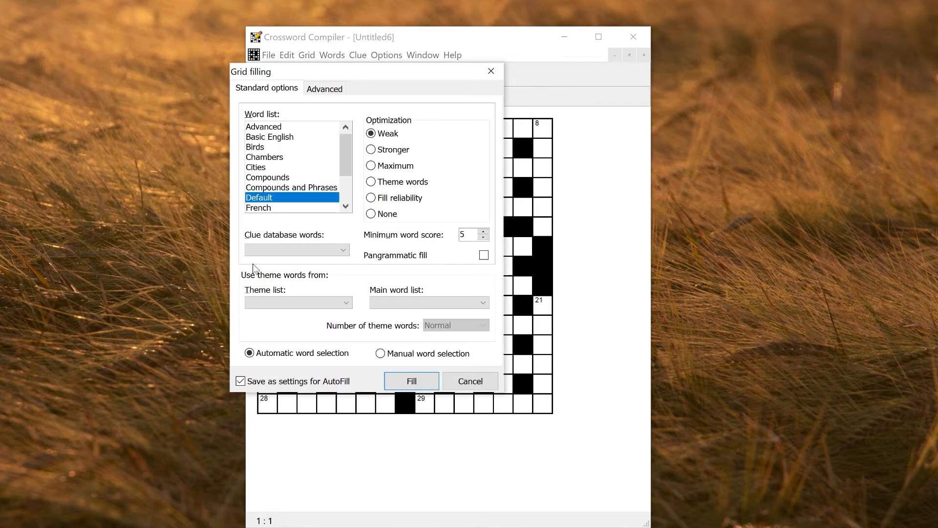
mouse_move(242, 174)
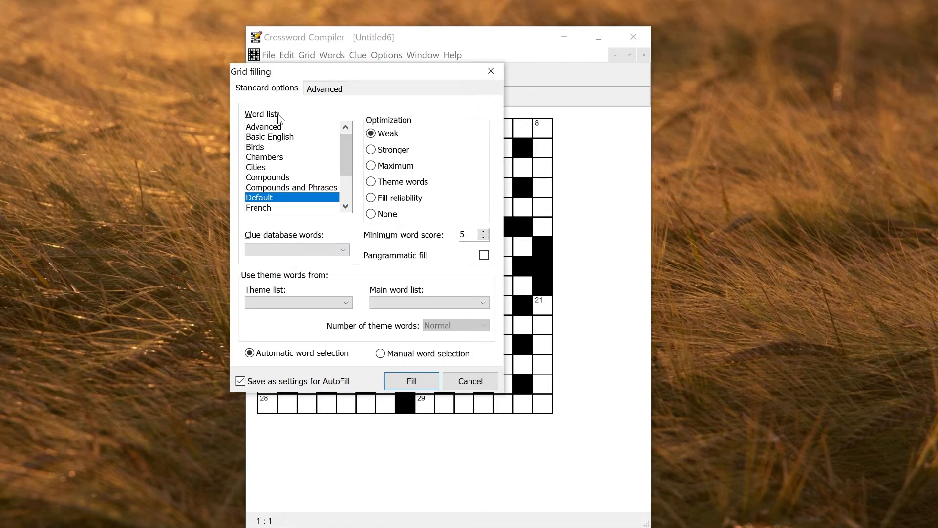
mouse_move(279, 182)
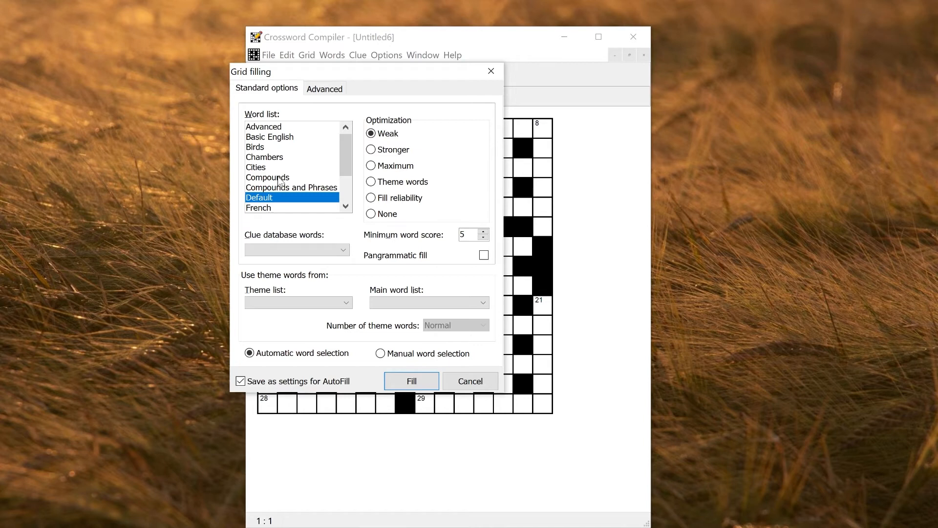
mouse_move(232, 275)
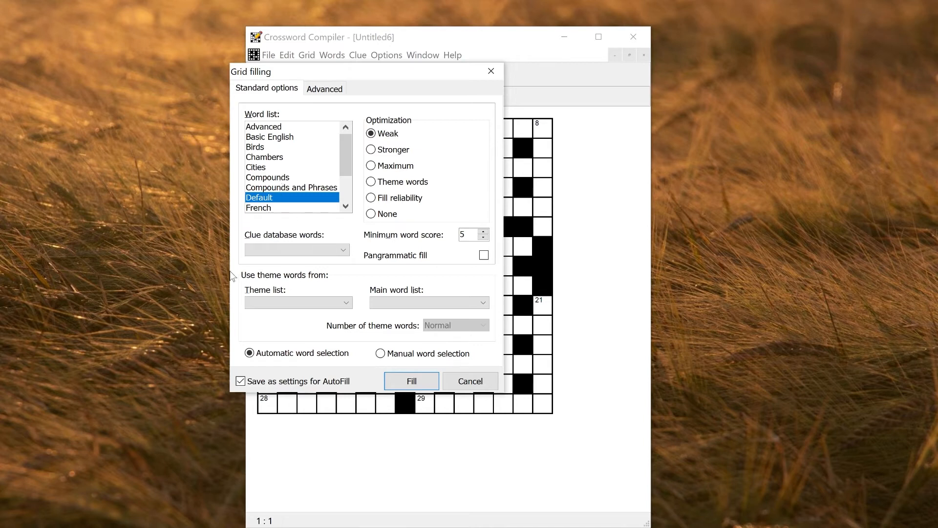
mouse_move(332, 284)
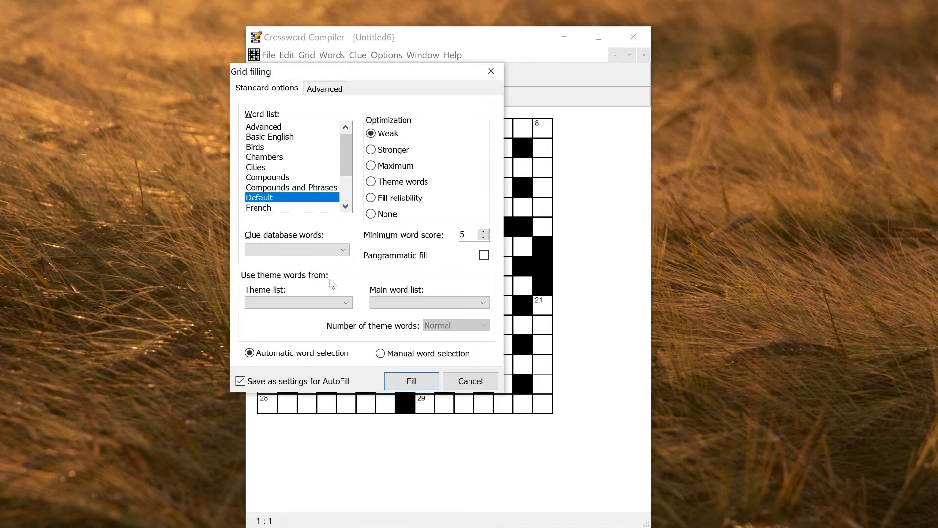
left_click(296, 302)
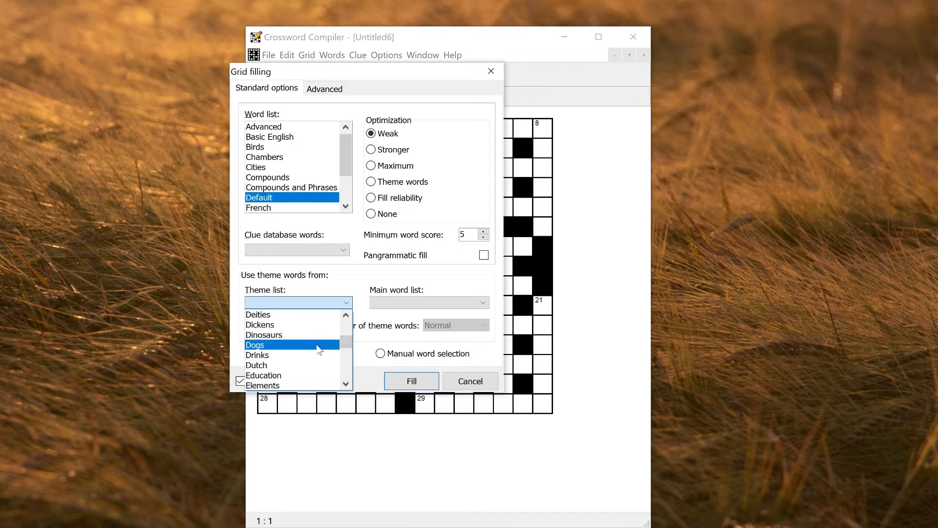
left_click(255, 344)
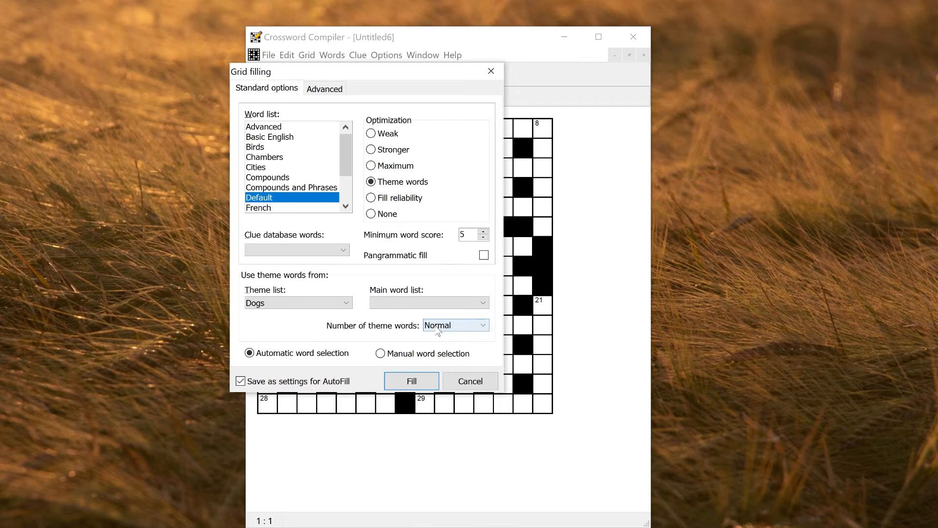
Step: Set the number of theme words to Maximum for the fill
left_click(483, 324)
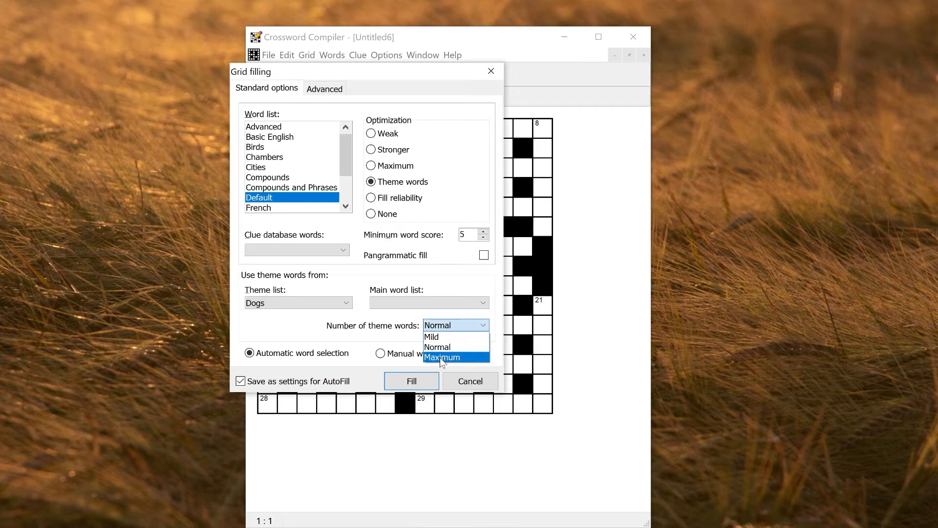
left_click(442, 356)
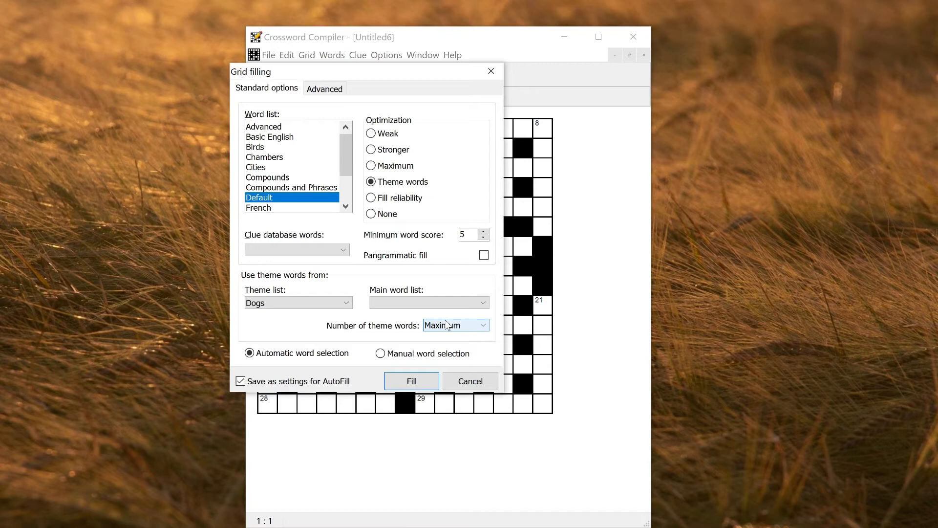
left_click(482, 325)
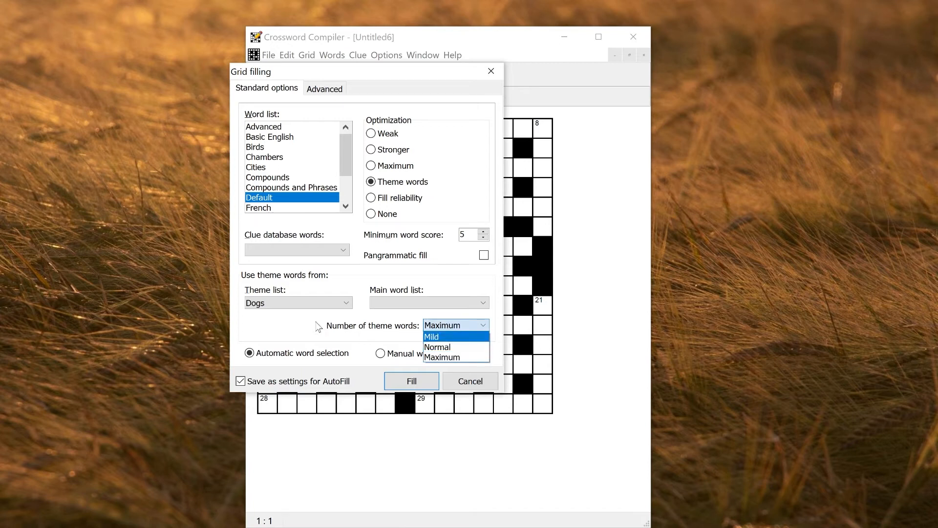
left_click(412, 382)
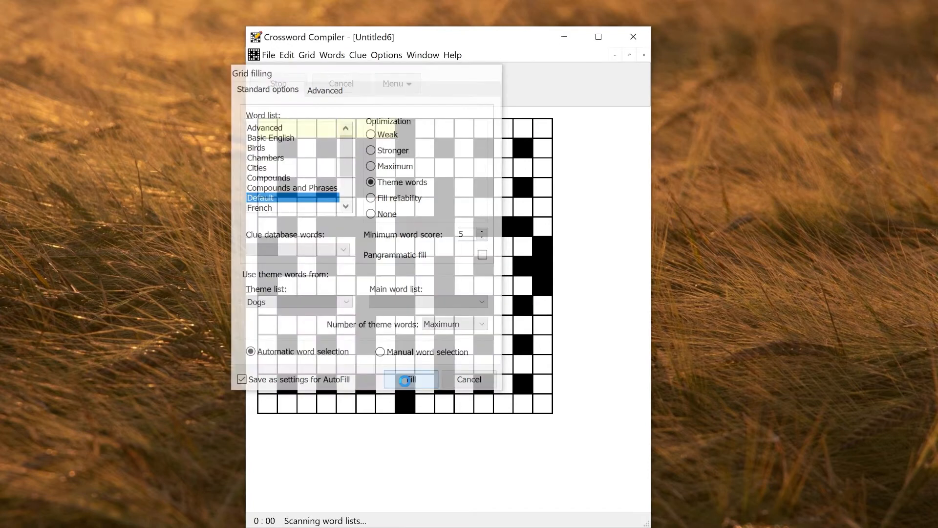
Step: Fill the grid, refill it from the beginning, and accept the fill with Whippet and Greyhound
left_click(409, 379)
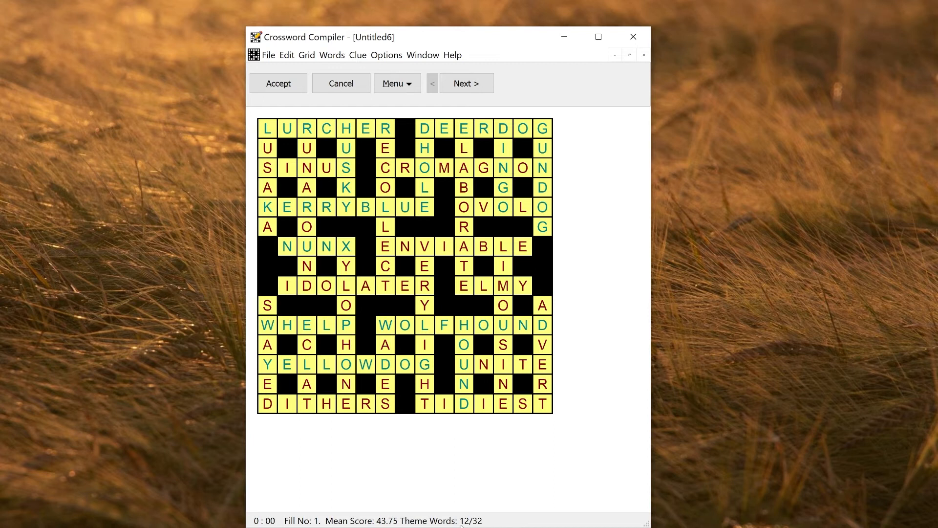
mouse_move(503, 524)
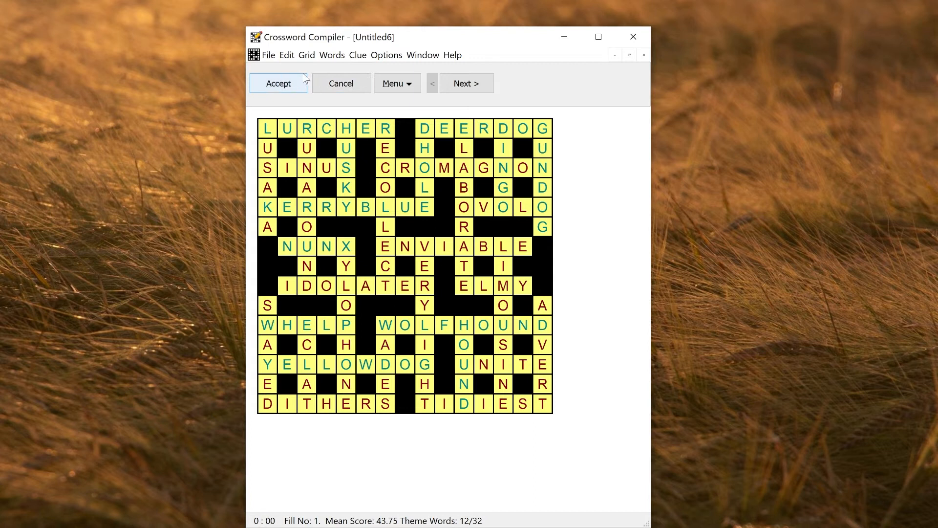
left_click(394, 83)
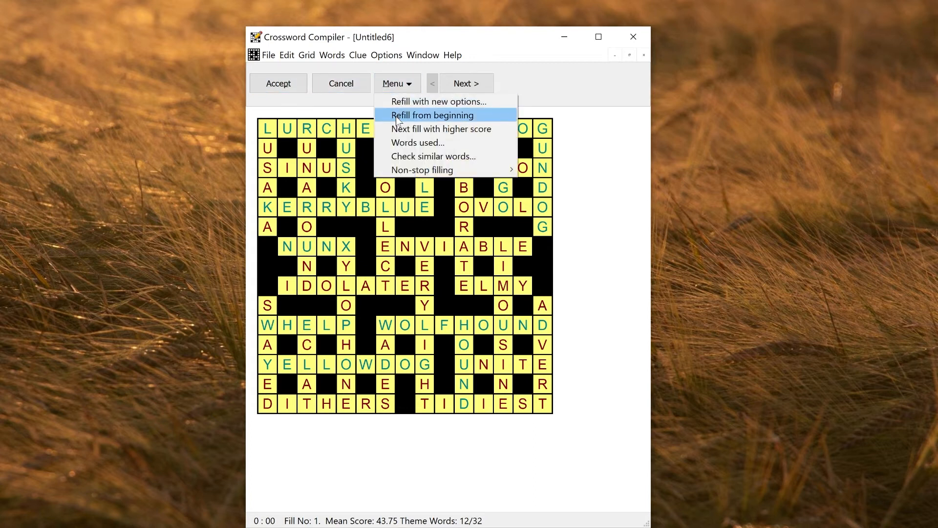
left_click(433, 116)
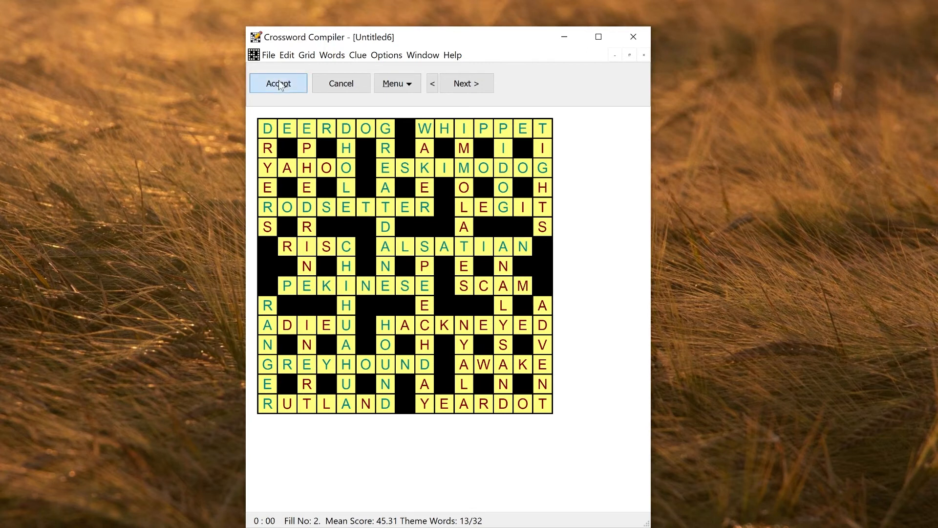
left_click(279, 83)
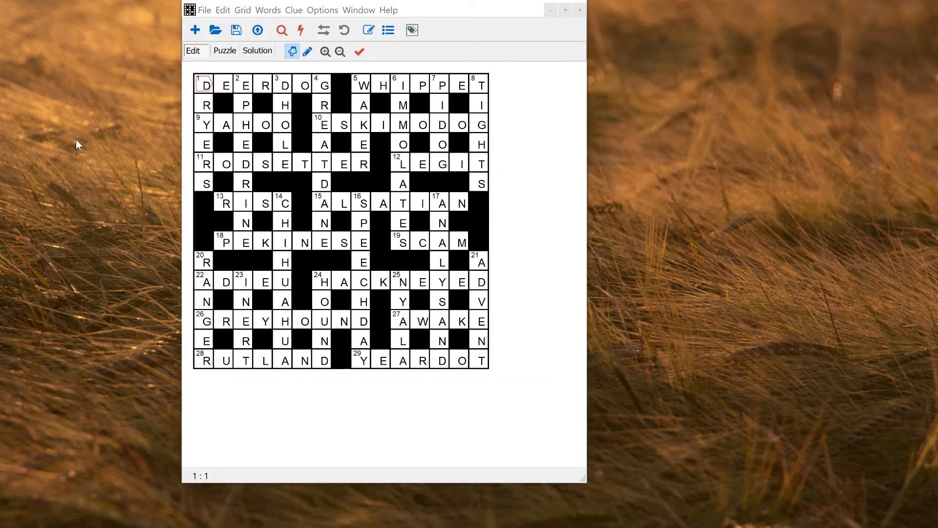
mouse_move(270, 11)
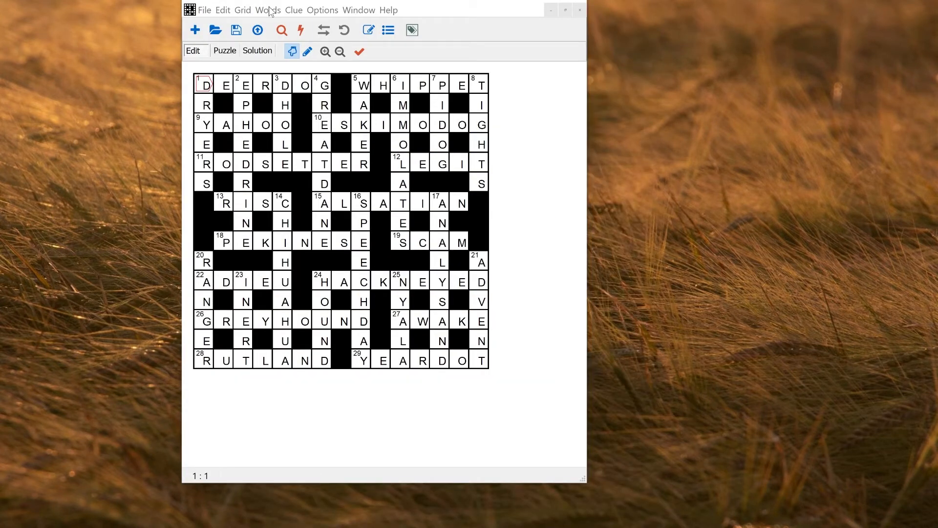
Step: In Word List Manager's theme lists, view Astronomy, then the 191-word Dogs list
left_click(268, 10)
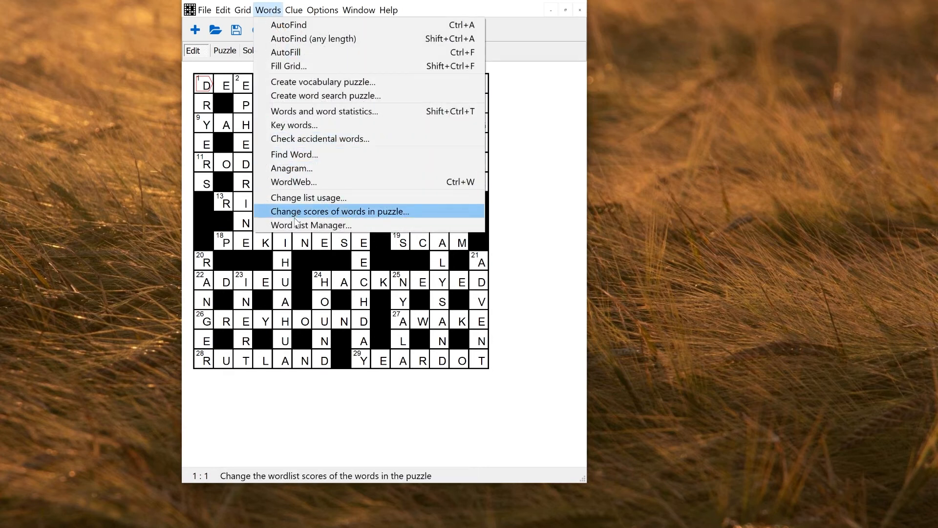
mouse_move(293, 225)
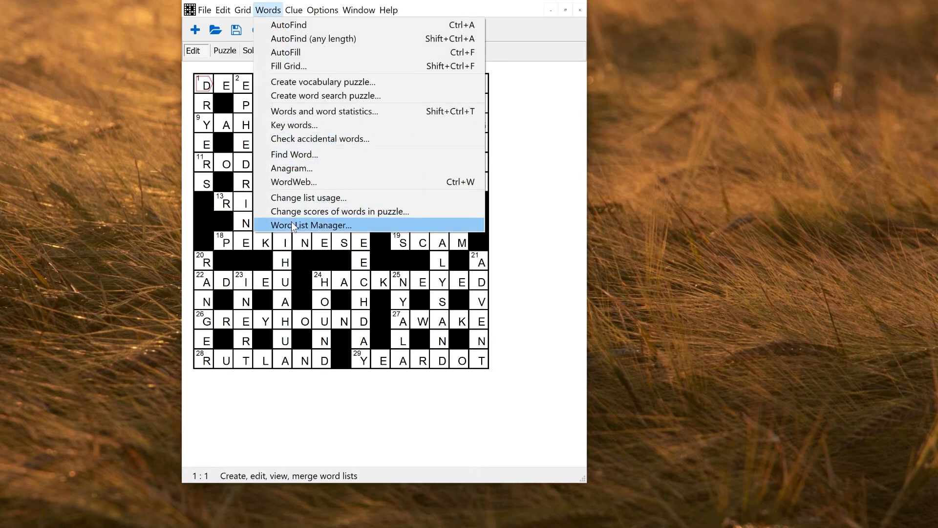
left_click(310, 225)
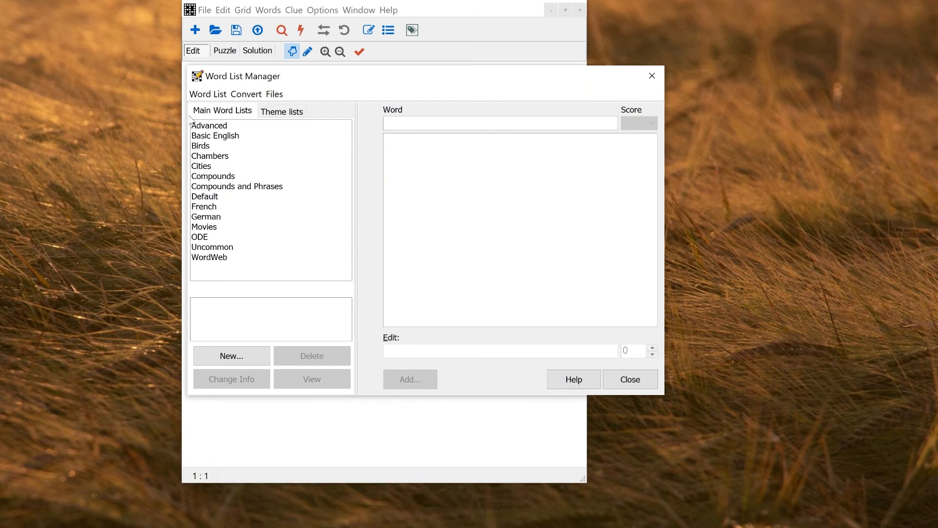
mouse_move(200, 115)
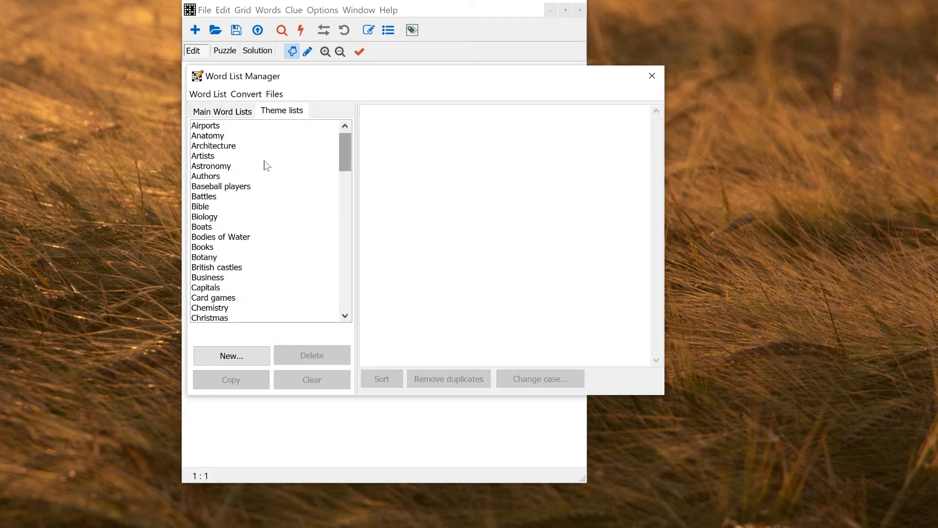
left_click(211, 166)
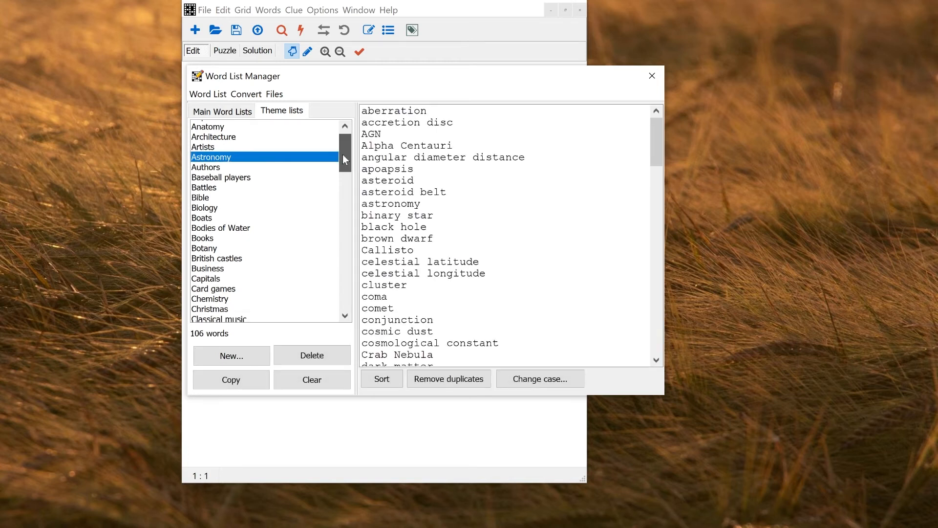
left_click(201, 195)
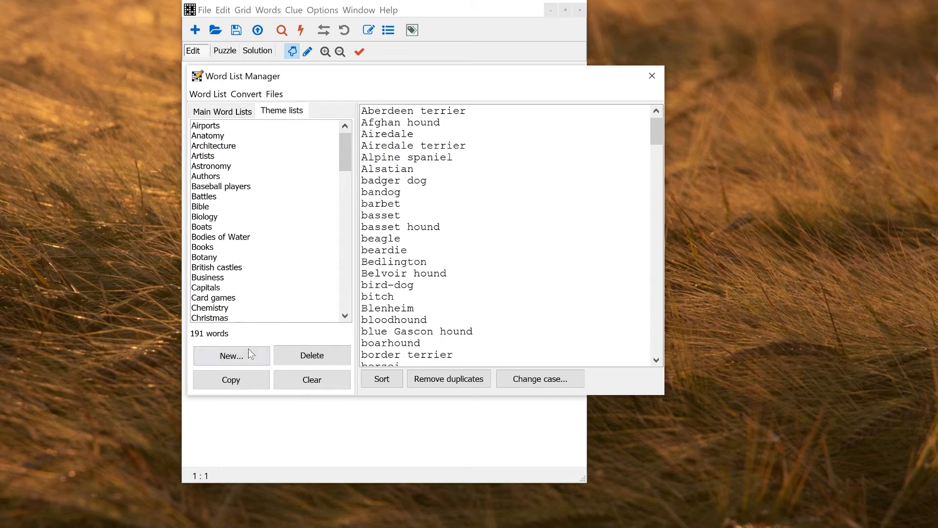
Step: Create a new theme list named My Dogs
left_click(230, 355)
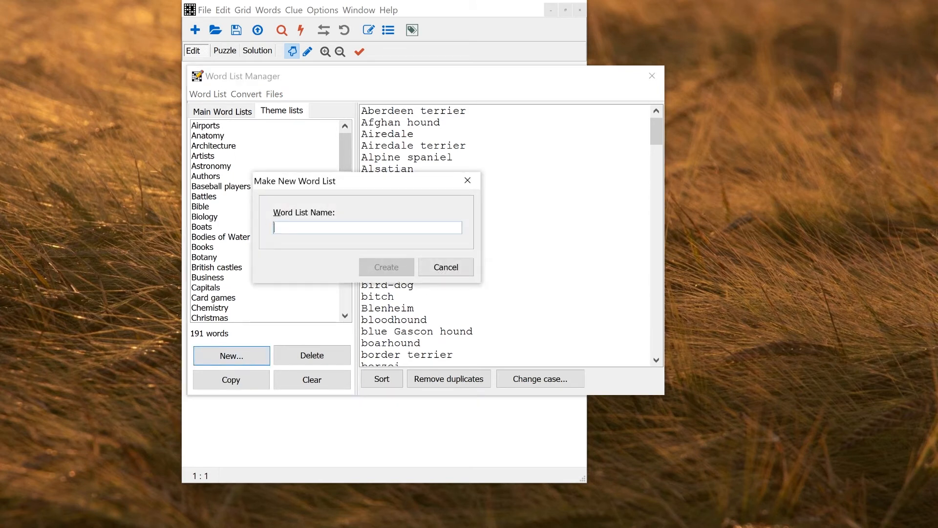
type("My Dog")
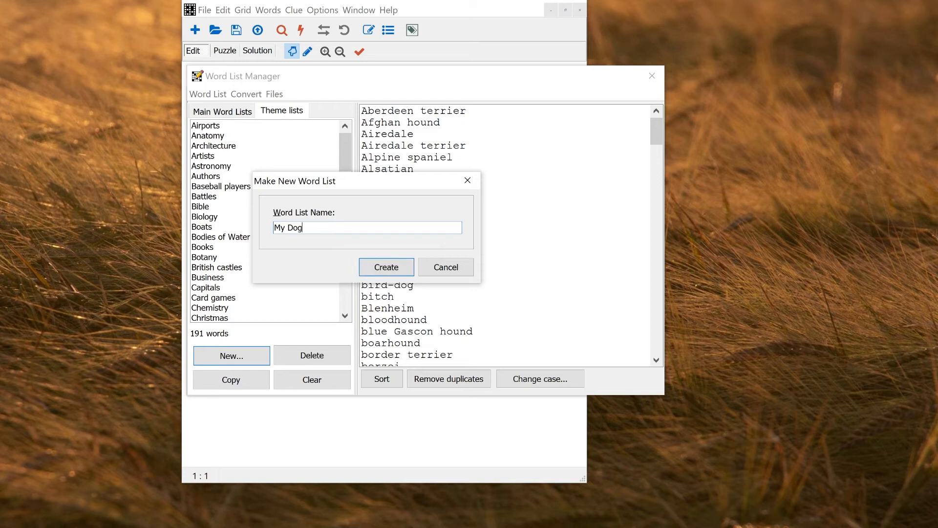
type("s")
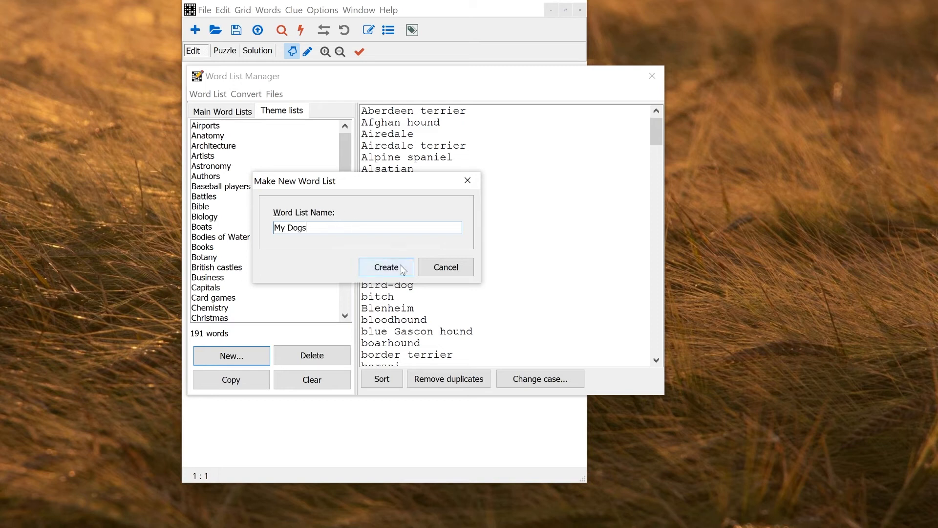
left_click(386, 267)
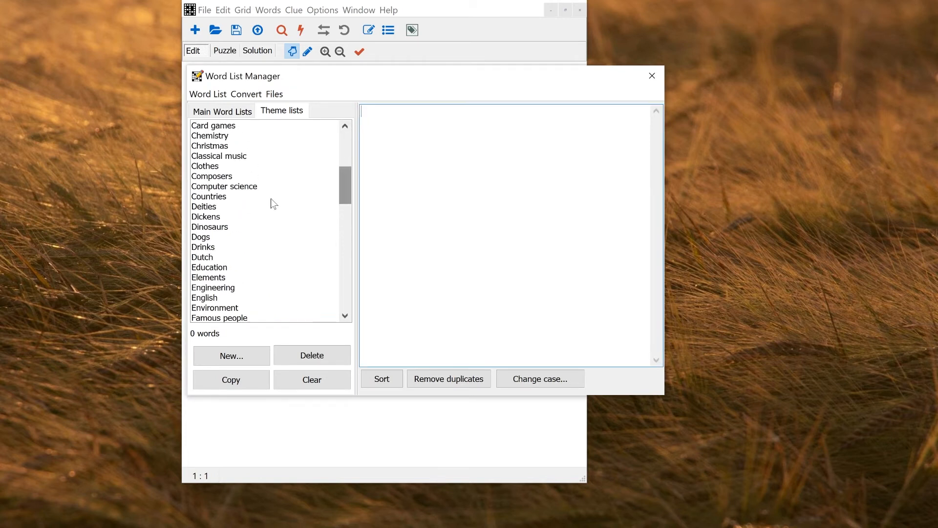
Step: Copy all the Dogs breed words into My Dogs, then move to the main word lists
left_click(202, 237)
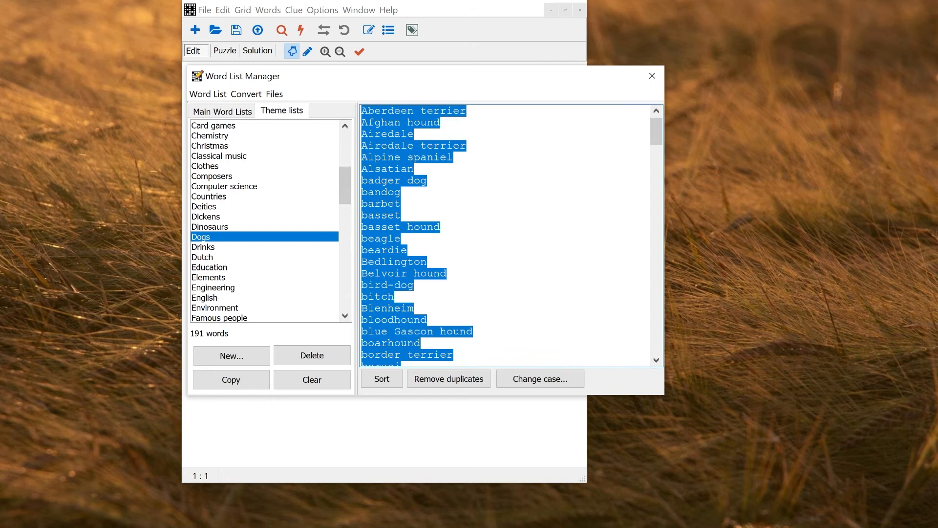
scroll("down", 3)
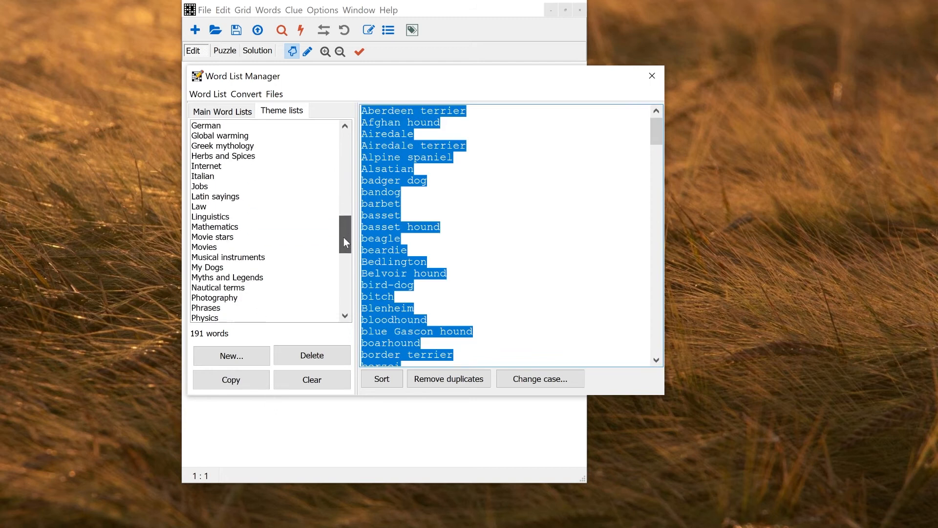
left_click(207, 267)
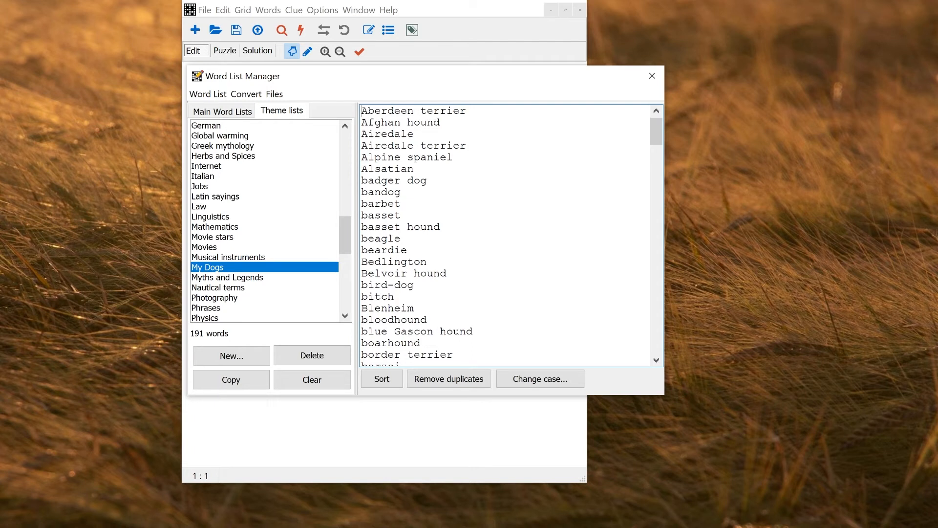
left_click(222, 110)
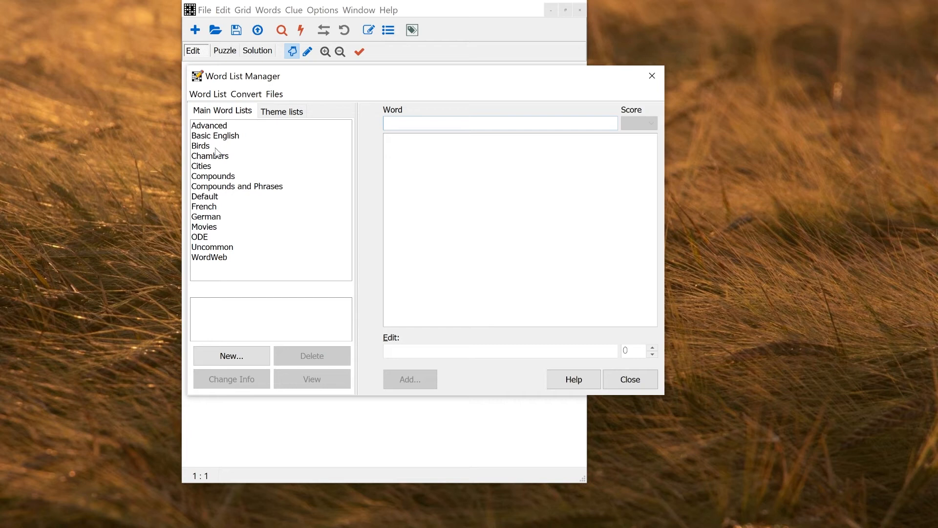
Step: Switch to the Birds main list, saving the My Dogs changes, and view conversion options
left_click(201, 146)
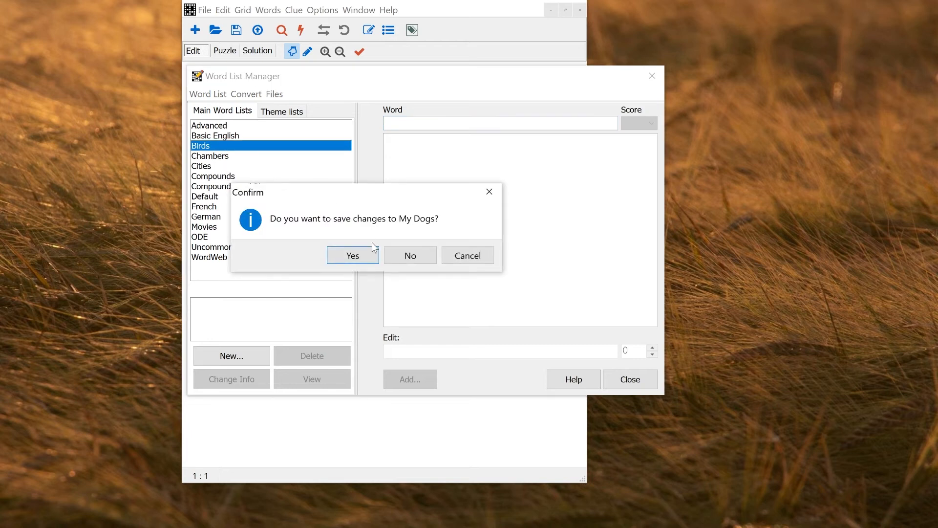
left_click(353, 255)
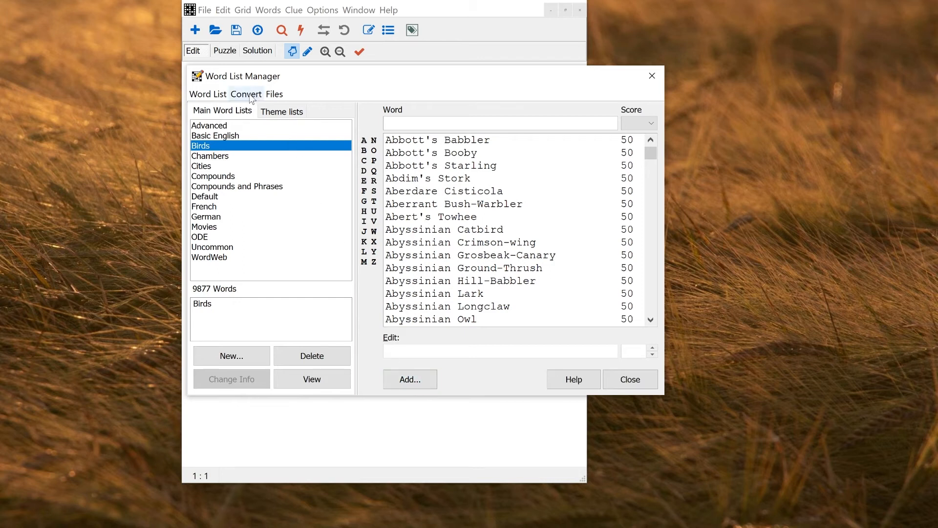
left_click(245, 94)
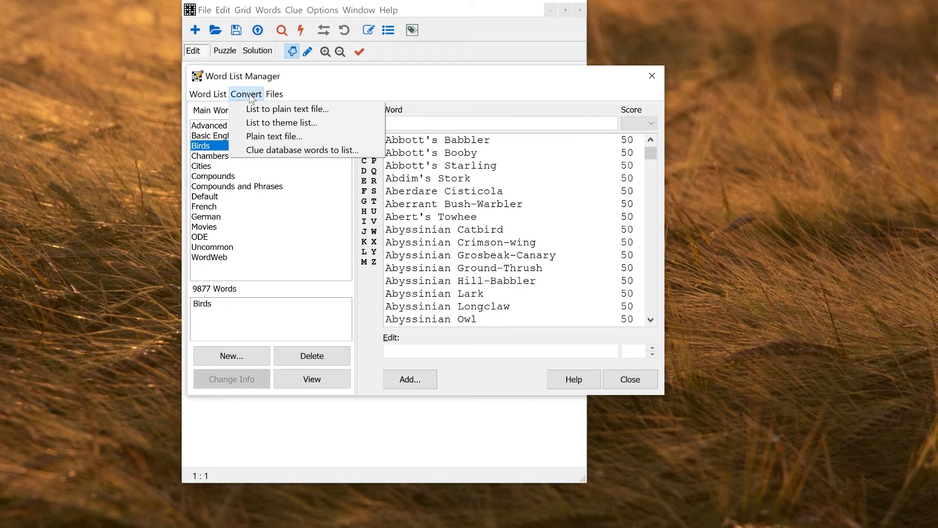
mouse_move(282, 123)
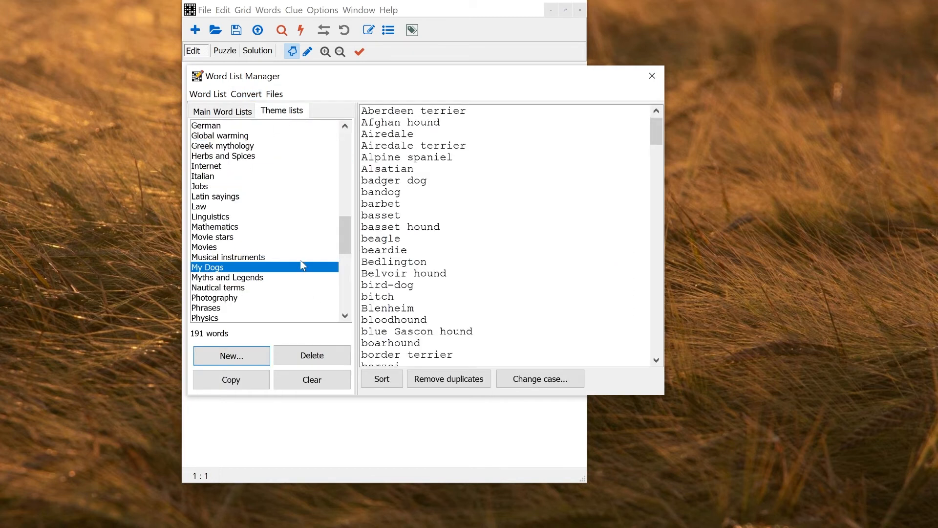
mouse_move(195, 139)
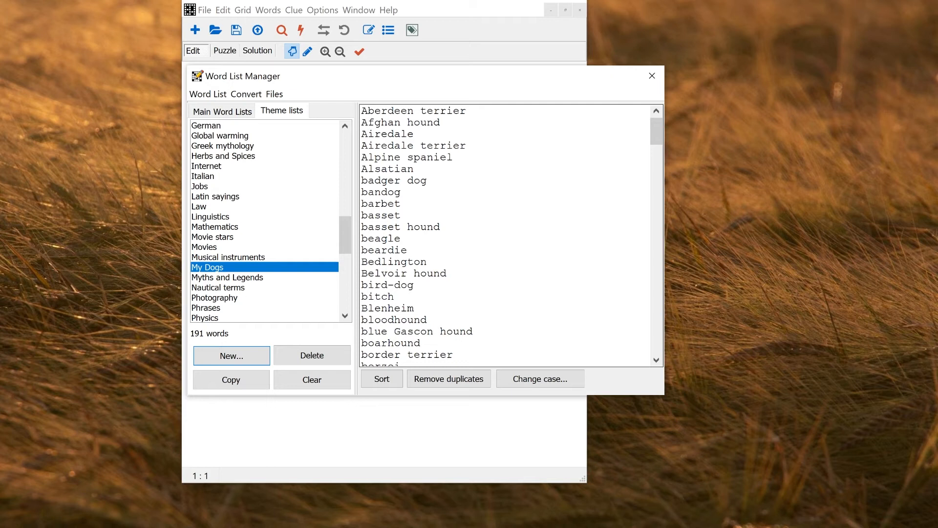
mouse_move(268, 184)
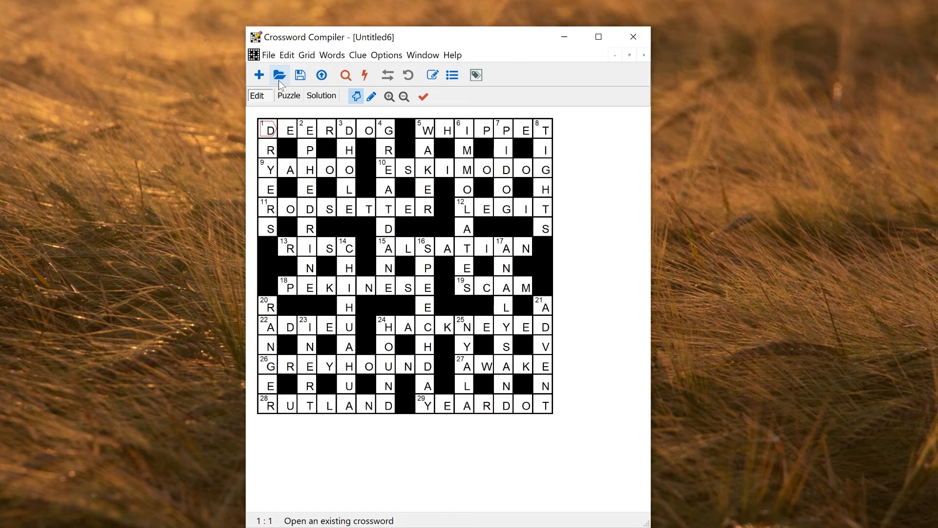
mouse_move(260, 74)
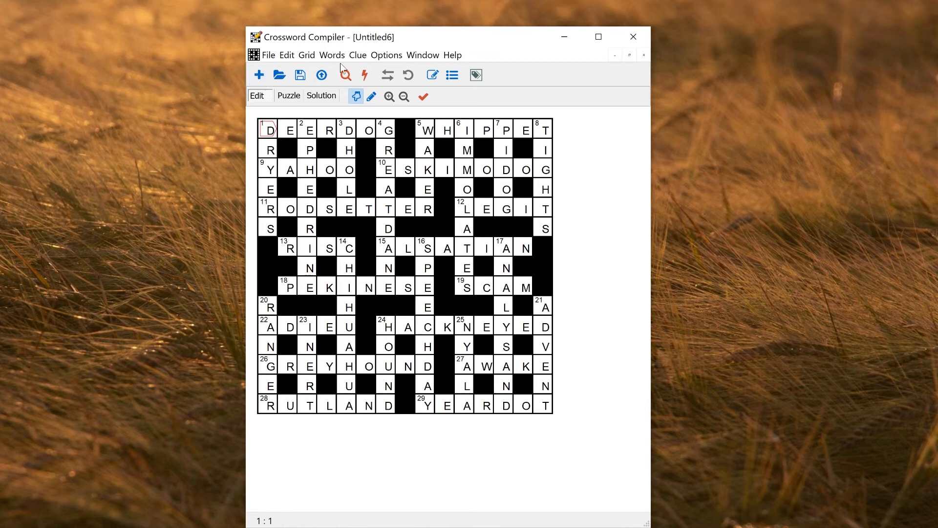
left_click(332, 54)
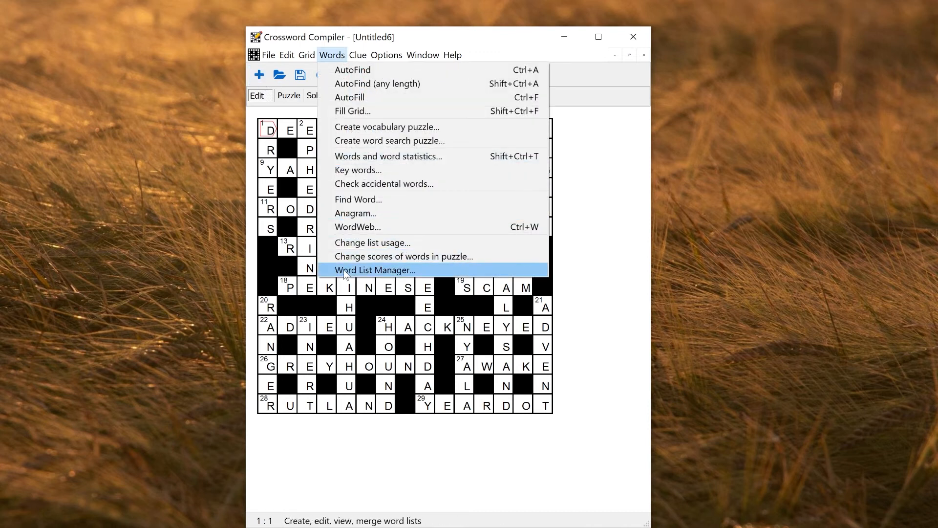
left_click(376, 270)
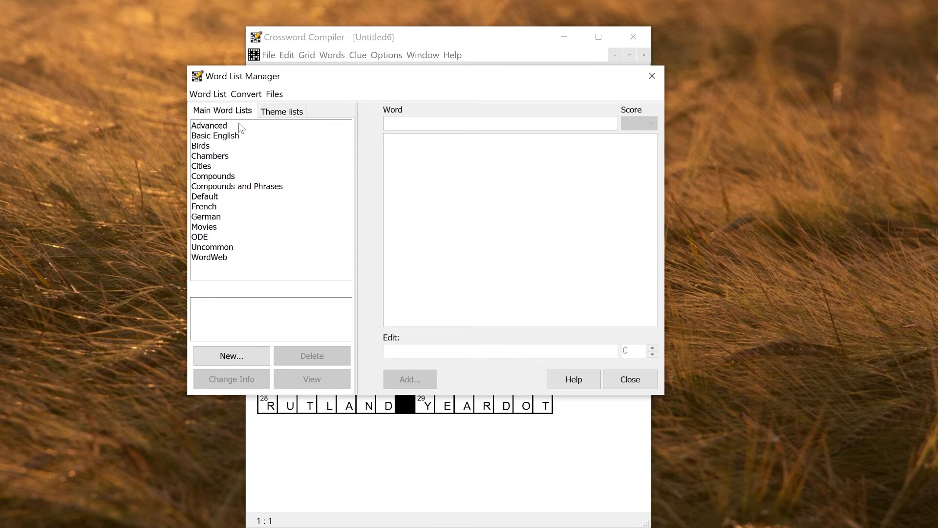
mouse_move(265, 251)
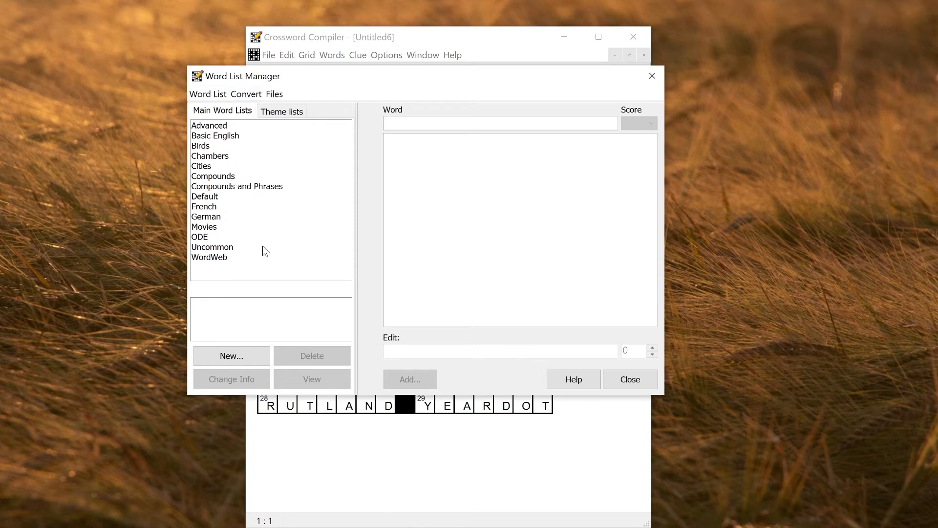
mouse_move(229, 185)
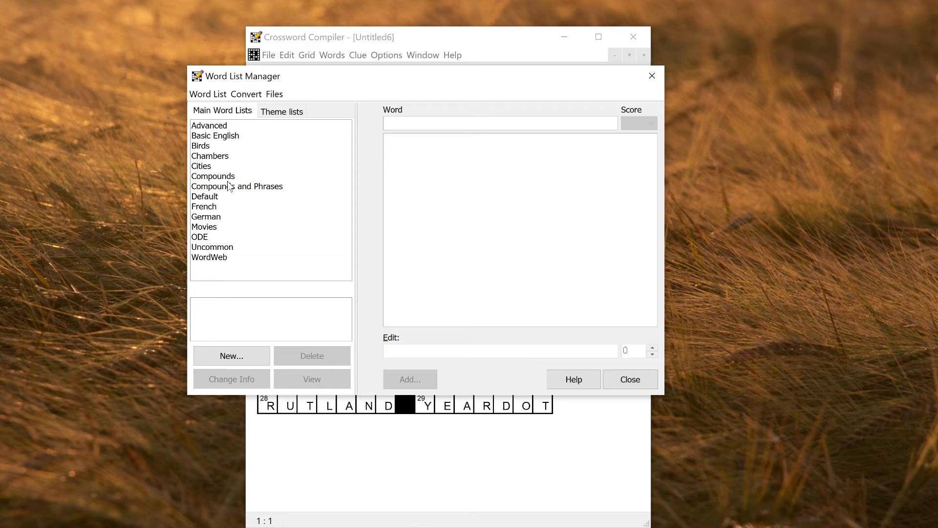
left_click(202, 166)
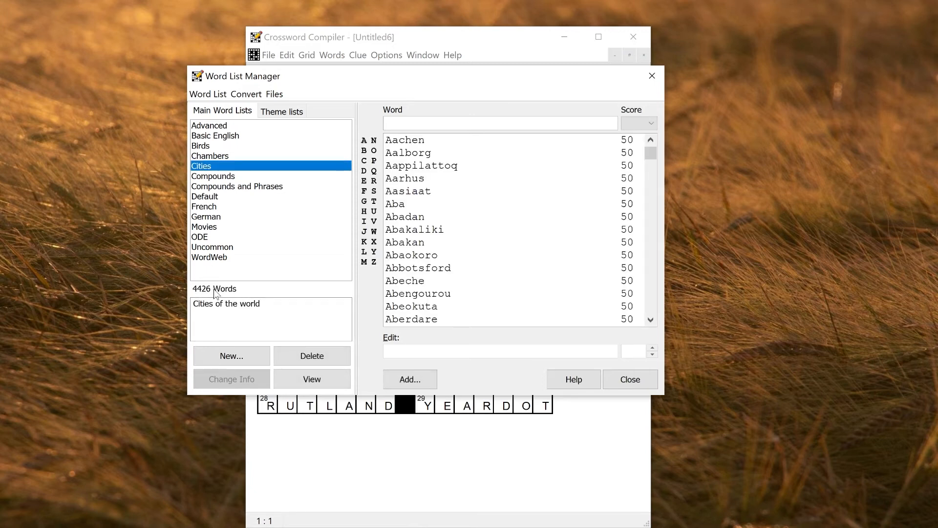
left_click(200, 145)
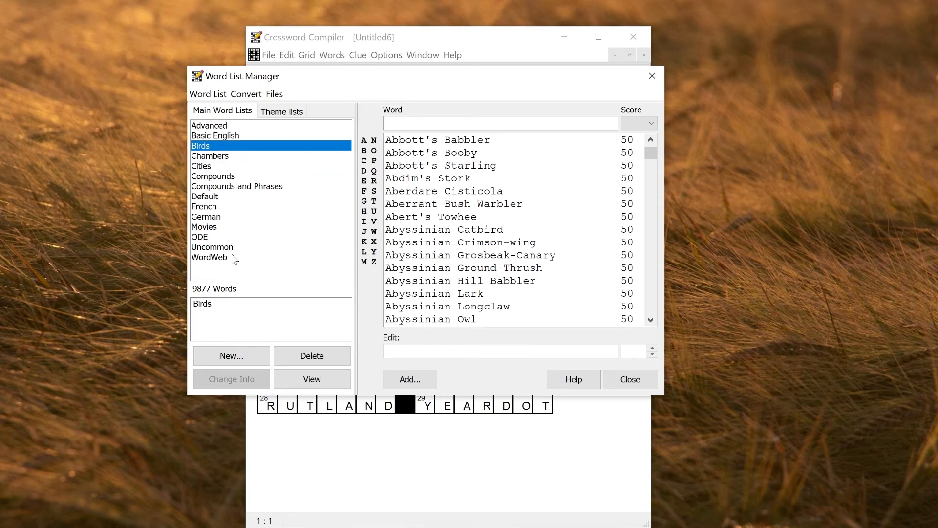
left_click(629, 379)
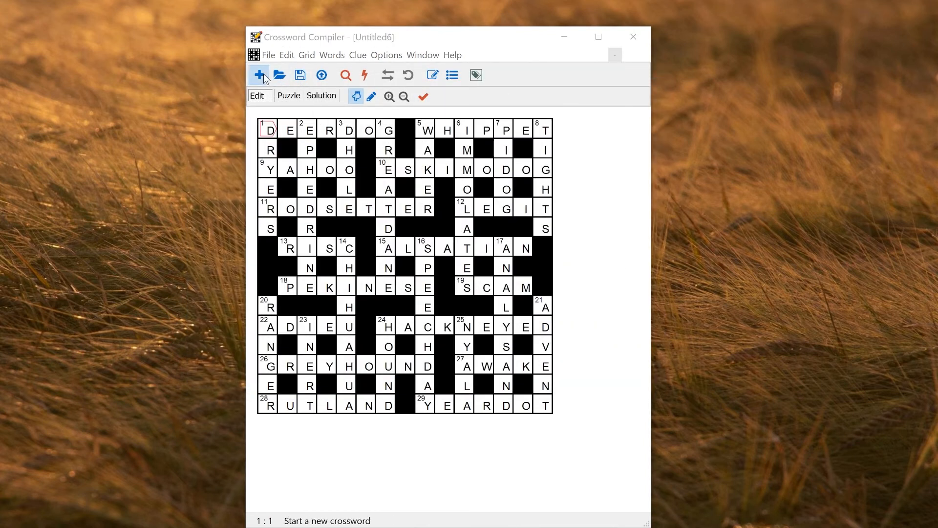
Step: Start a new puzzle and preview the 37-Word 145-Letters grid pattern
left_click(259, 75)
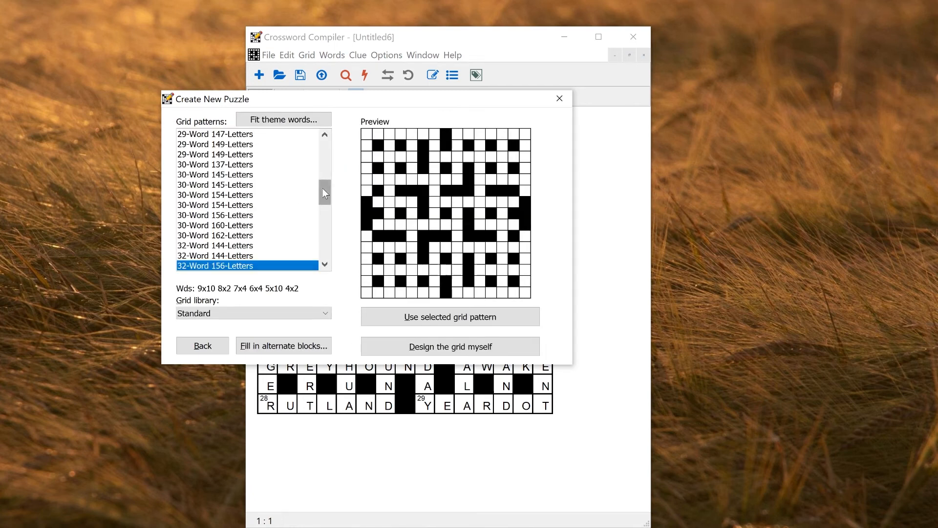
scroll("down", 3)
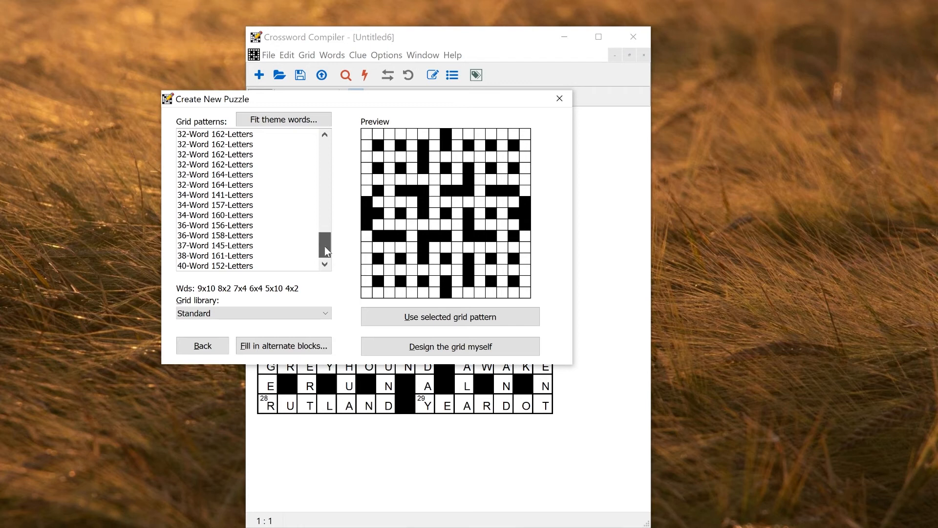
left_click(215, 245)
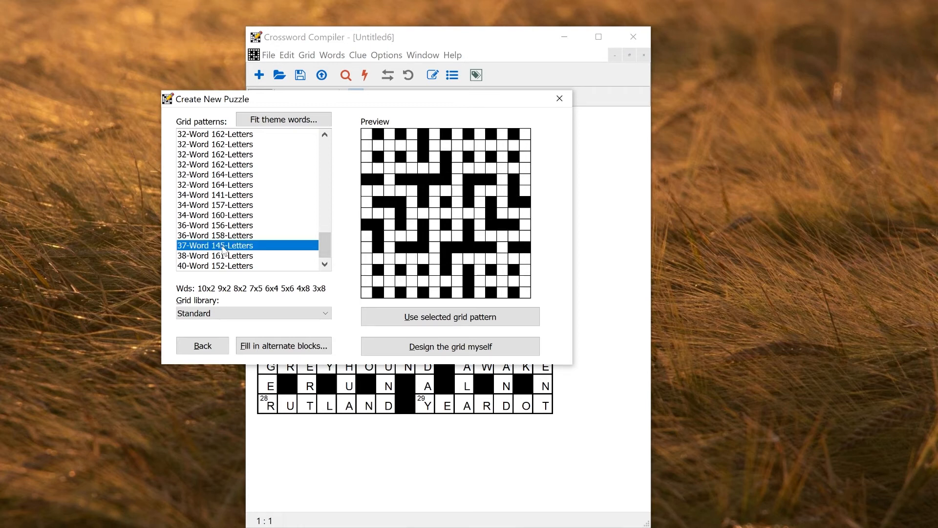
Step: Compare with the 38-word pattern, then build the puzzle from the 37-word, 145-letter grid
left_click(215, 255)
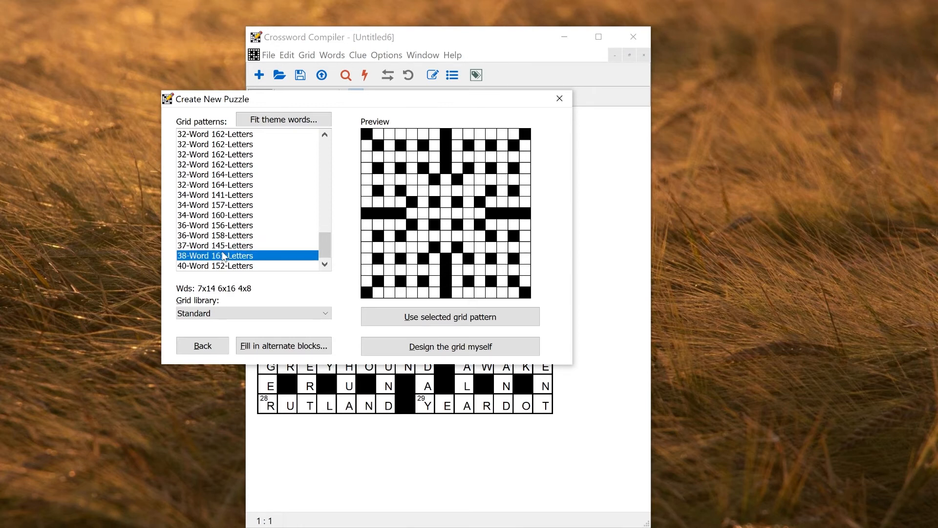
left_click(215, 246)
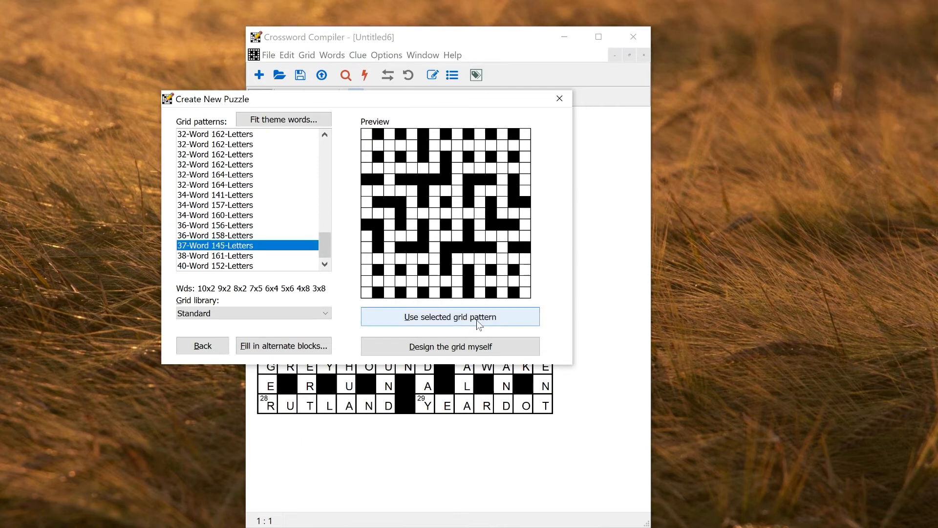
left_click(449, 317)
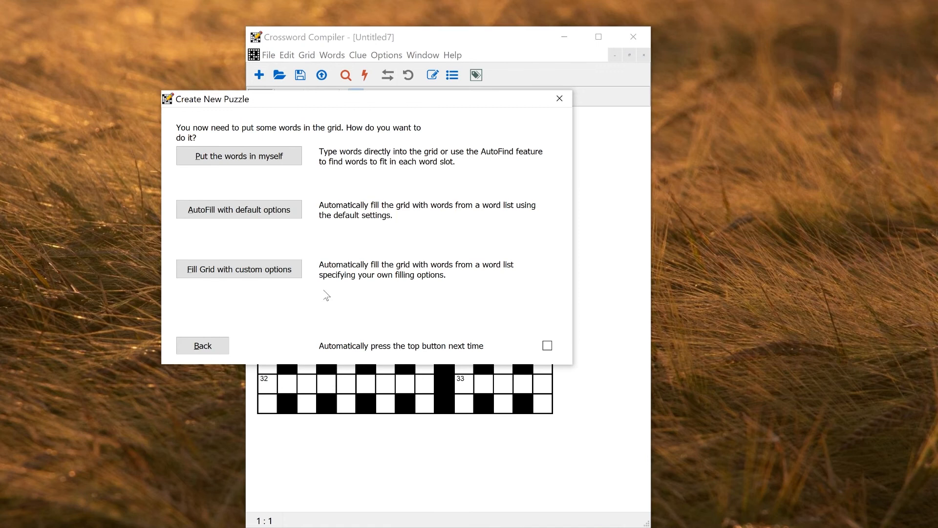
Step: Custom-fill the whole grid from the Cities word list and accept the result
left_click(239, 155)
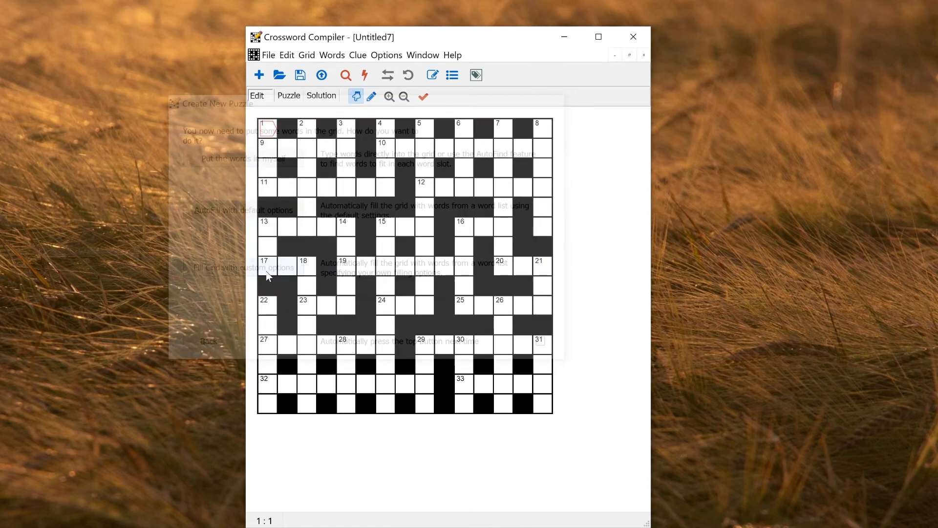
left_click(245, 268)
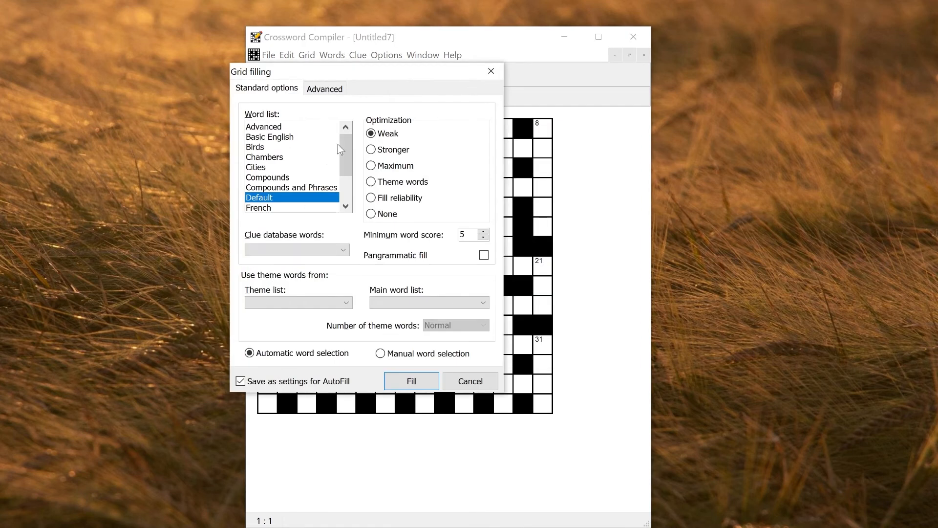
left_click(256, 167)
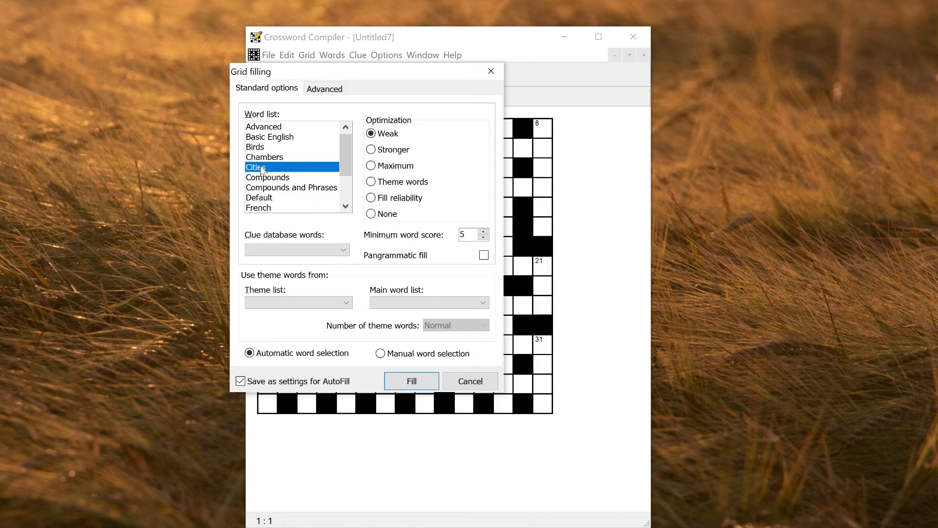
left_click(412, 380)
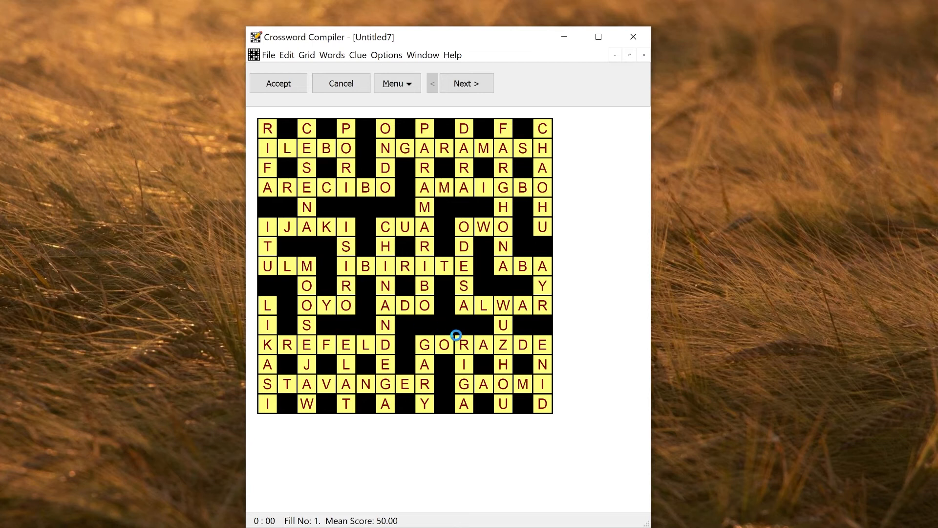
mouse_move(463, 188)
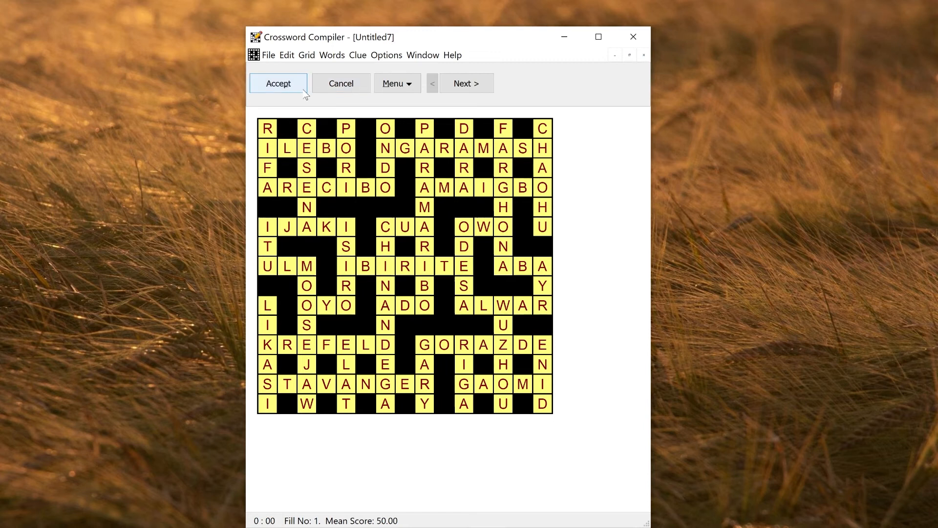
left_click(277, 84)
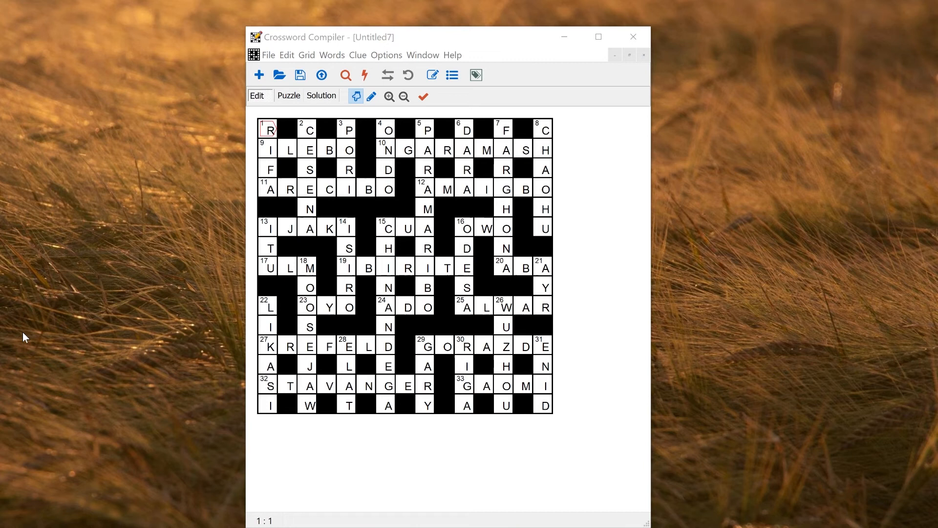
mouse_move(473, 322)
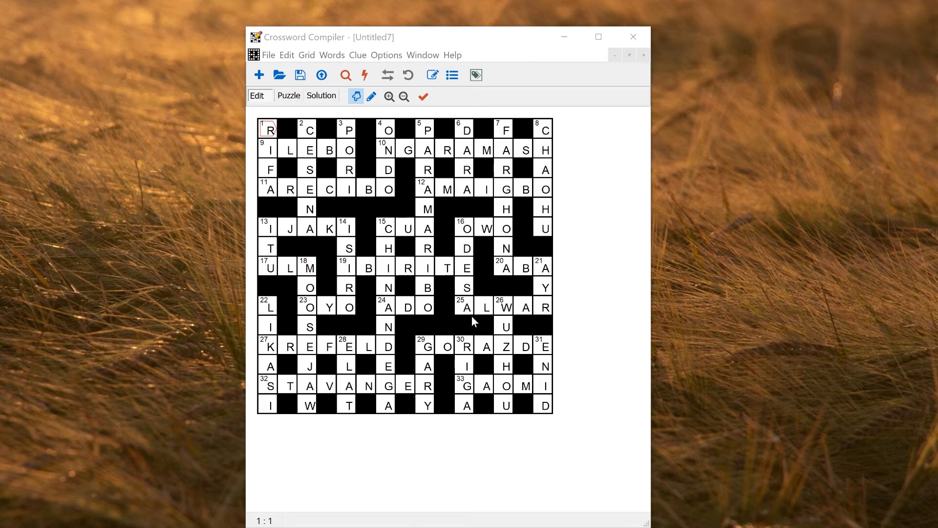
mouse_move(417, 183)
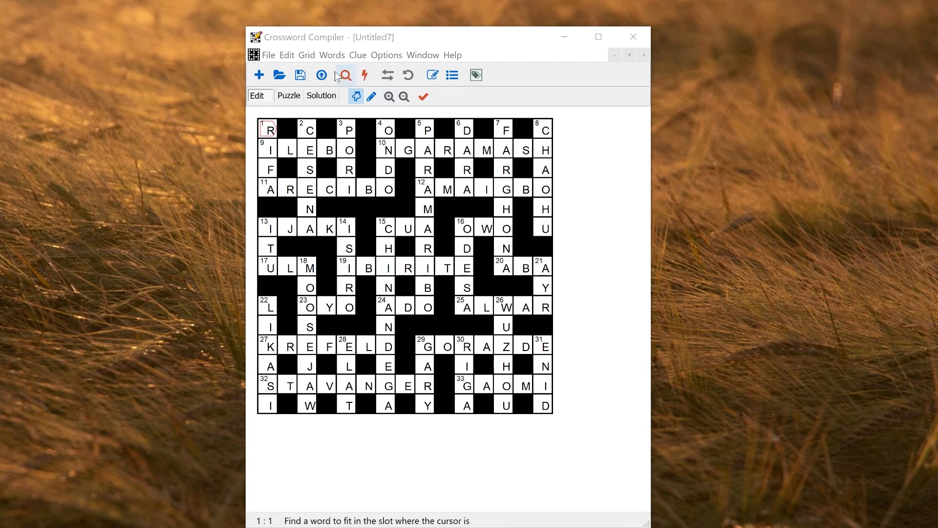
Step: Delete all letters from the grid via Grid > Delete all > Letters
left_click(287, 55)
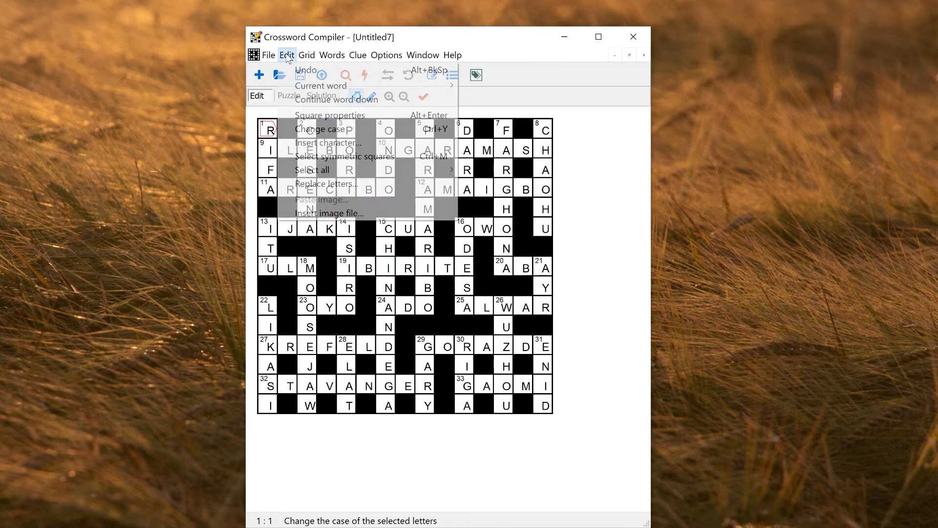
left_click(306, 54)
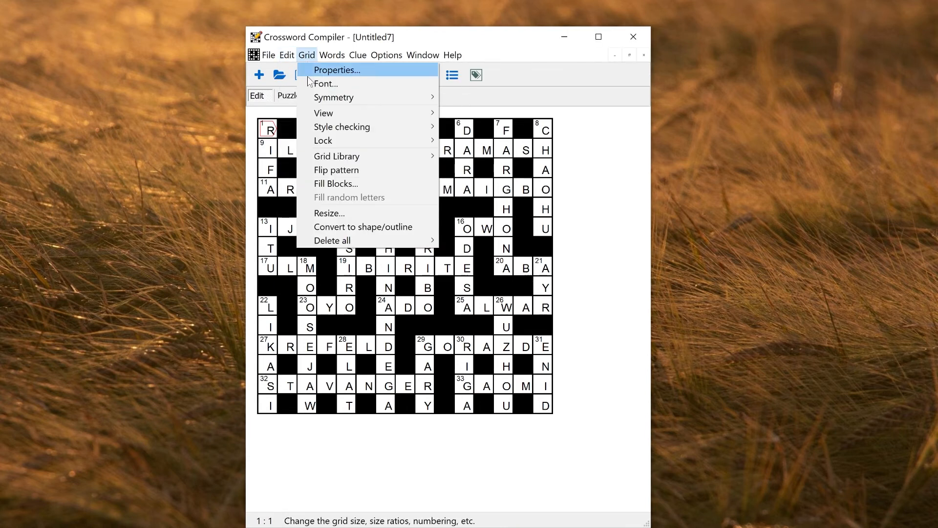
mouse_move(332, 241)
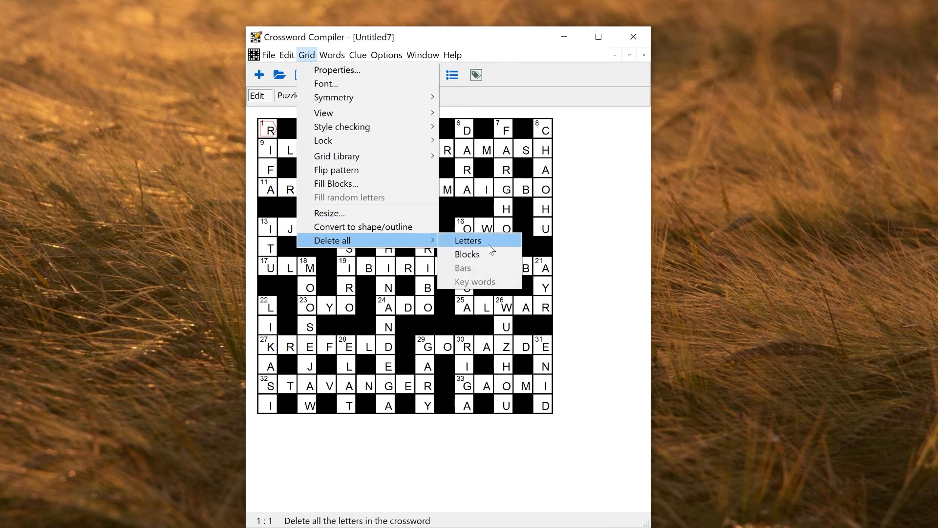
left_click(468, 240)
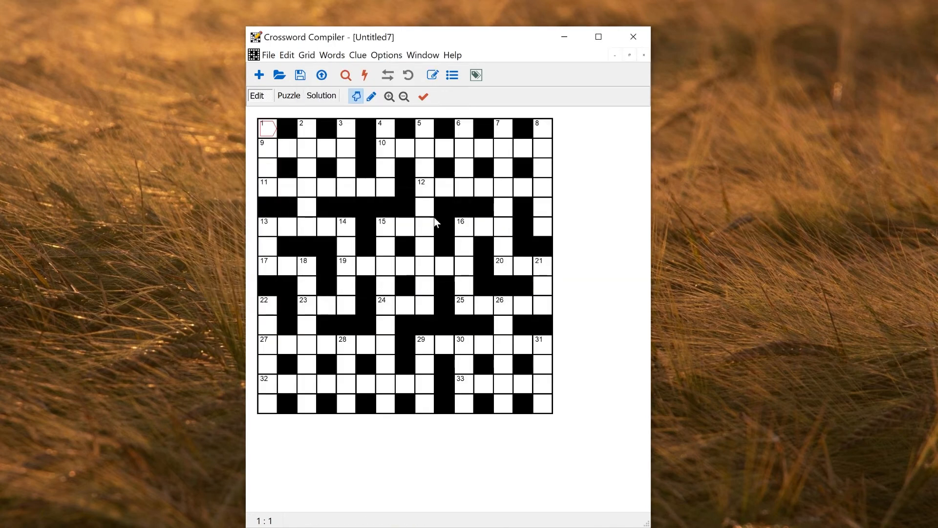
left_click(331, 55)
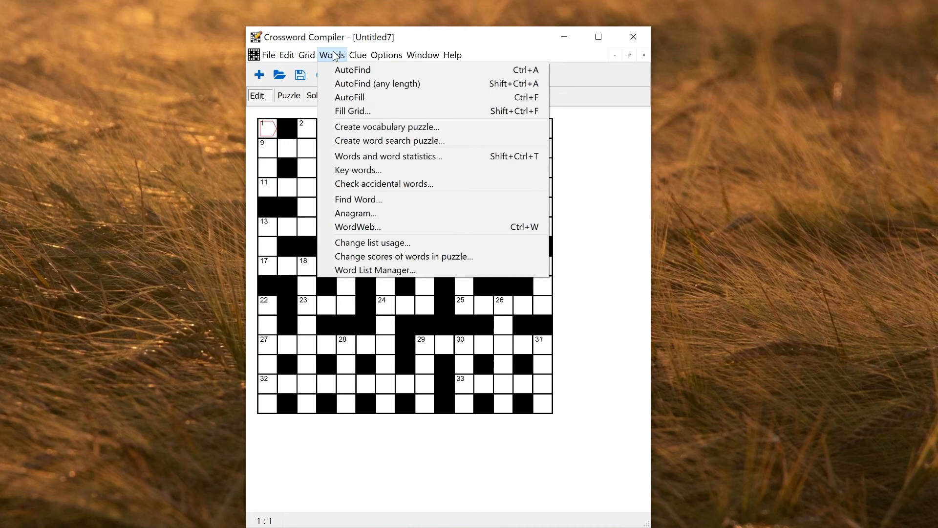
mouse_move(372, 242)
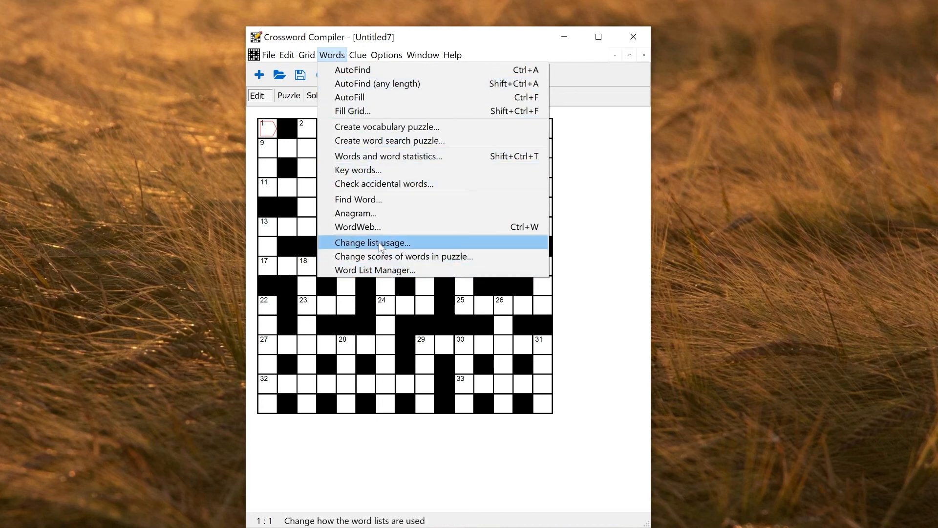
left_click(372, 243)
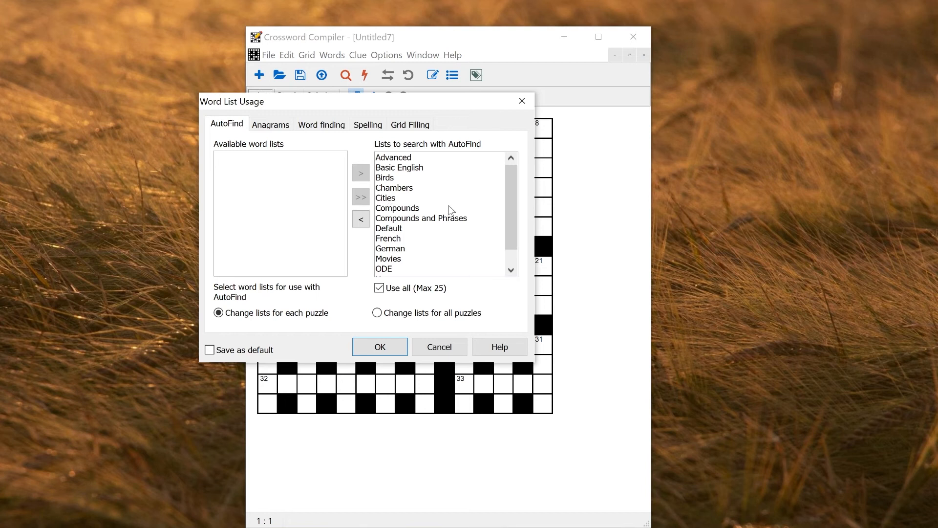
mouse_move(386, 203)
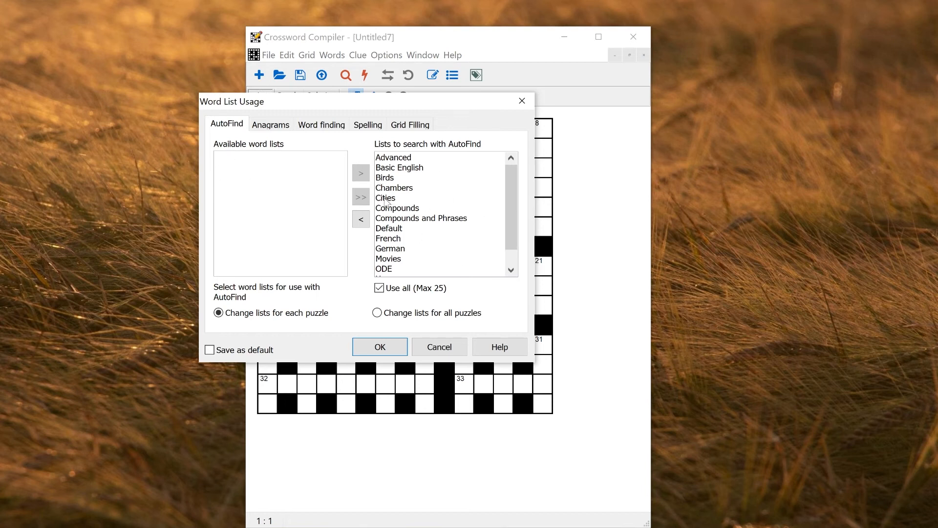
left_click(379, 346)
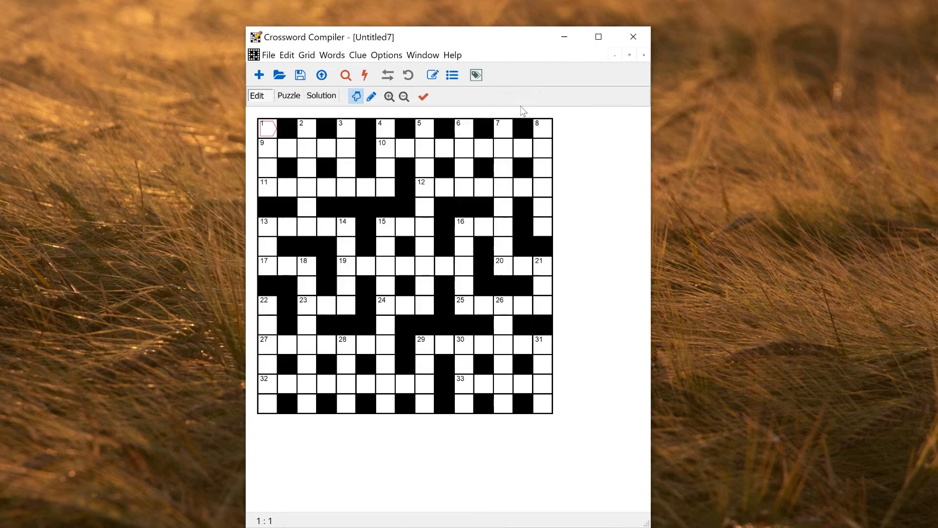
mouse_move(425, 214)
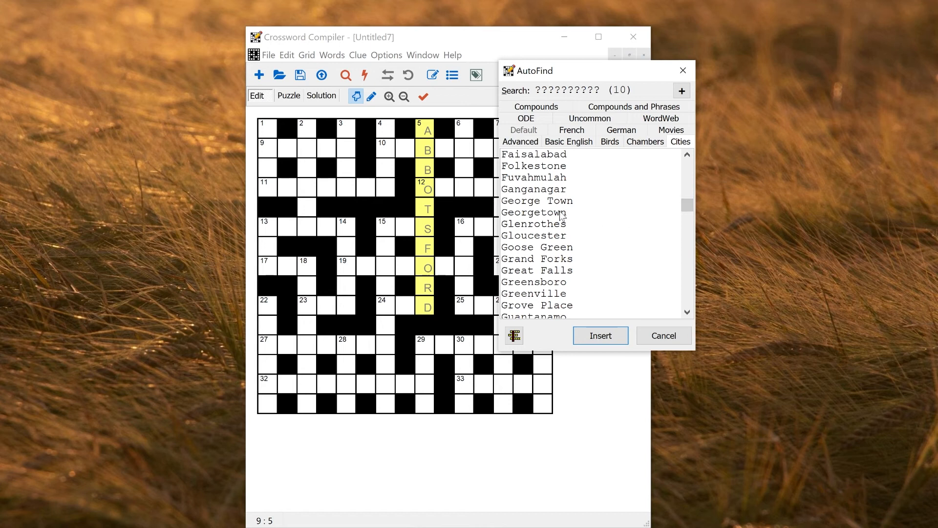
Step: Insert Folkestone into 5 Down, then Kampala from the Cities list into 12 Across
left_click(533, 166)
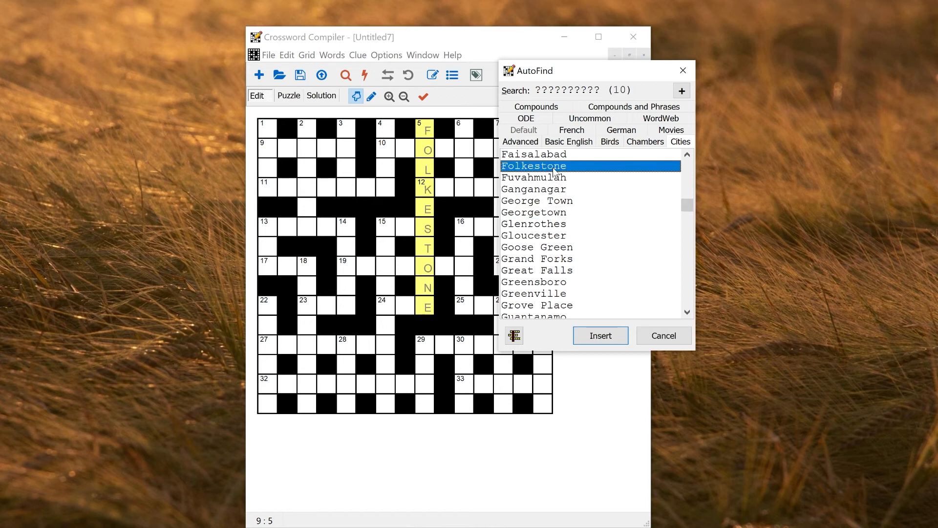
mouse_move(607, 348)
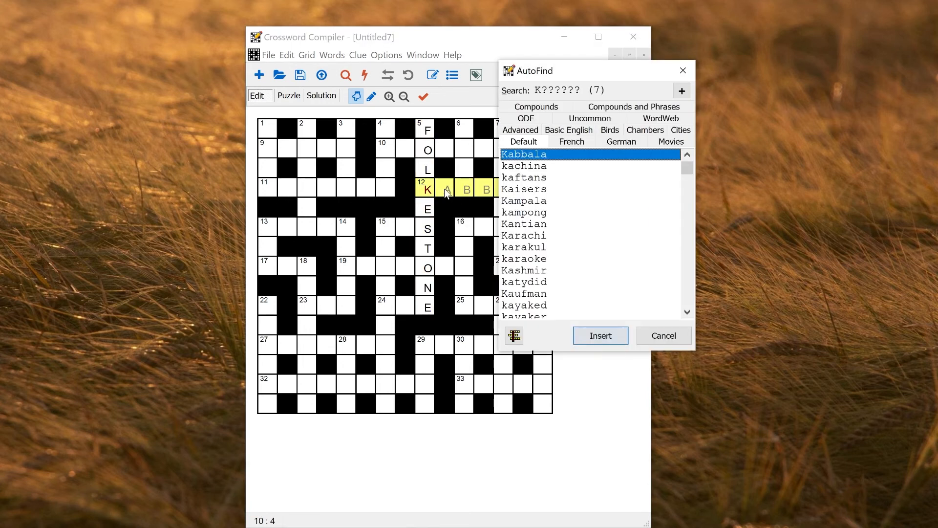
scroll("down", 3)
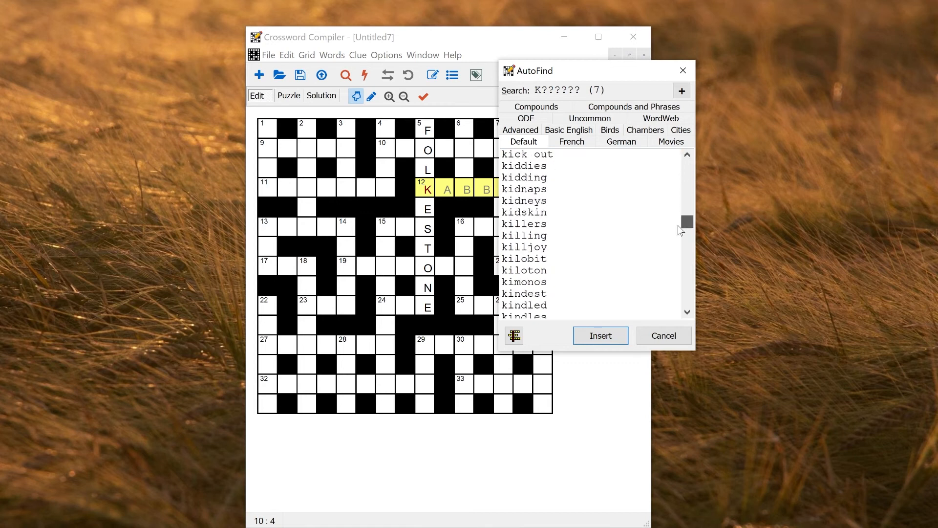
scroll("down", 3)
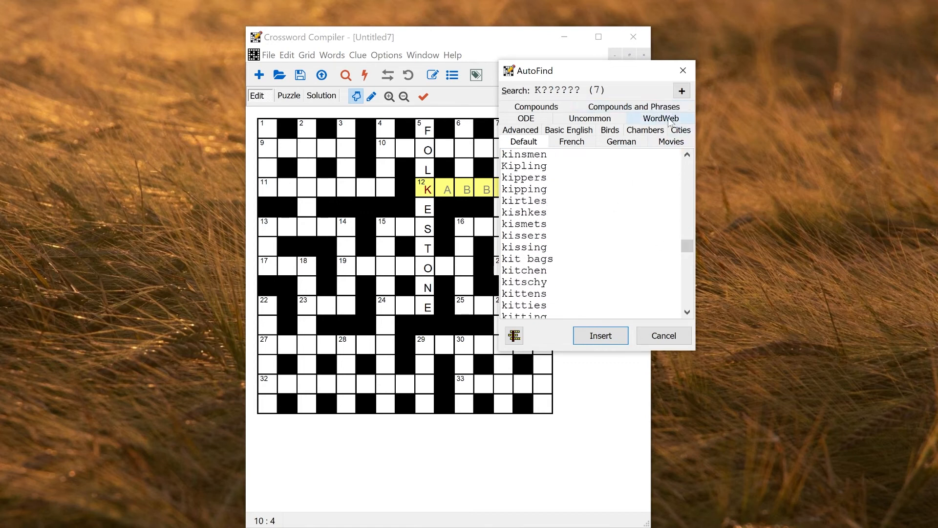
left_click(680, 130)
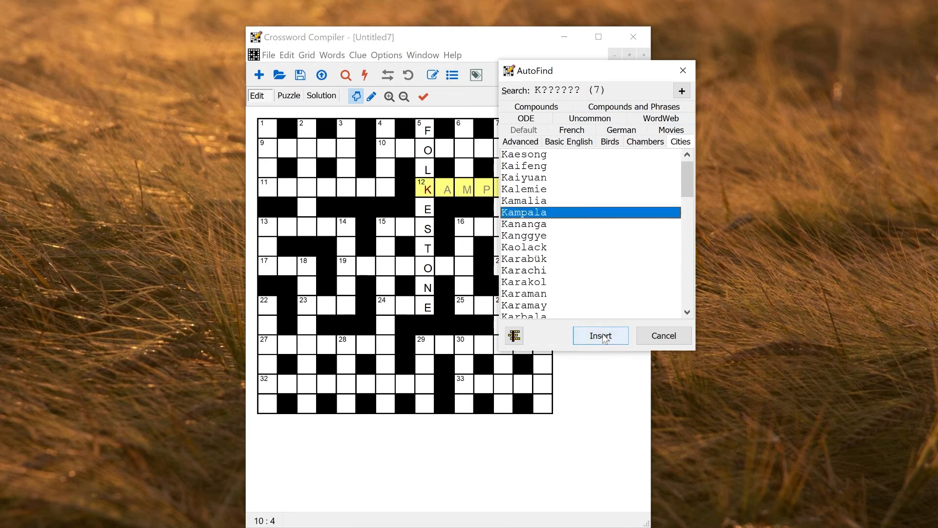
left_click(600, 336)
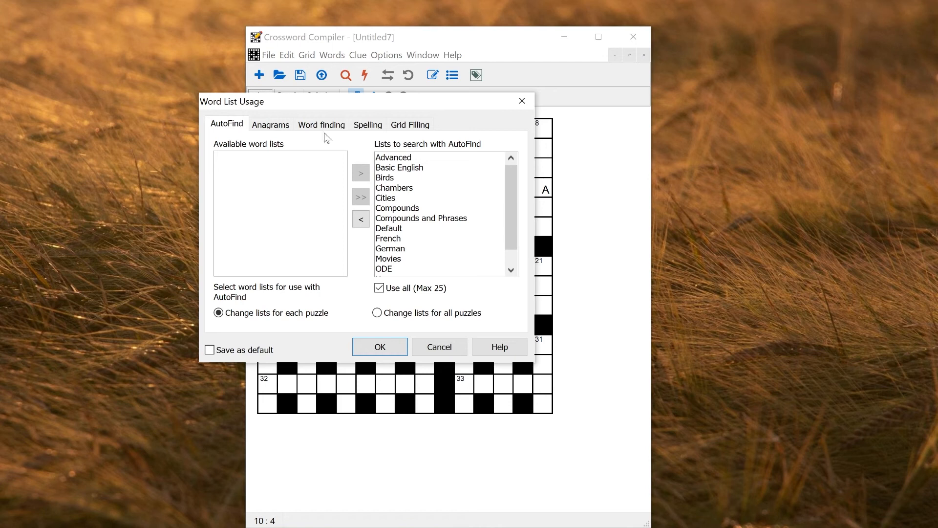
Step: Set the Word finding default word list to Cities and confirm the usage settings
left_click(321, 125)
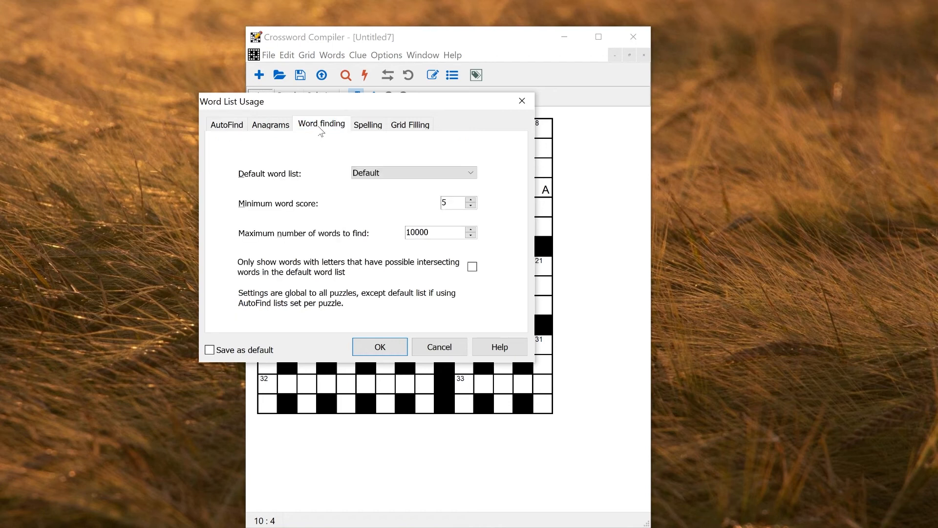
left_click(413, 172)
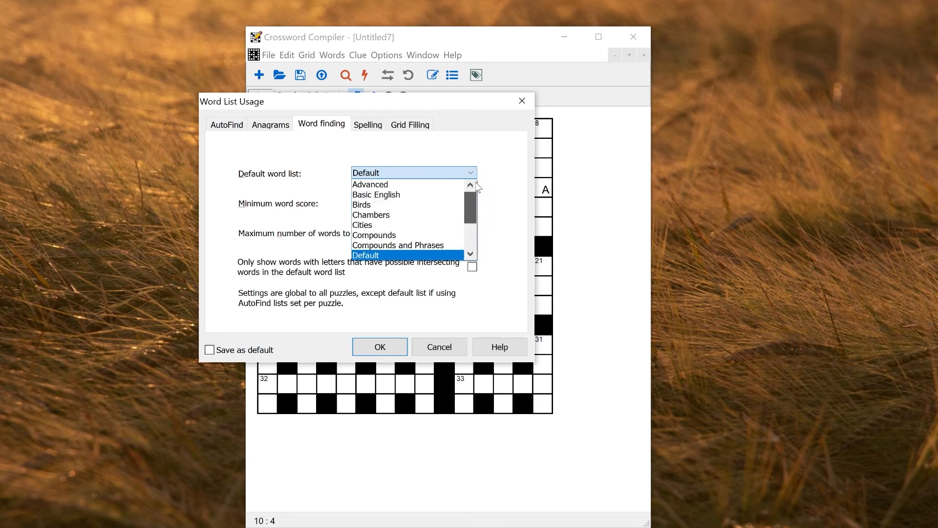
left_click(363, 225)
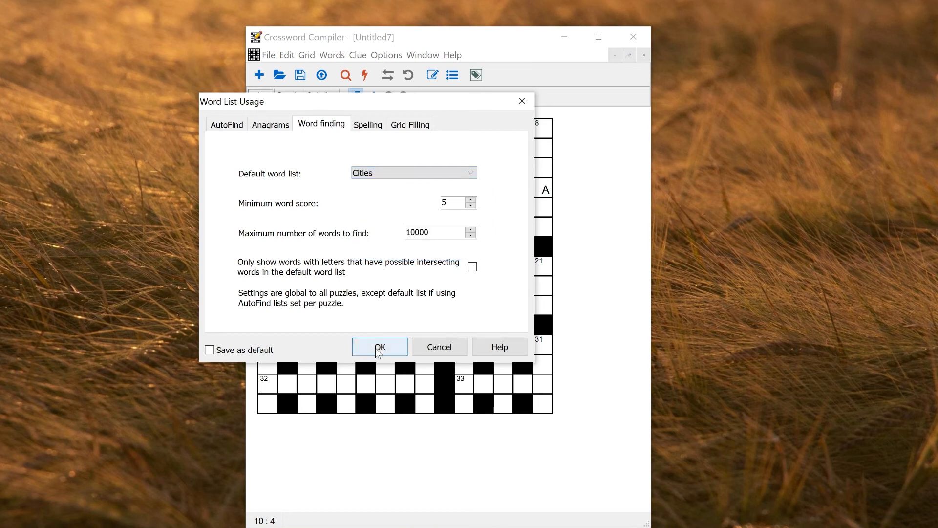
left_click(380, 346)
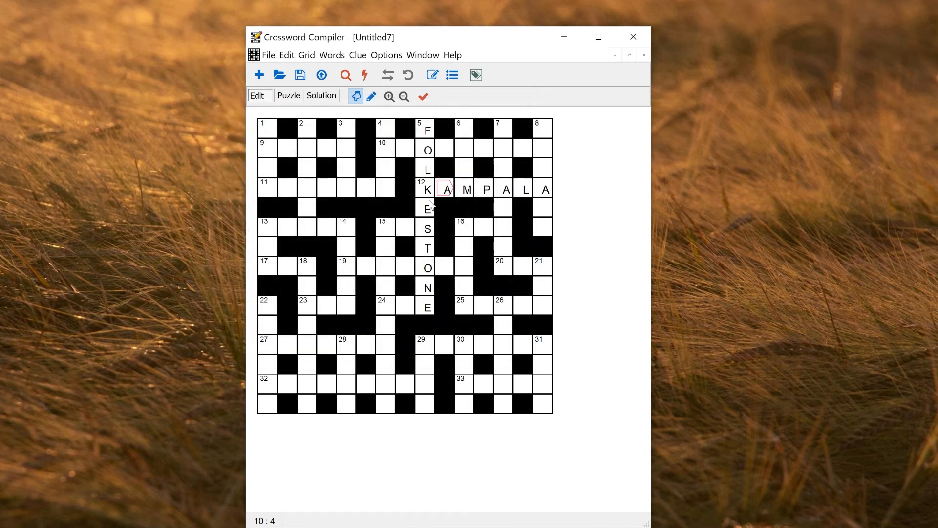
mouse_move(339, 192)
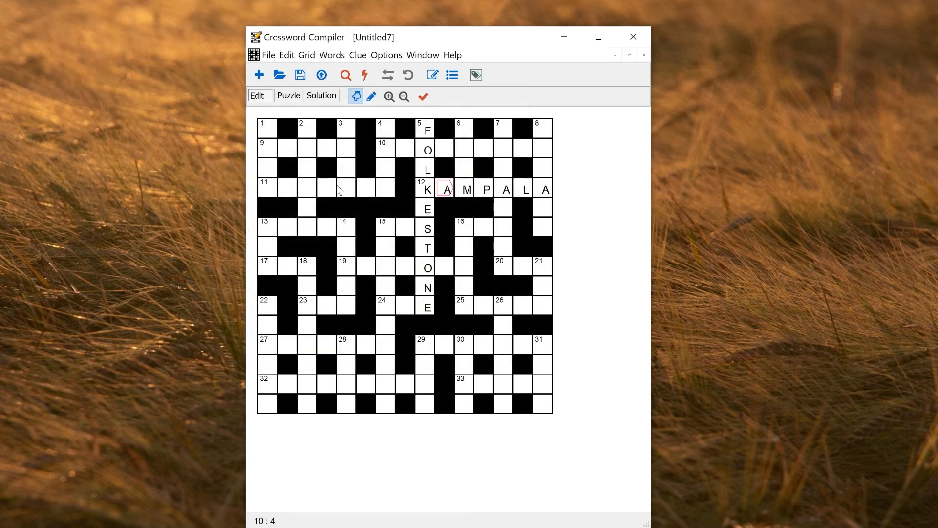
Step: AutoFind slot words and insert FILM into the four-letter down slot
left_click(363, 74)
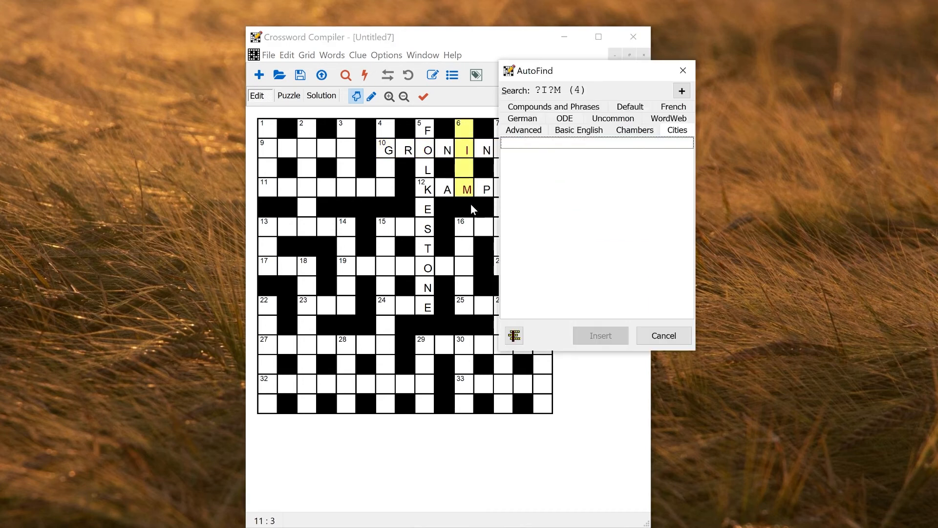
mouse_move(684, 140)
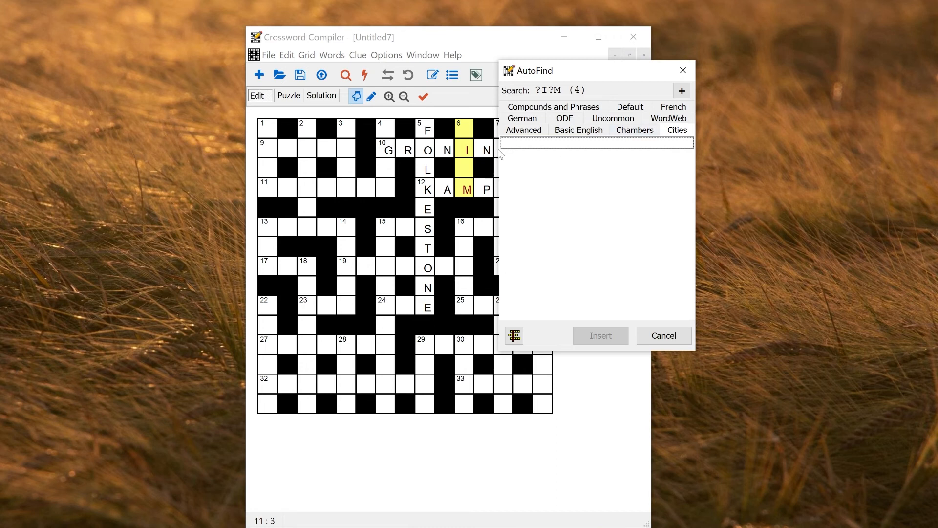
mouse_move(575, 165)
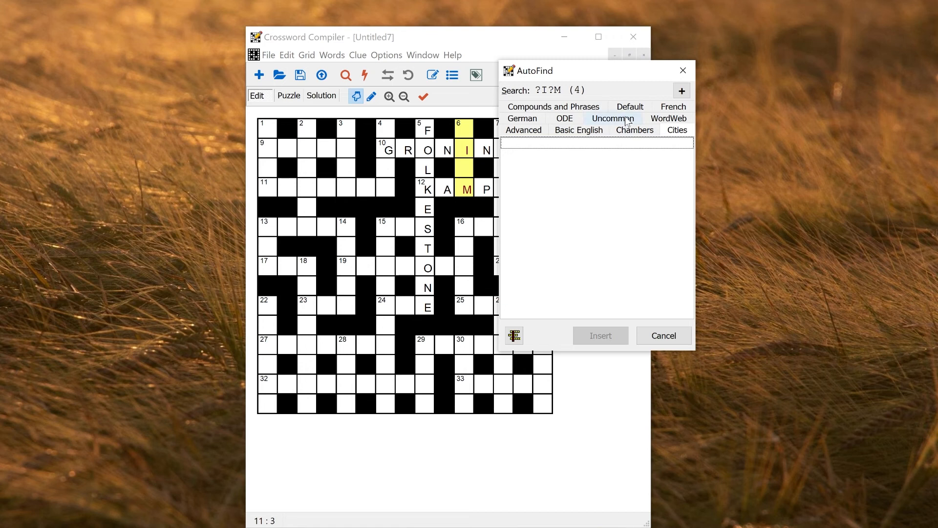
left_click(634, 118)
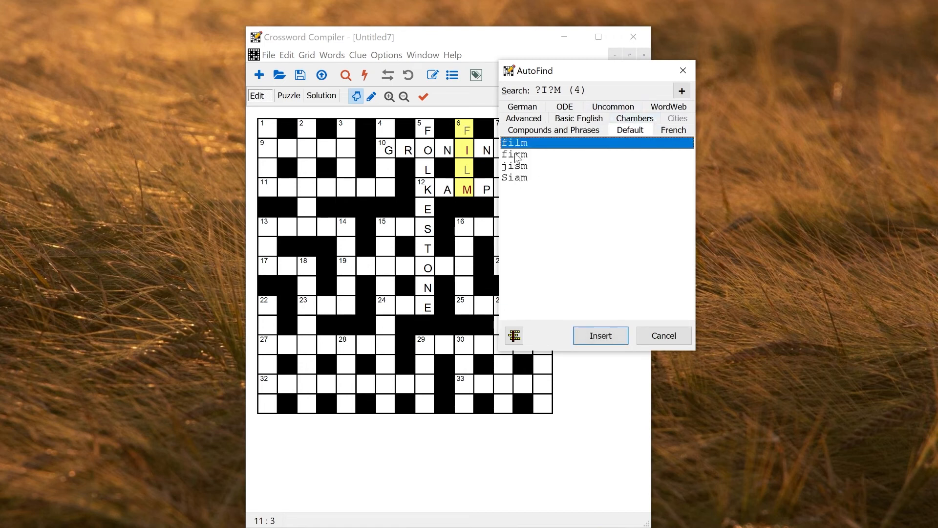
left_click(515, 154)
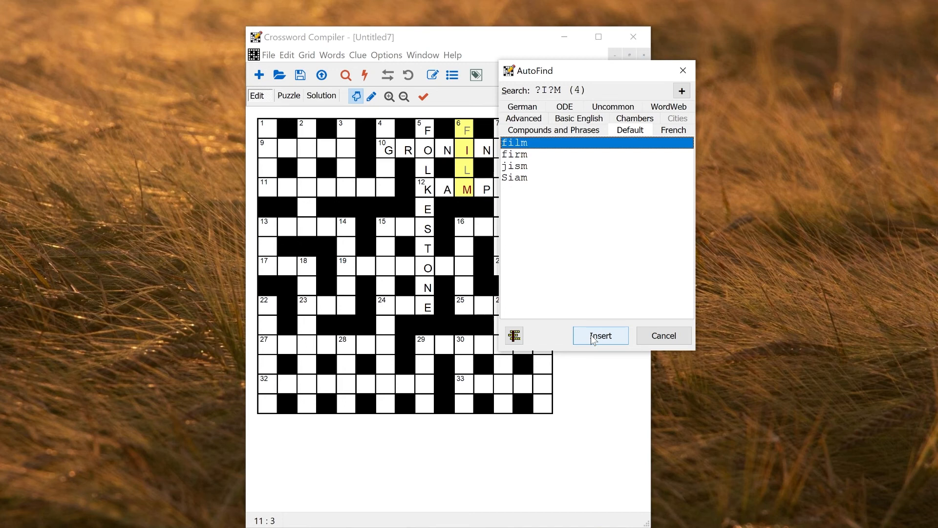
left_click(599, 335)
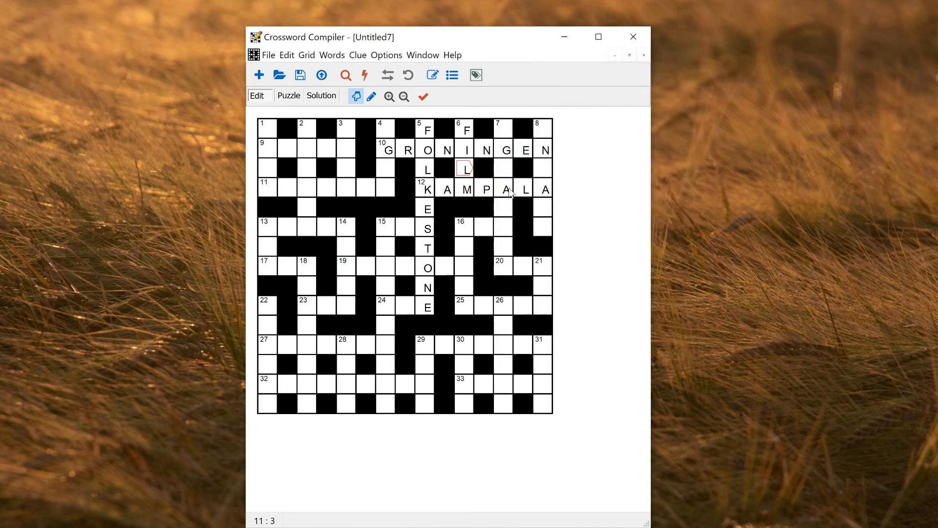
Step: Look up the eight-letter and other slots without inserting, then clear the grid
left_click(364, 75)
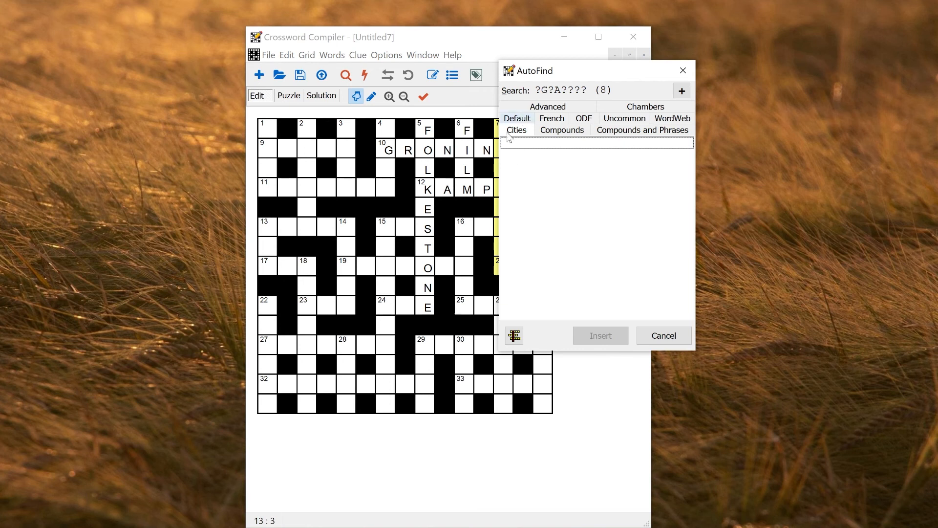
mouse_move(506, 262)
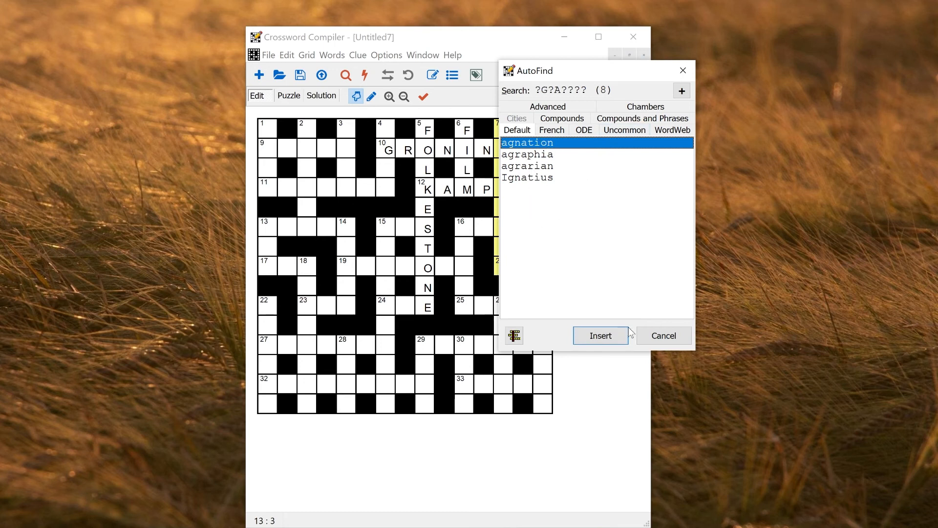
left_click(599, 335)
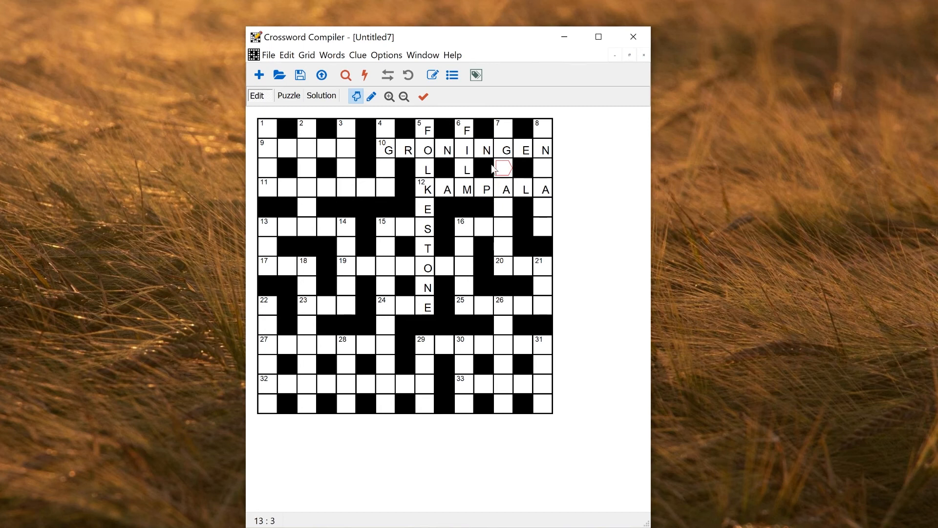
left_click(486, 150)
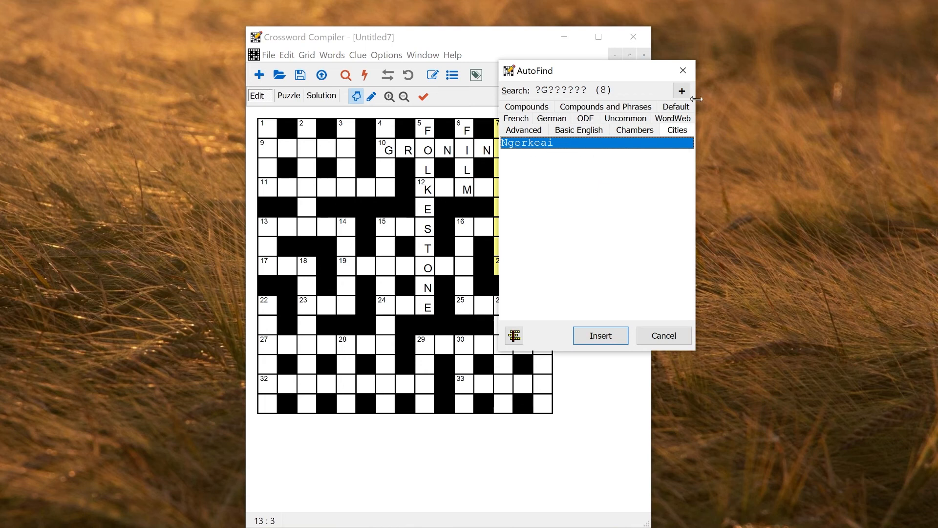
left_click(599, 335)
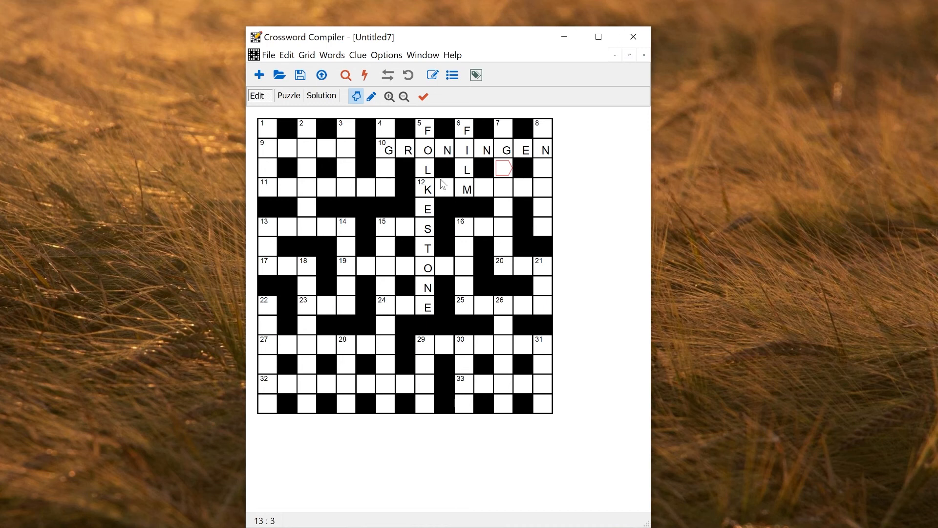
left_click(306, 55)
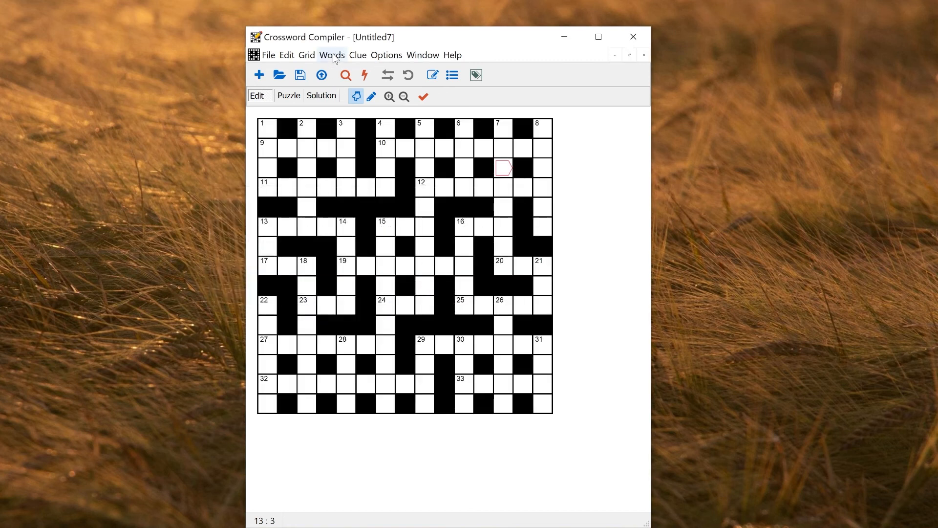
Step: Start Fill Grid from Default with Cities as main theme list and manual word selection
left_click(331, 54)
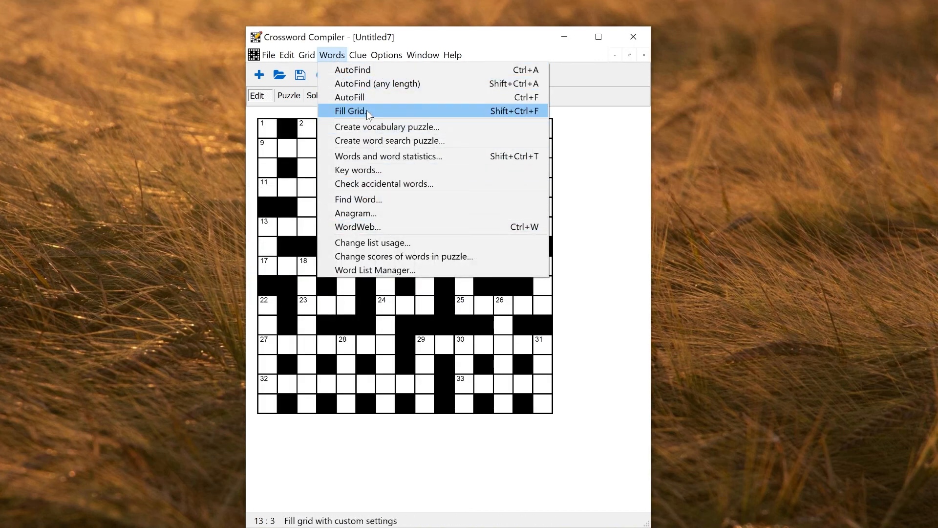
left_click(351, 111)
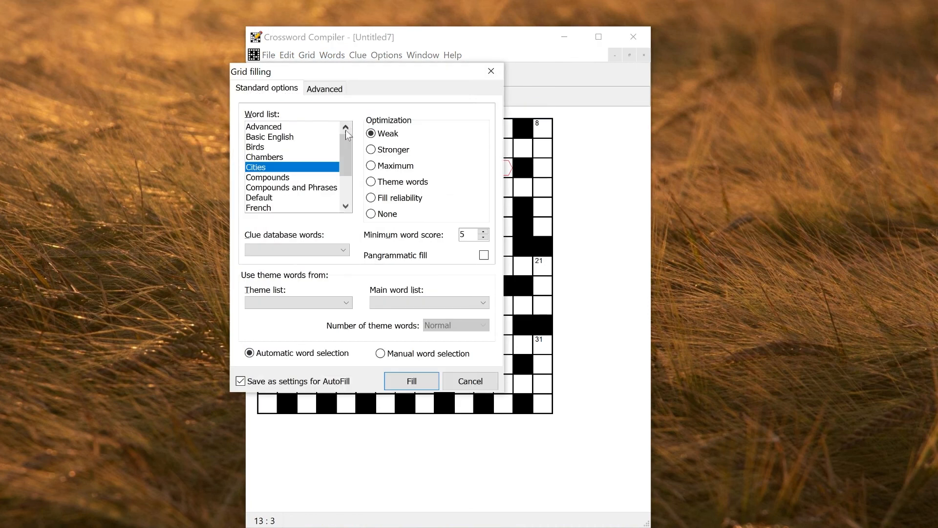
left_click(259, 197)
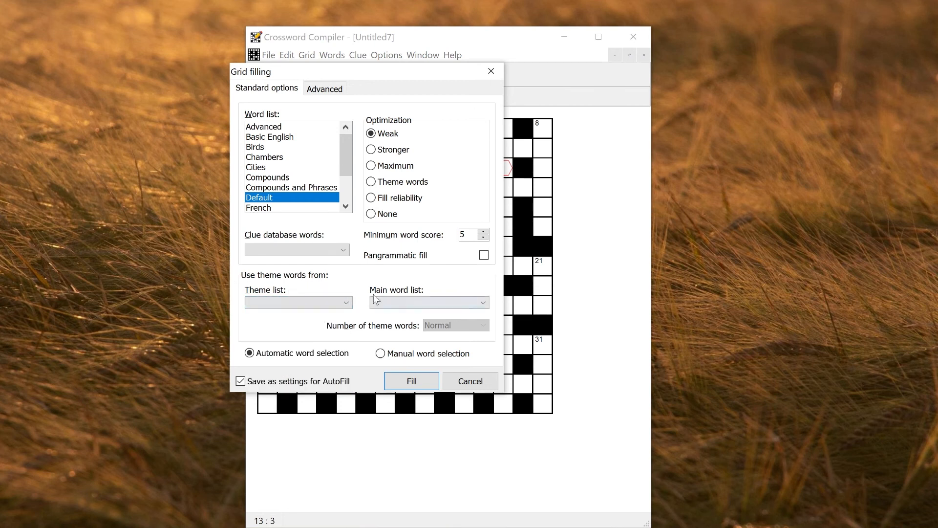
left_click(482, 302)
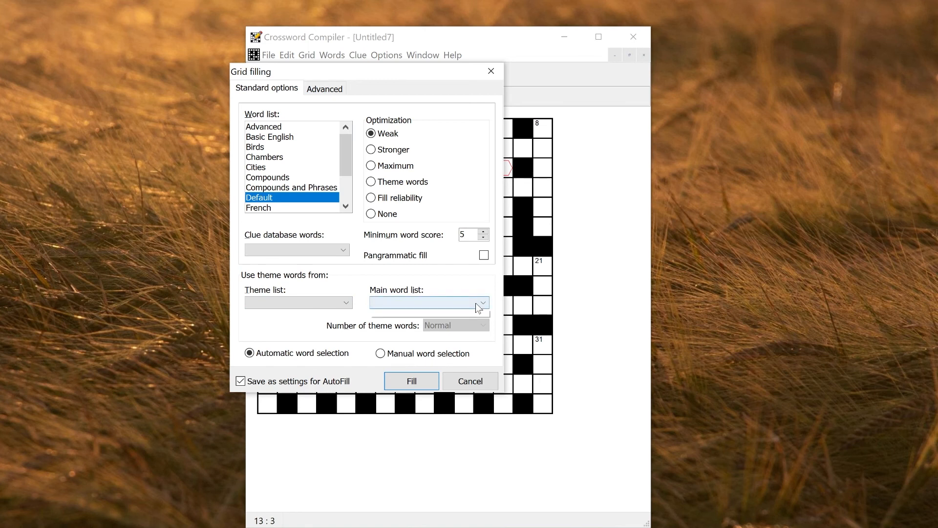
left_click(482, 302)
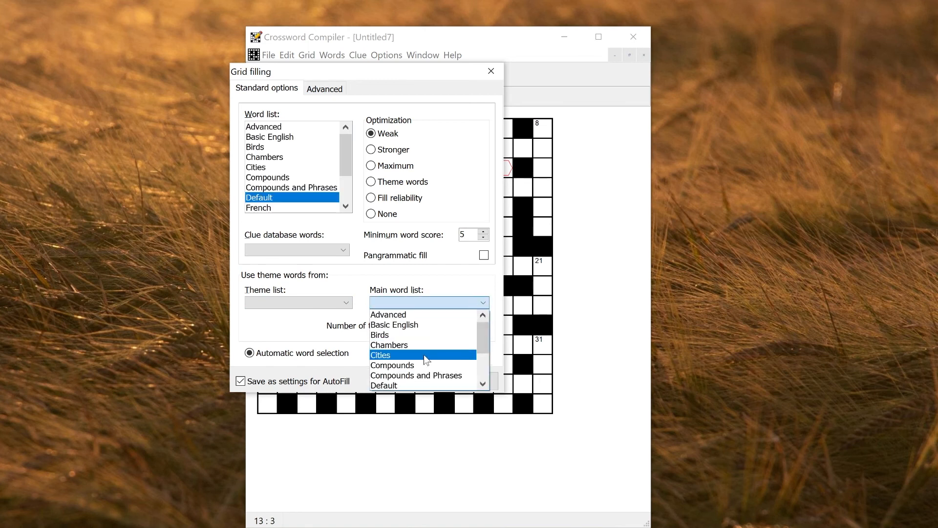
left_click(380, 354)
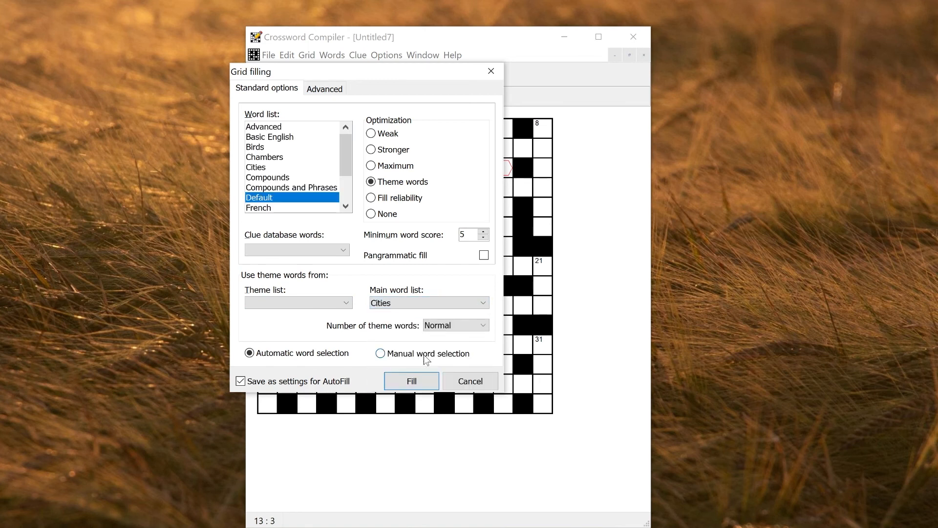
left_click(380, 353)
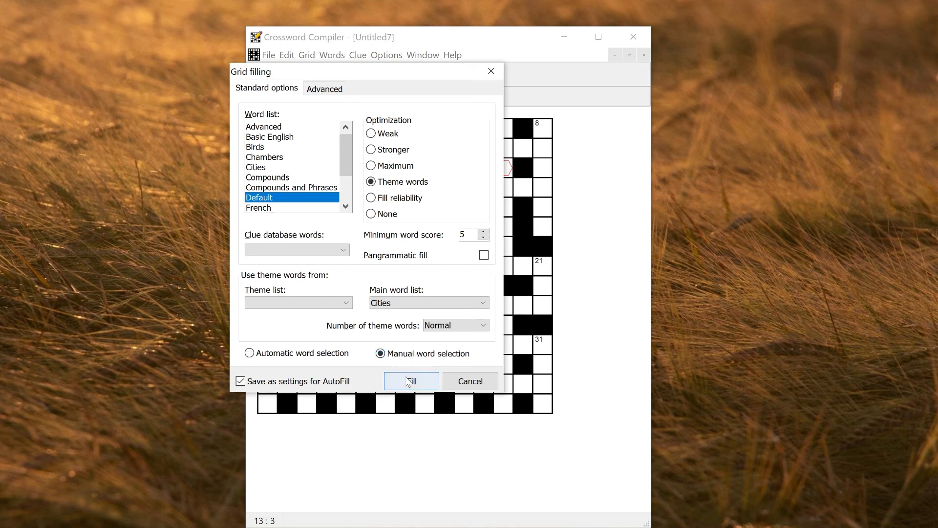
left_click(410, 381)
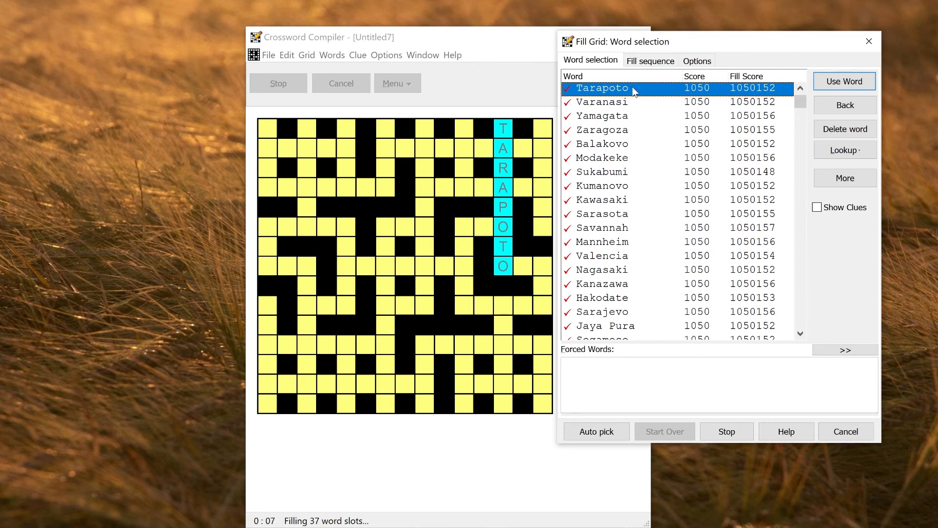
mouse_move(603, 128)
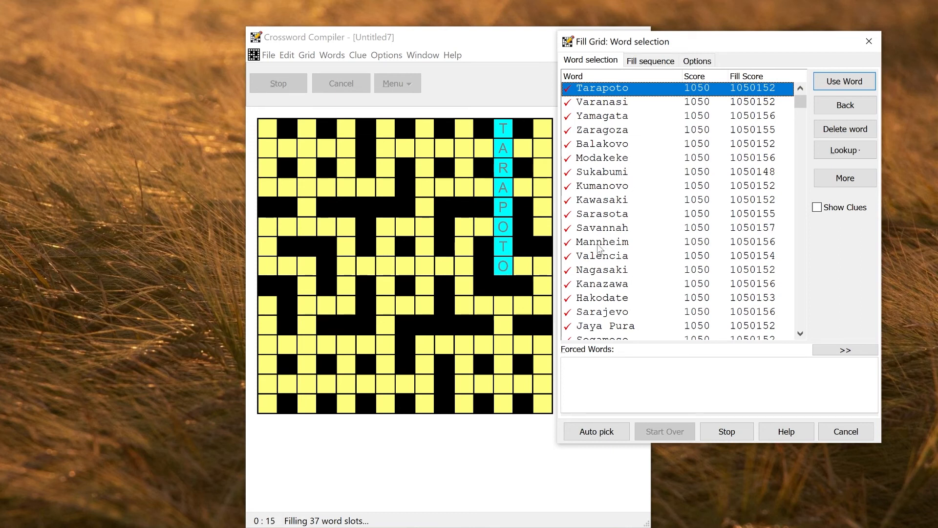
Step: Place MANNHEIM, MOB and GUATEMALA and take the next four-letter down candidate
left_click(844, 81)
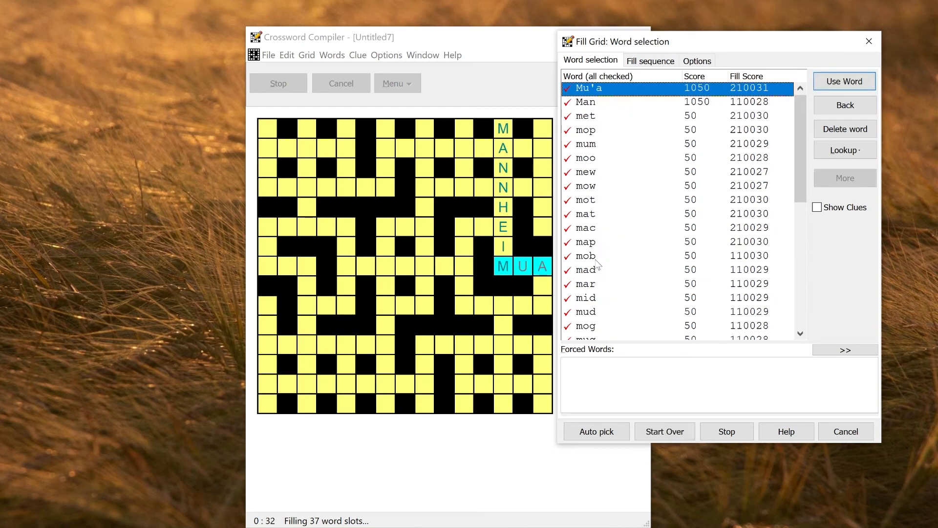
left_click(844, 81)
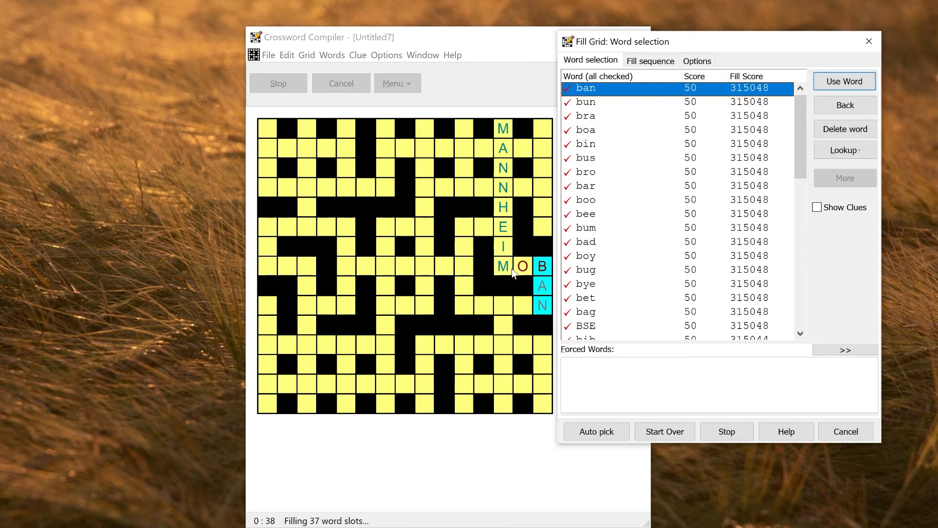
mouse_move(449, 189)
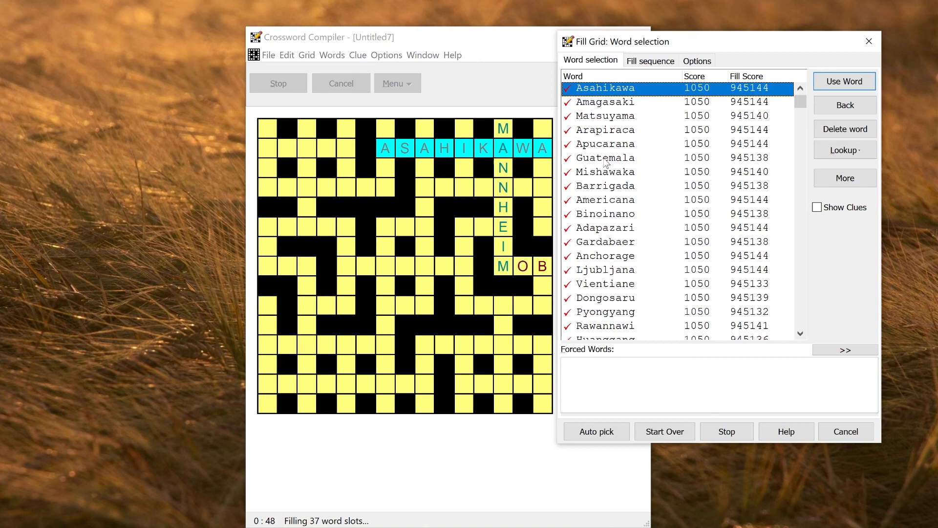
left_click(844, 81)
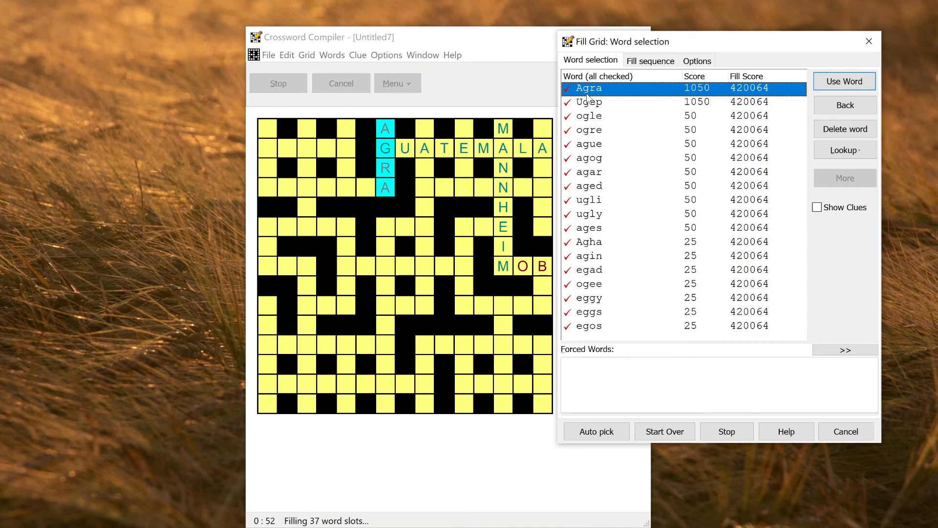
left_click(843, 81)
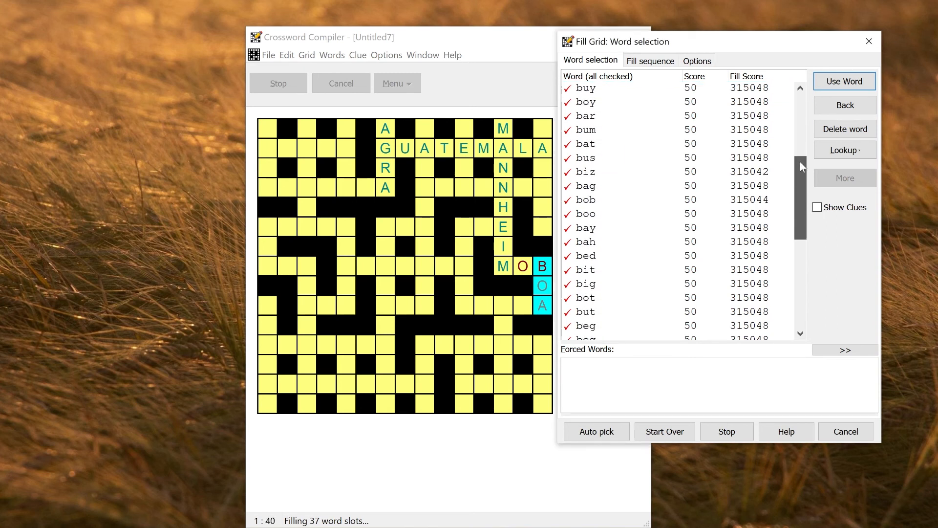
Step: Use ben, Hue and Hanoi for their slots, then Auto pick the remaining words
scroll("down", 3)
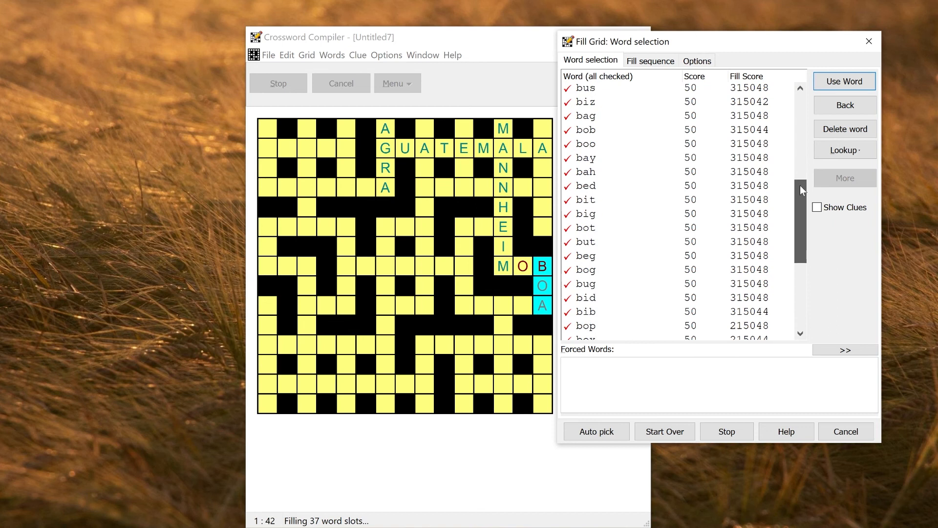
scroll("down", 3)
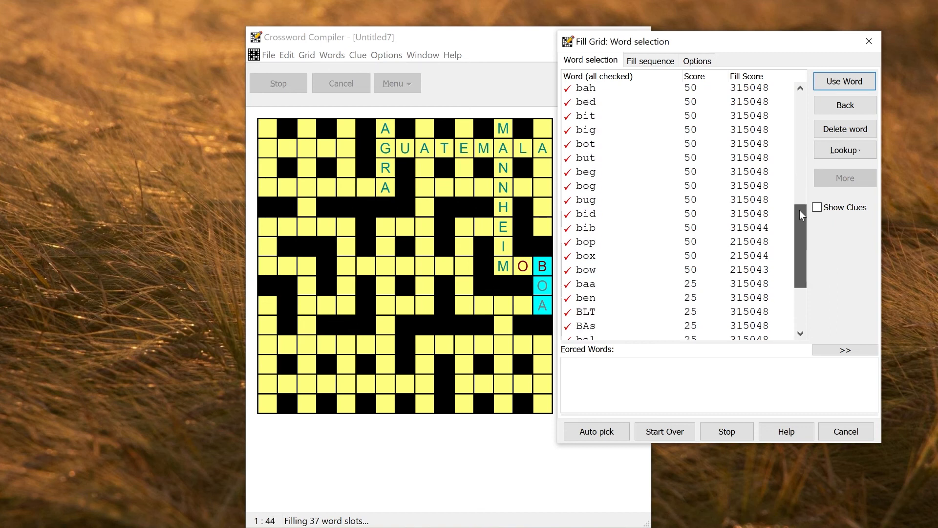
left_click(585, 297)
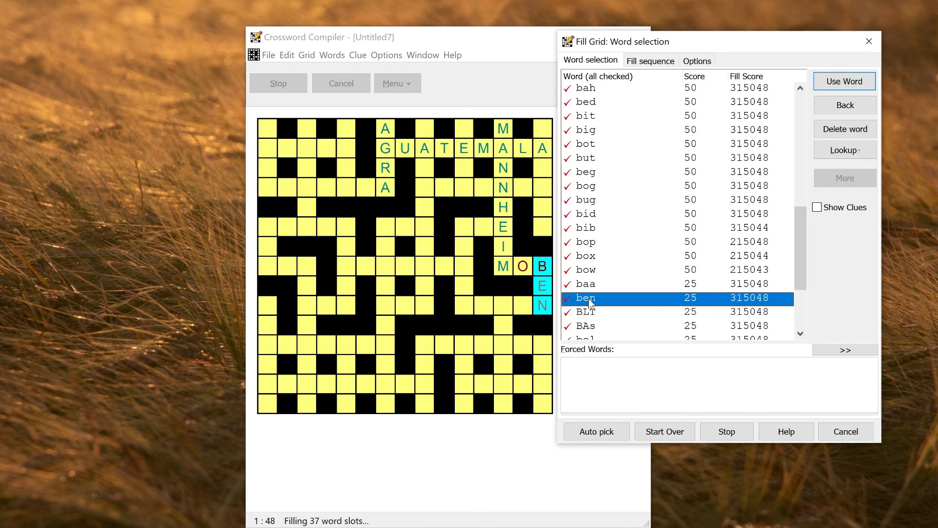
left_click(845, 81)
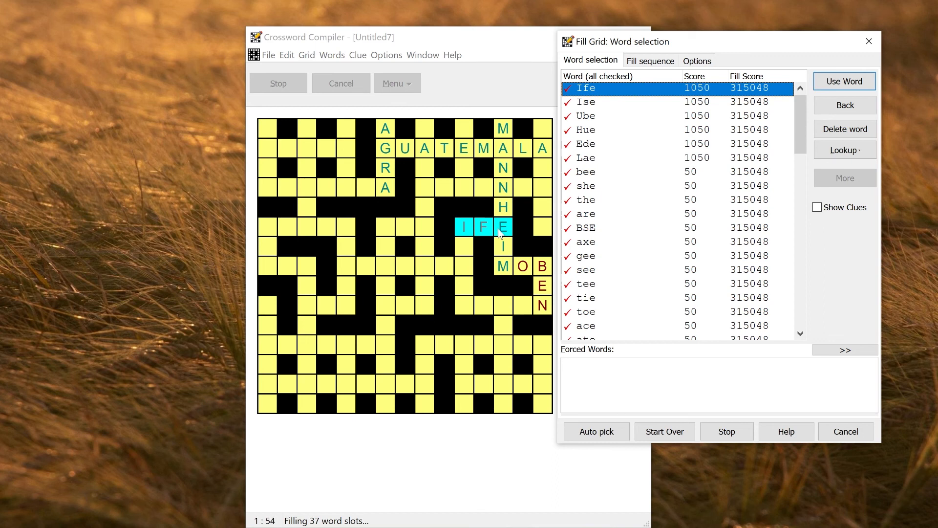
mouse_move(580, 212)
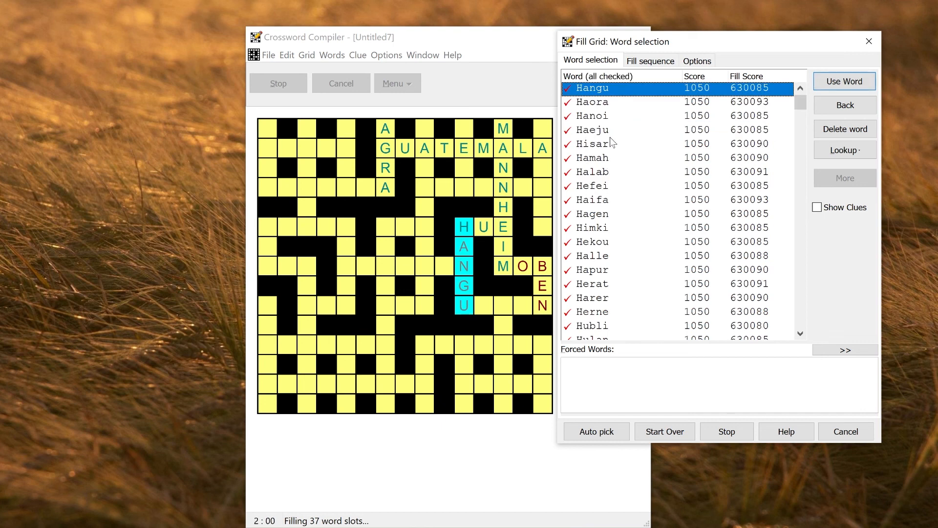
mouse_move(609, 123)
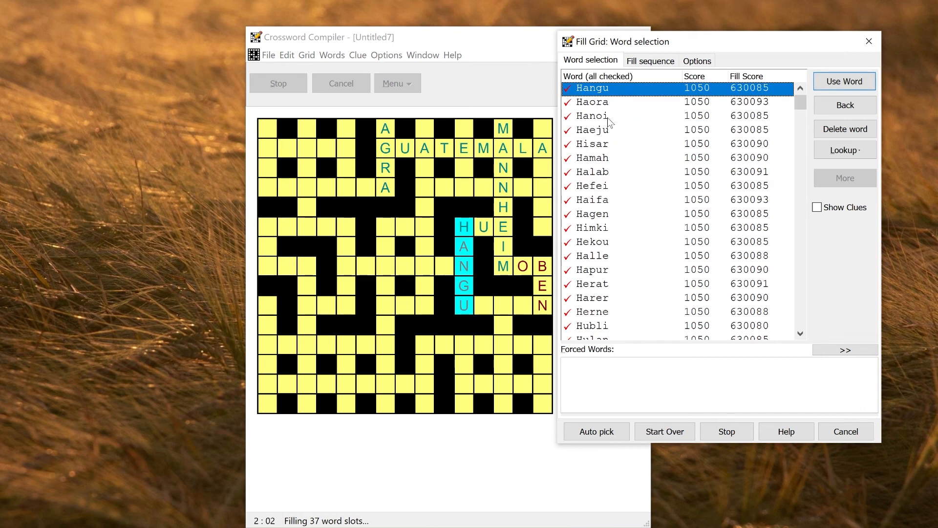
left_click(844, 81)
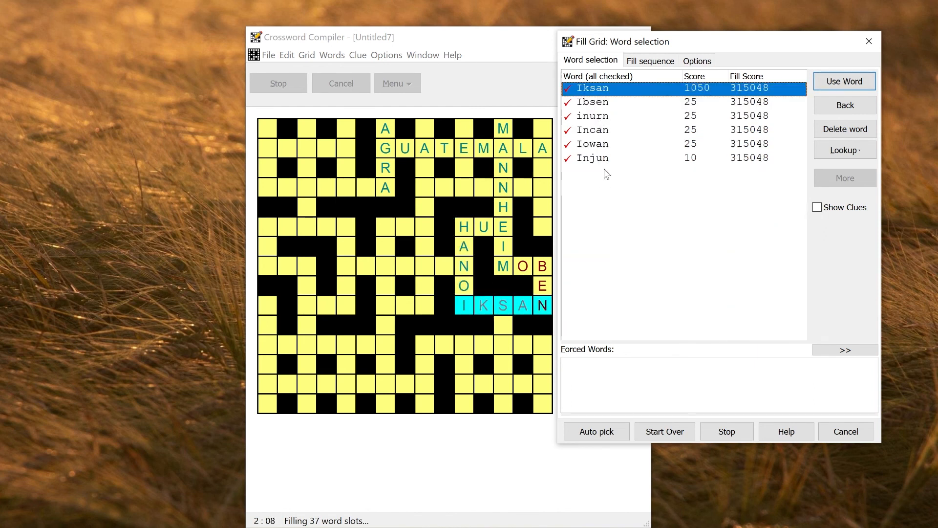
left_click(843, 82)
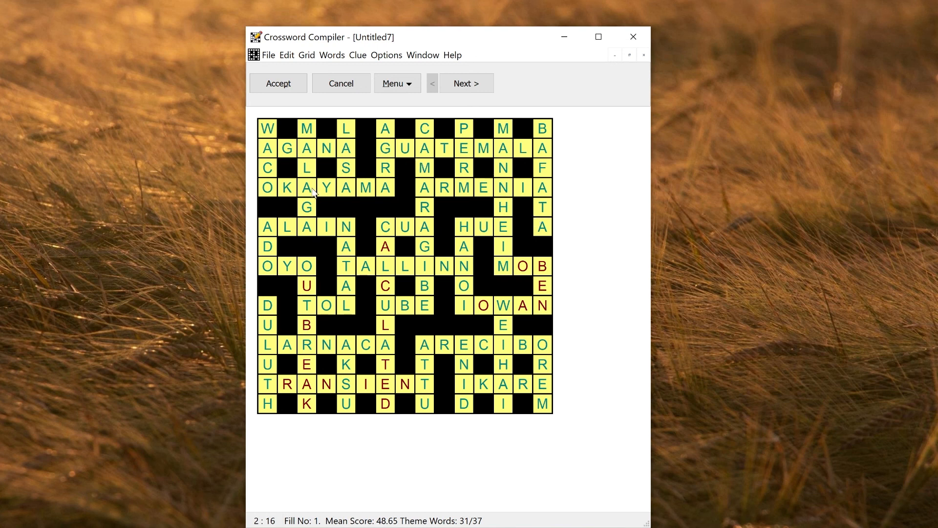
mouse_move(293, 198)
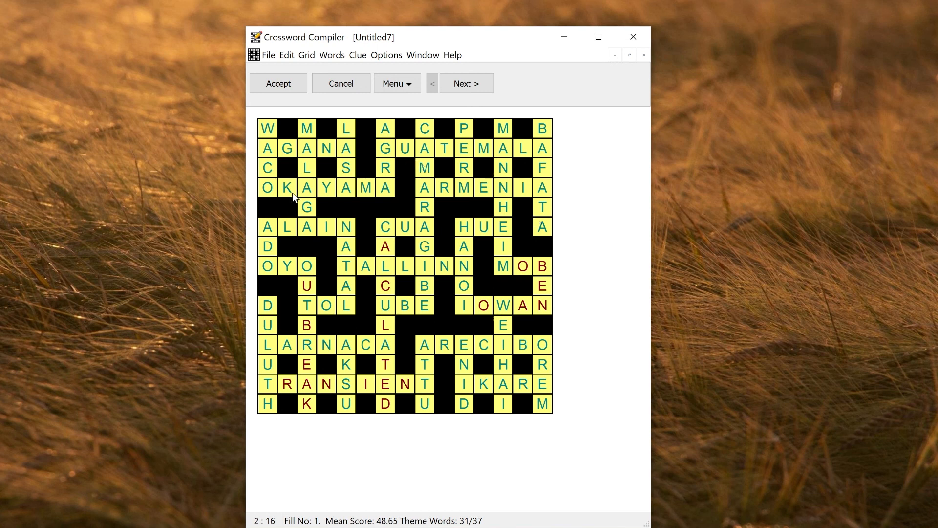
Step: Accept the completed Cities fill as the numbered crossword
left_click(278, 83)
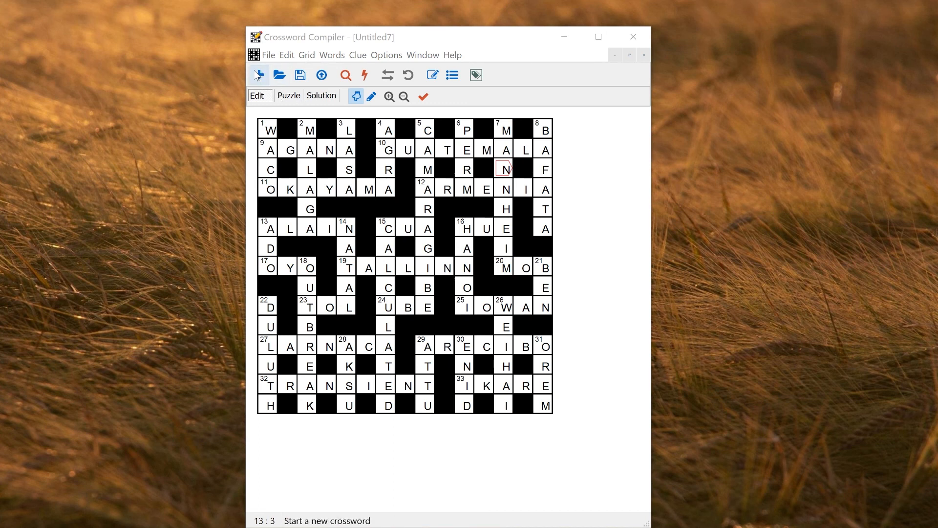
Step: Create a new American puzzle from a symmetric 76-word, 38-block pattern, skipping the fill dialog
left_click(258, 74)
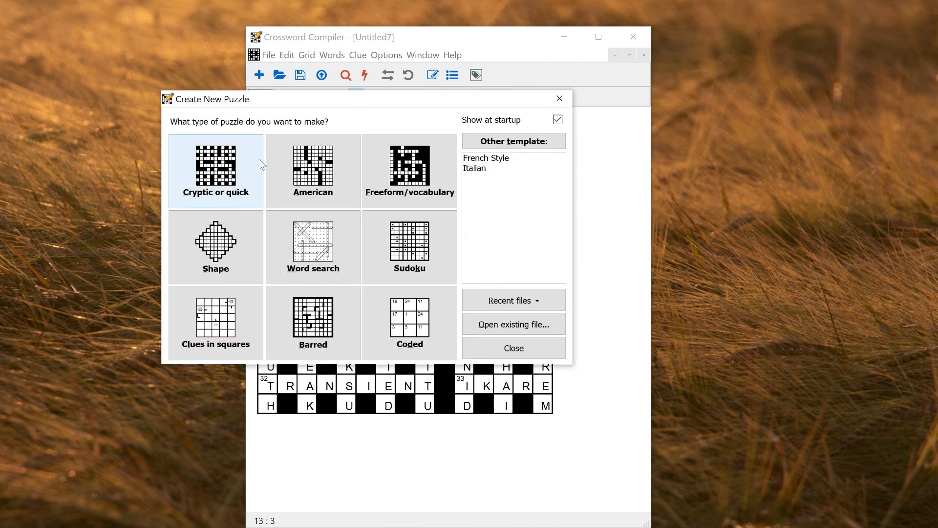
left_click(313, 170)
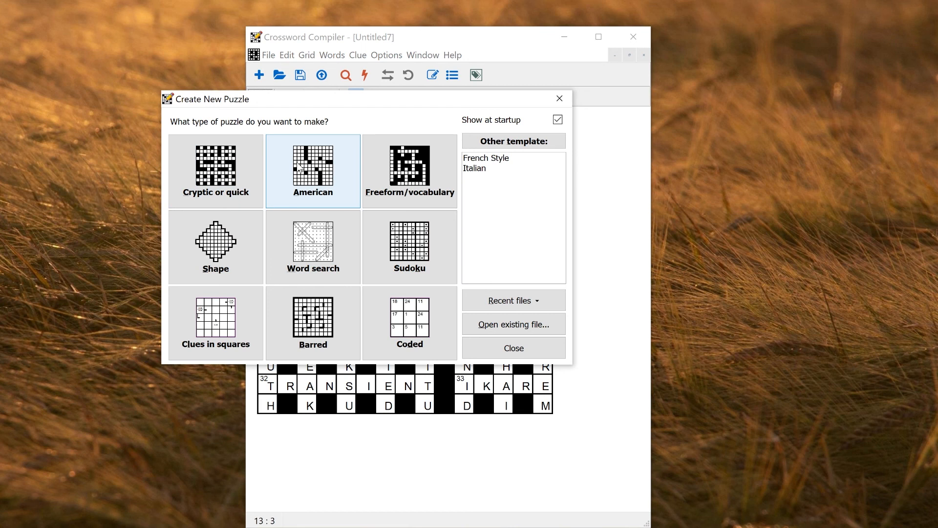
left_click(313, 170)
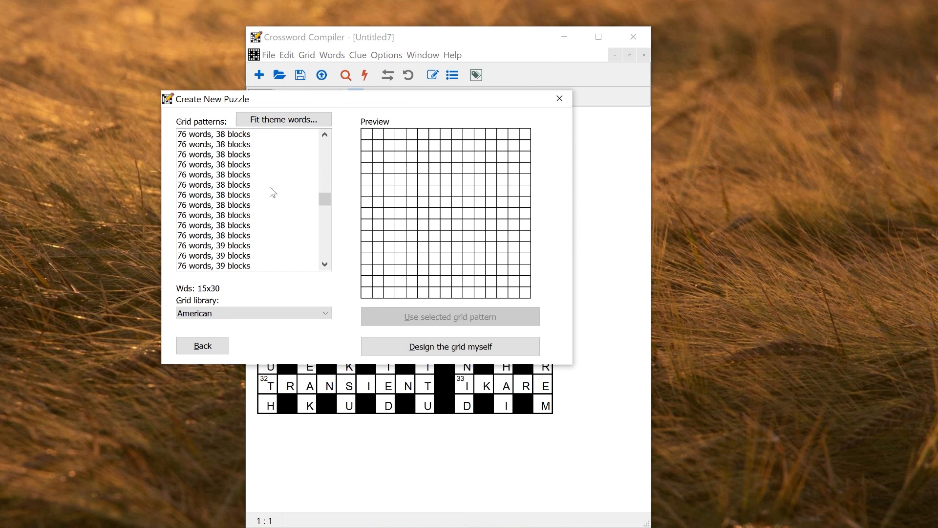
left_click(213, 154)
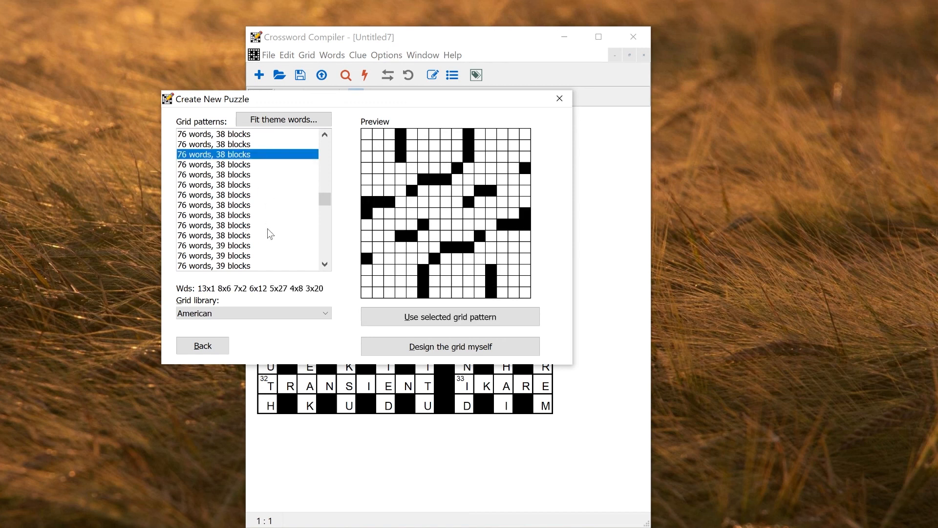
left_click(214, 225)
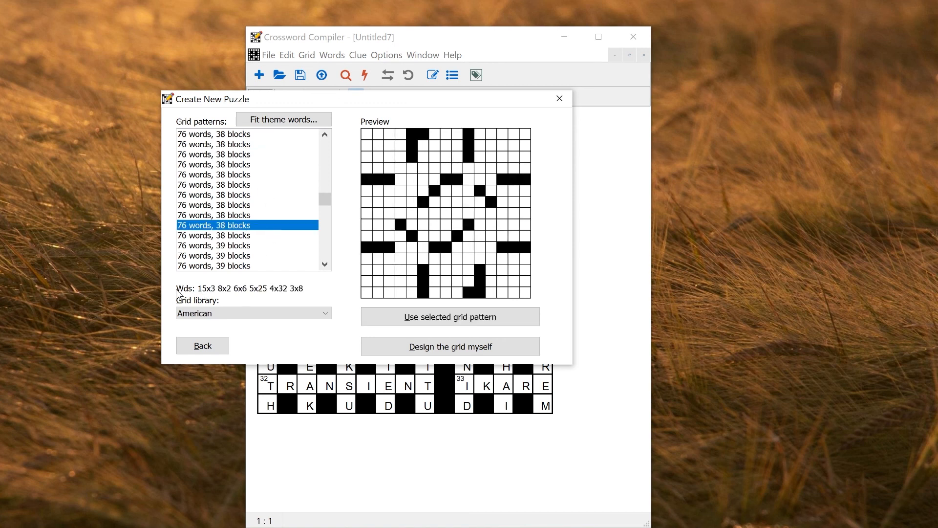
mouse_move(191, 293)
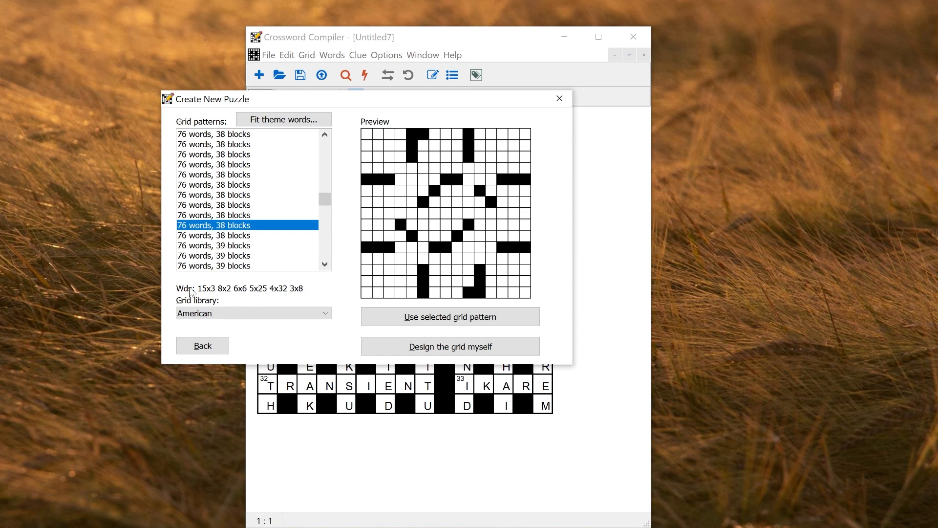
mouse_move(200, 295)
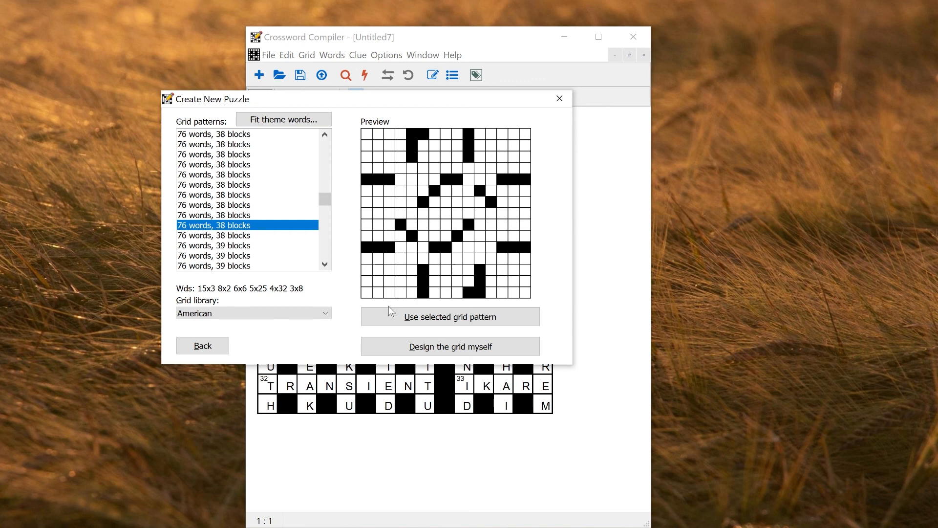
left_click(450, 317)
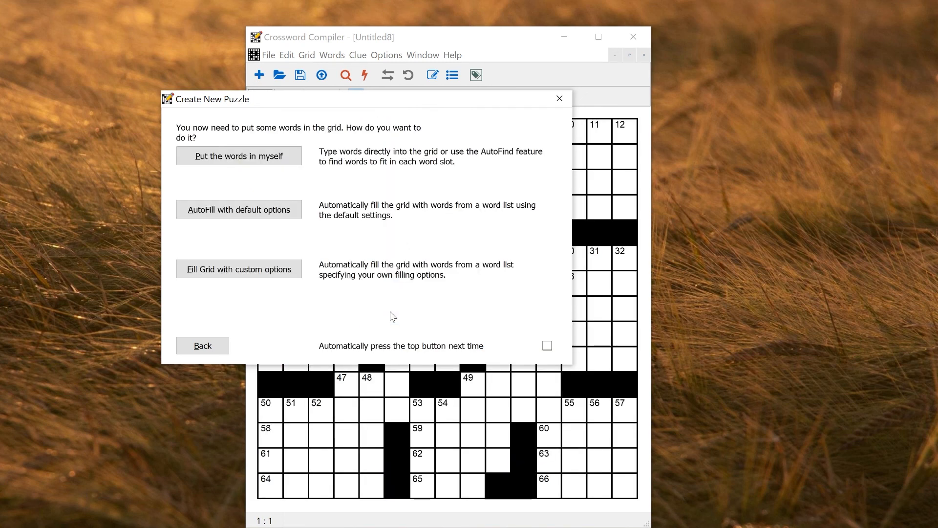
mouse_move(558, 98)
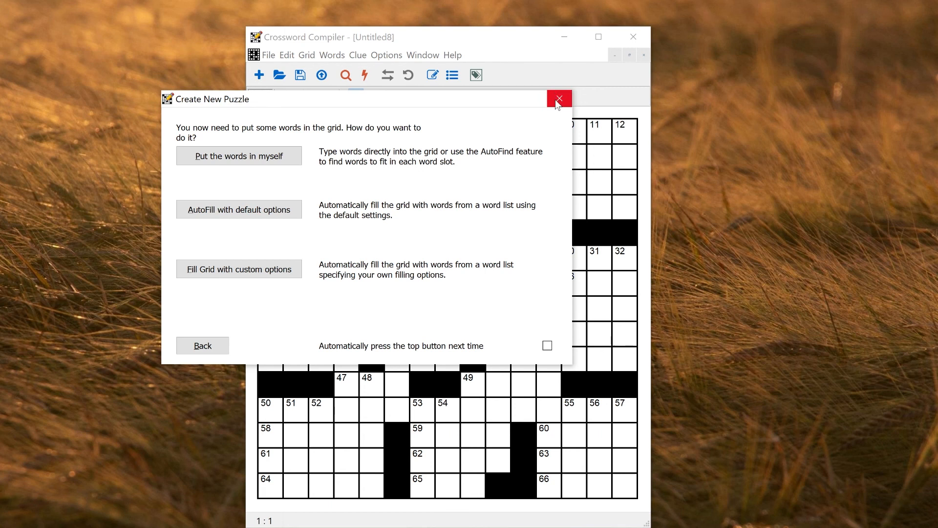
left_click(559, 99)
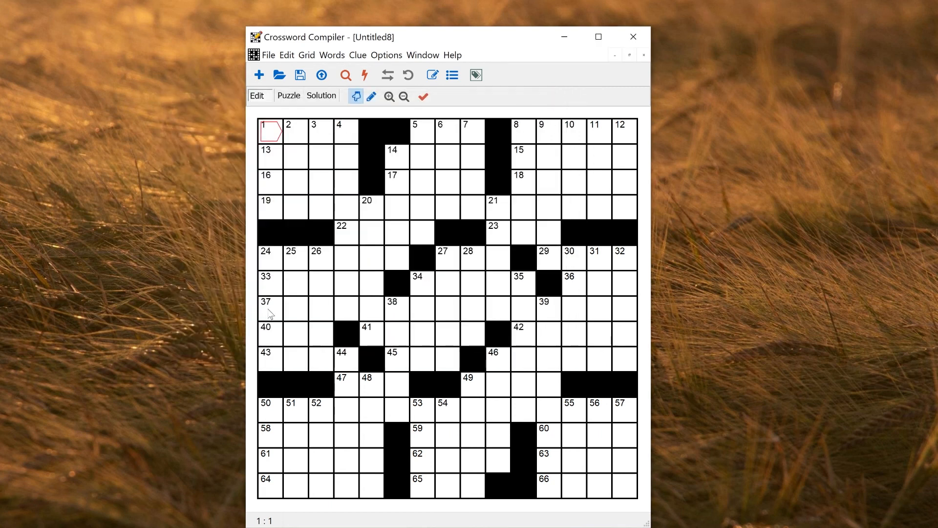
Step: Enter GOLDENRETRIEVER into the 15-letter 37 Across slot
left_click(269, 309)
type("GOLDENRE")
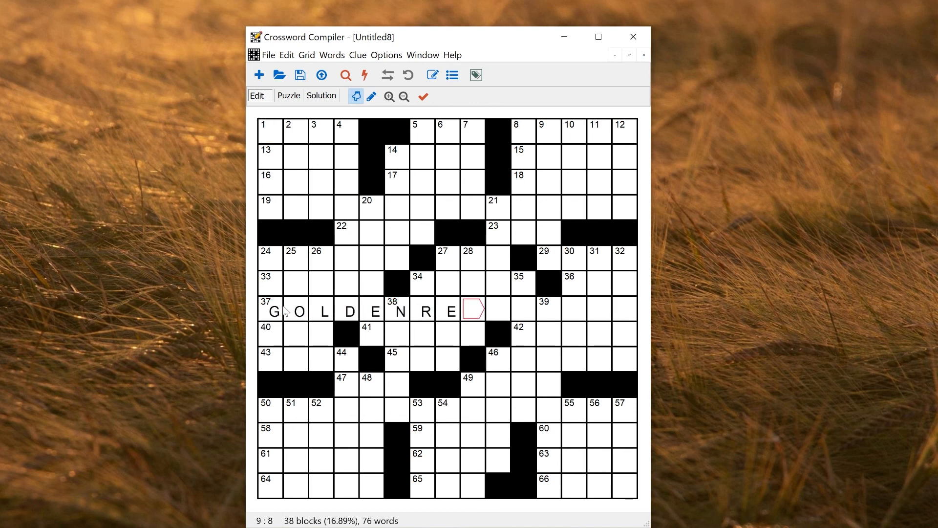
type("TRIEVER")
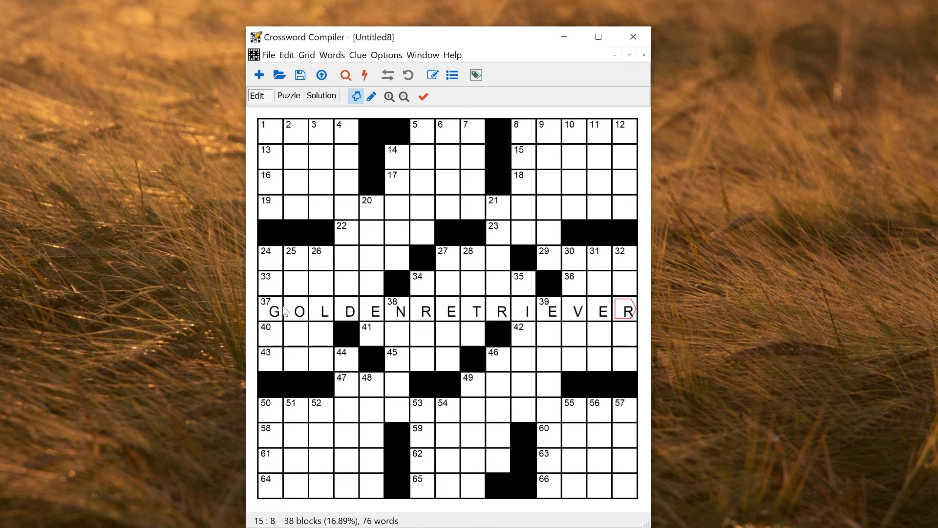
mouse_move(205, 315)
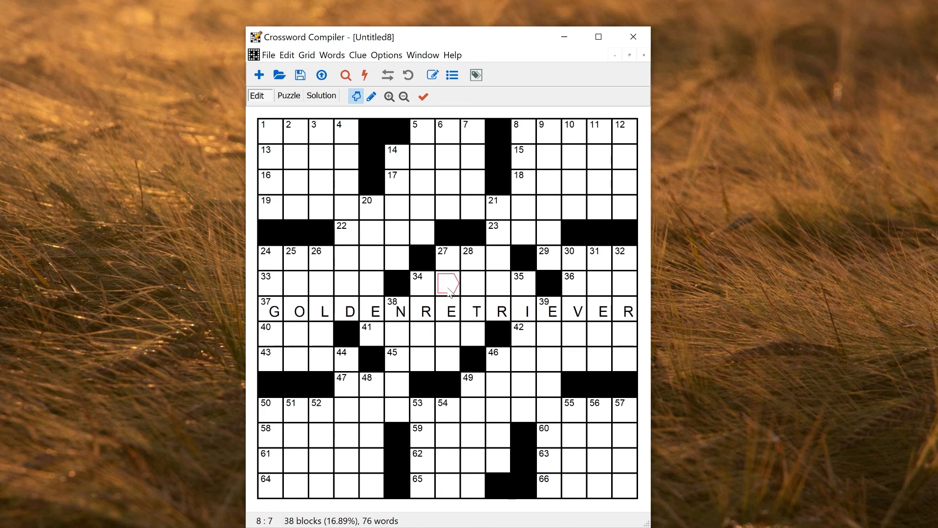
Step: Fill the remaining grid around GOLDEN RETRIEVER from the Default word list
left_click(331, 55)
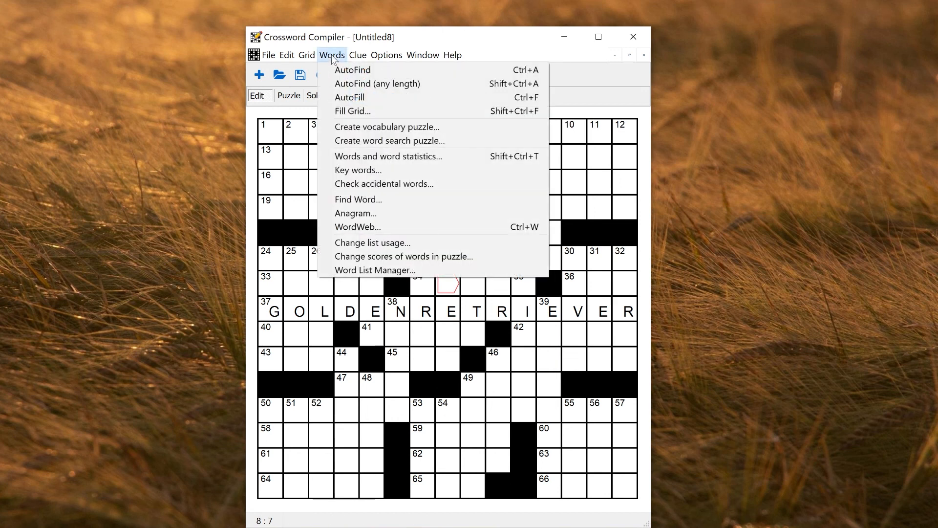
left_click(352, 111)
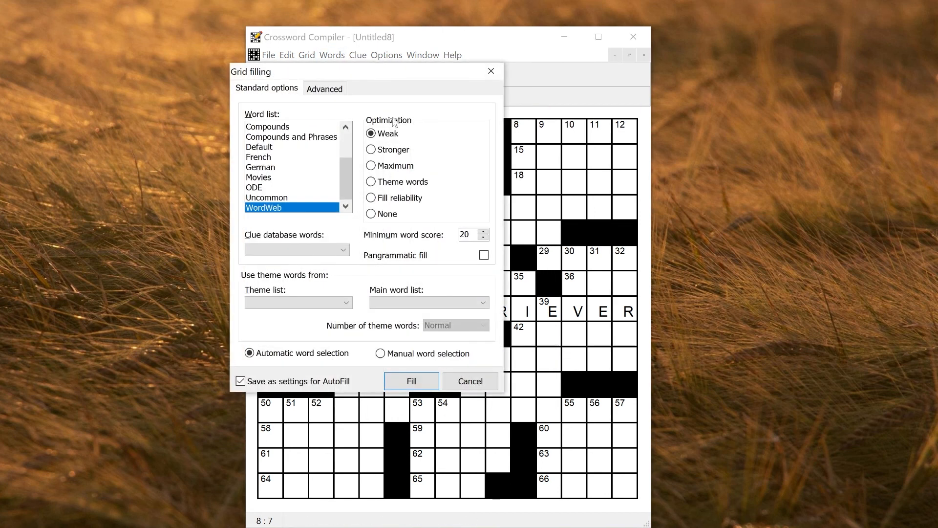
mouse_move(268, 167)
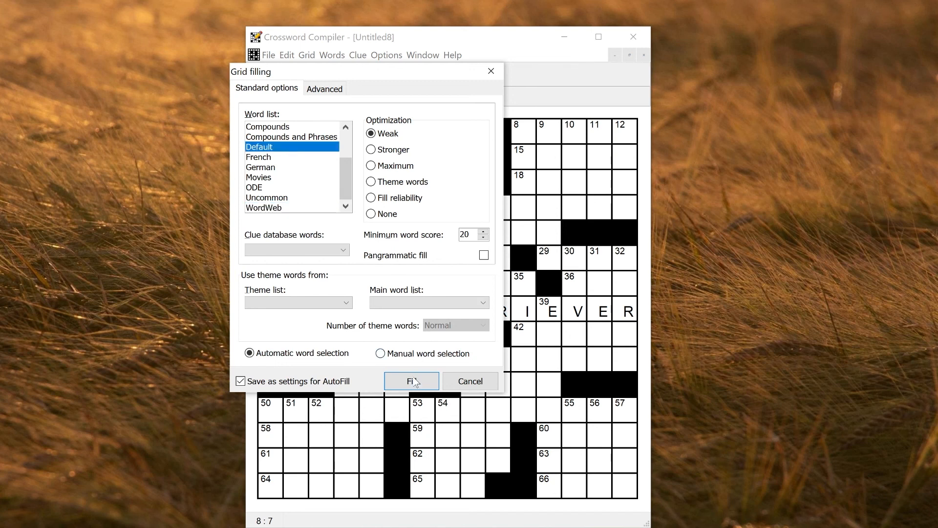
left_click(411, 381)
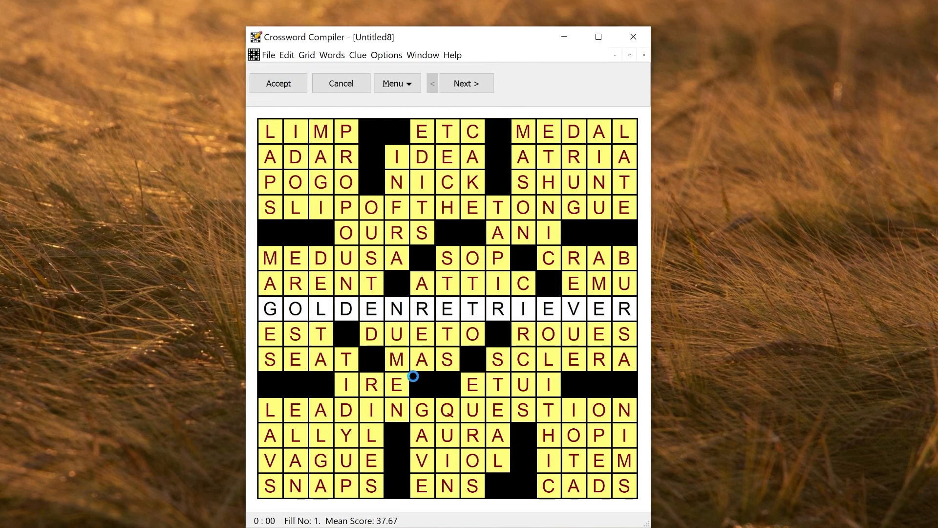